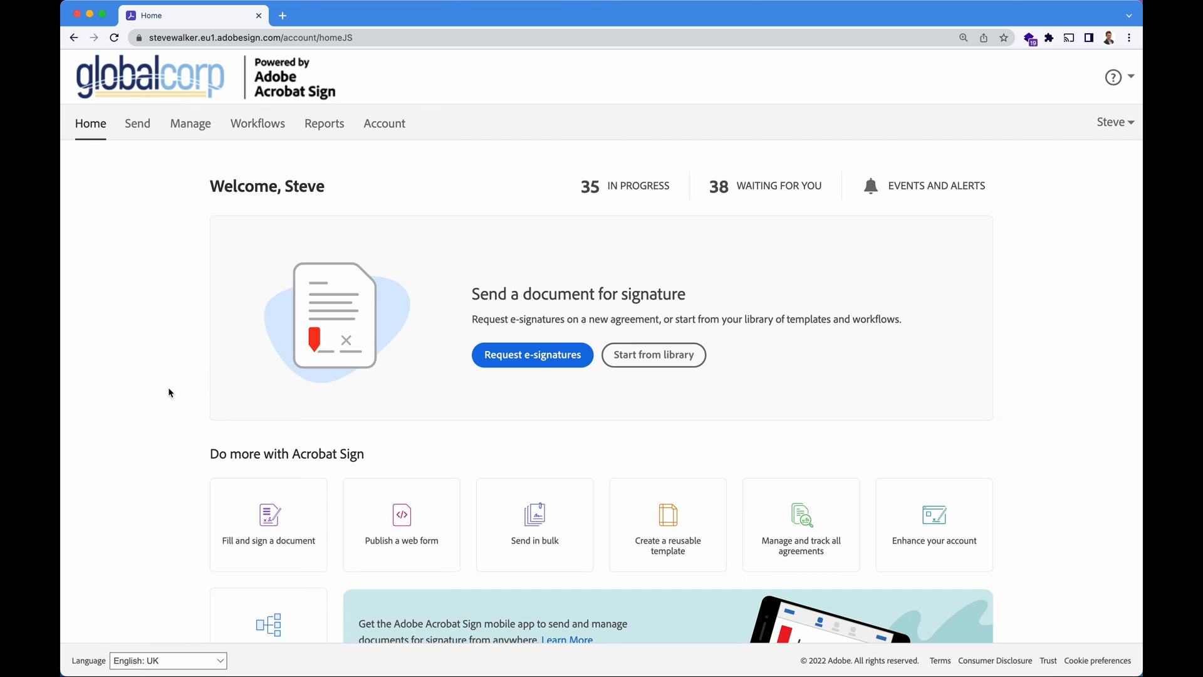
mouse_move(697, 559)
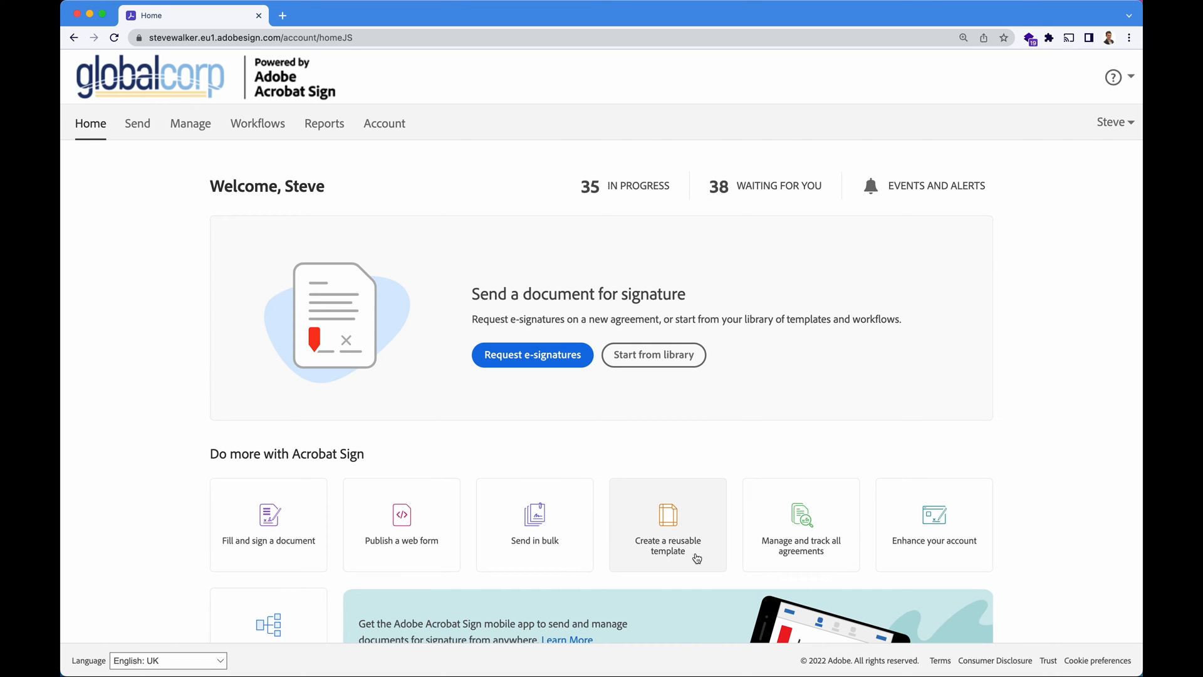
mouse_move(702, 547)
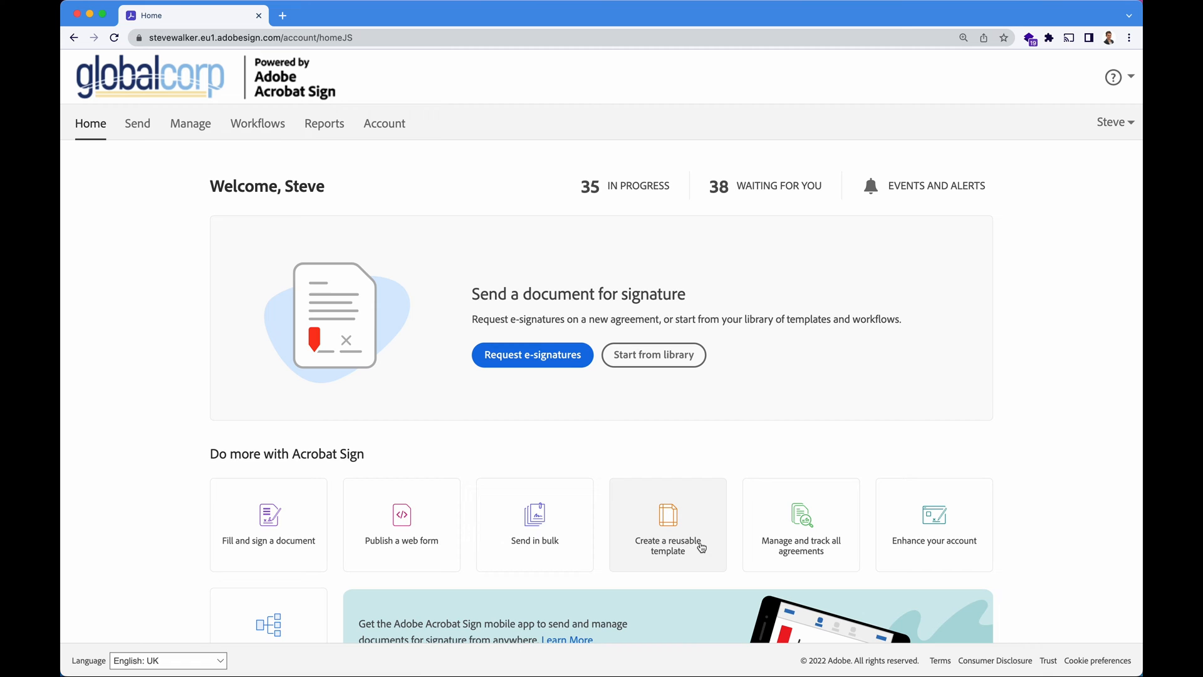
Start a new reusable template from the Acrobat Sign home page tile.
left_click(668, 524)
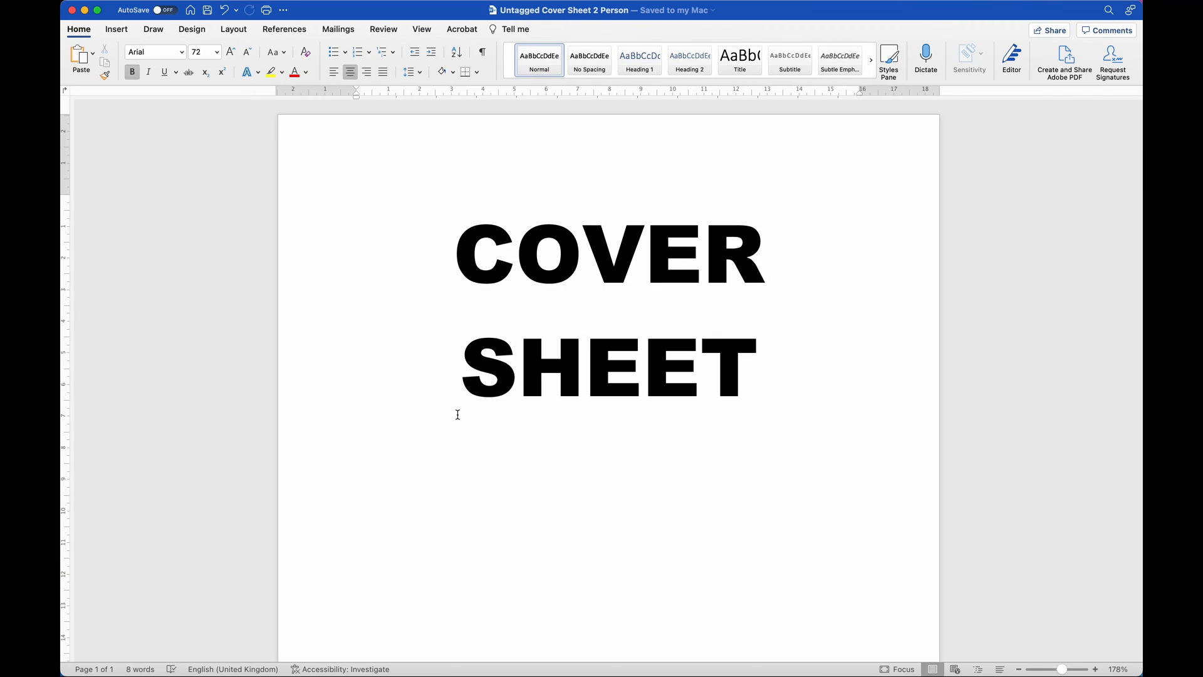
Add 'Account Number:' and 'Sort Code:' labels above the signature boxes in the Word cover sheet.
left_click(704, 260)
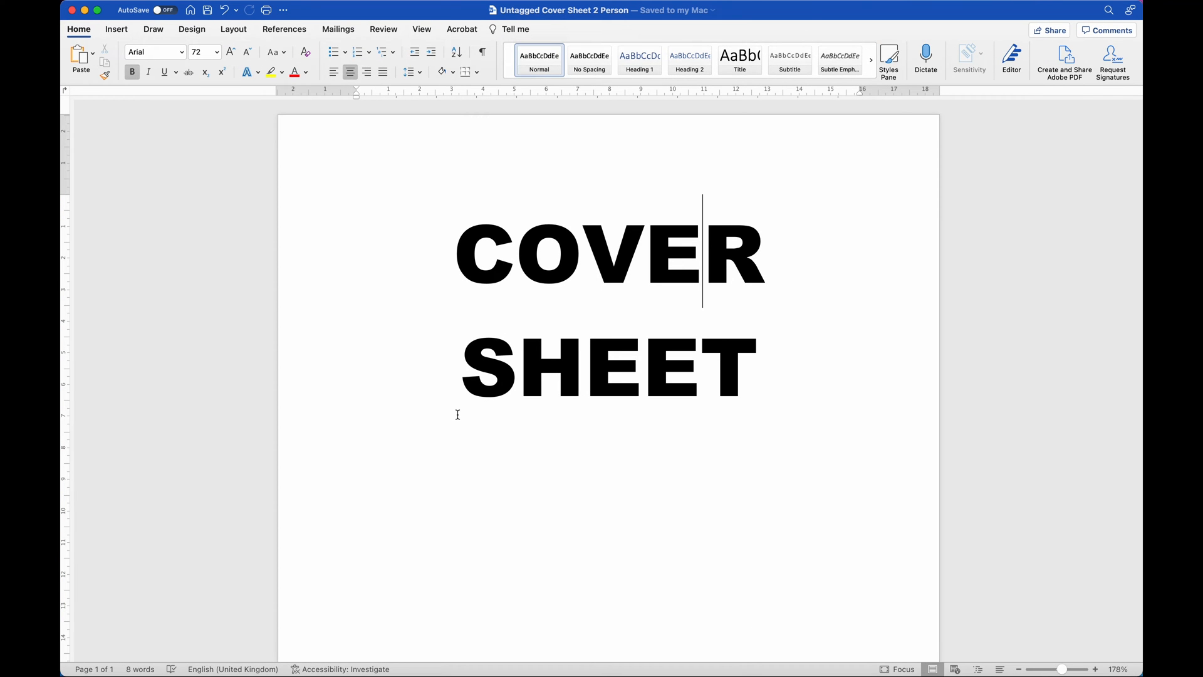
scroll("down", 3)
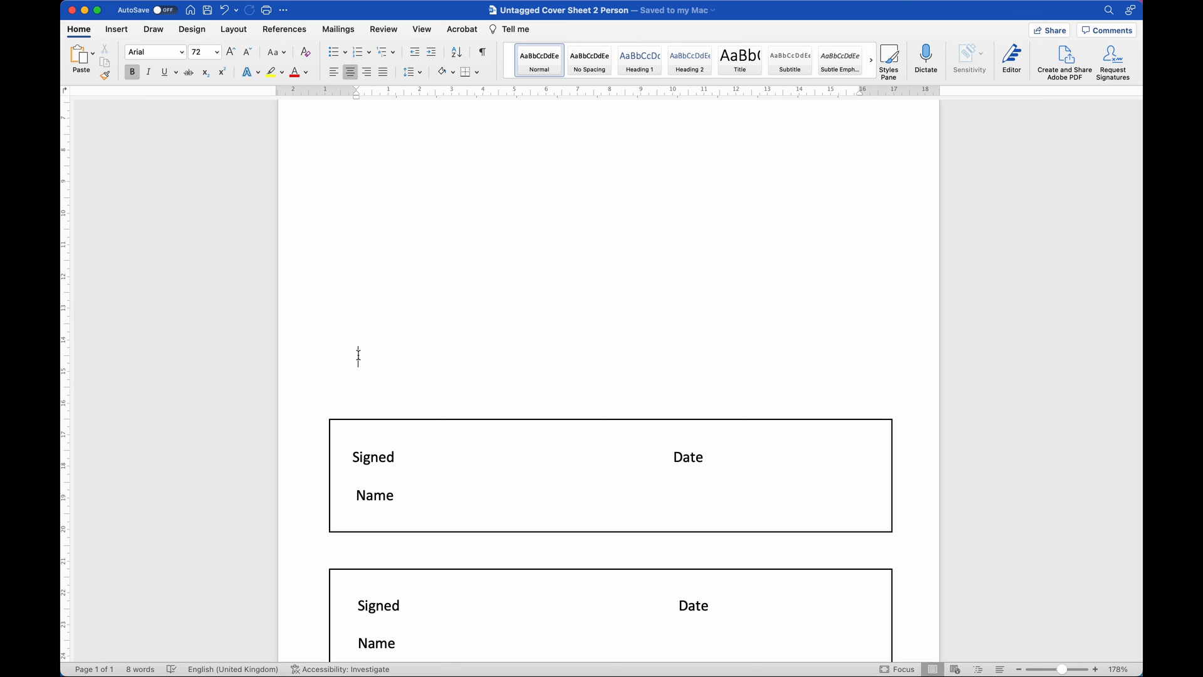
type("Account")
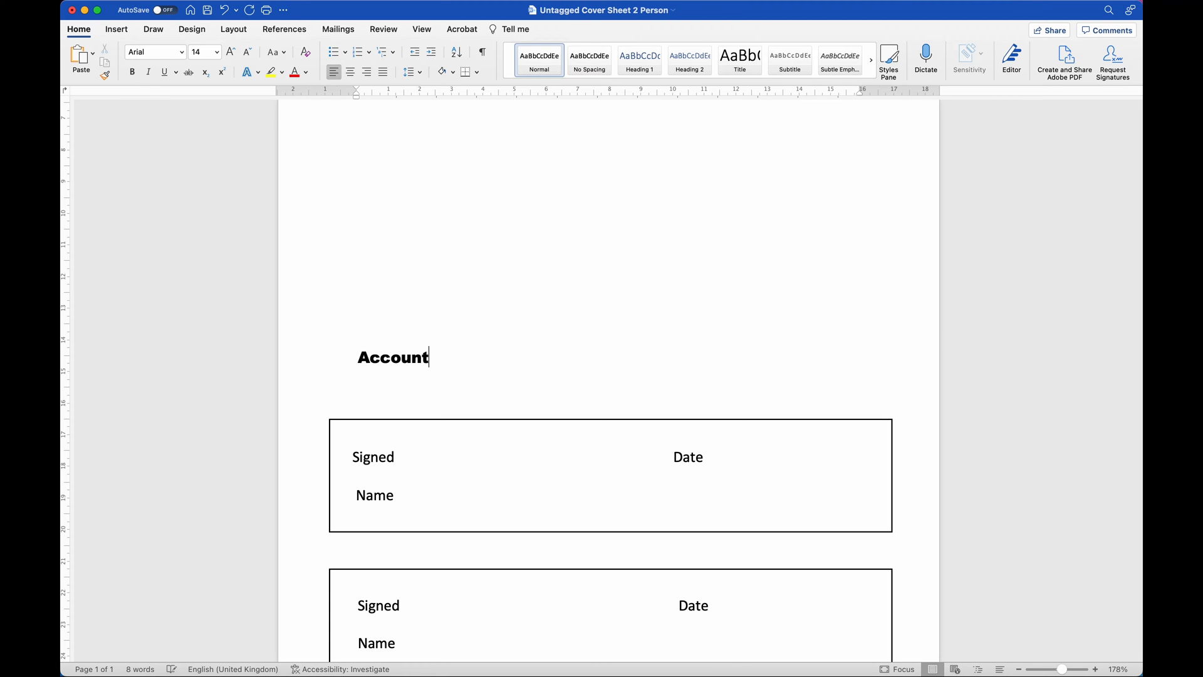
type("Number:")
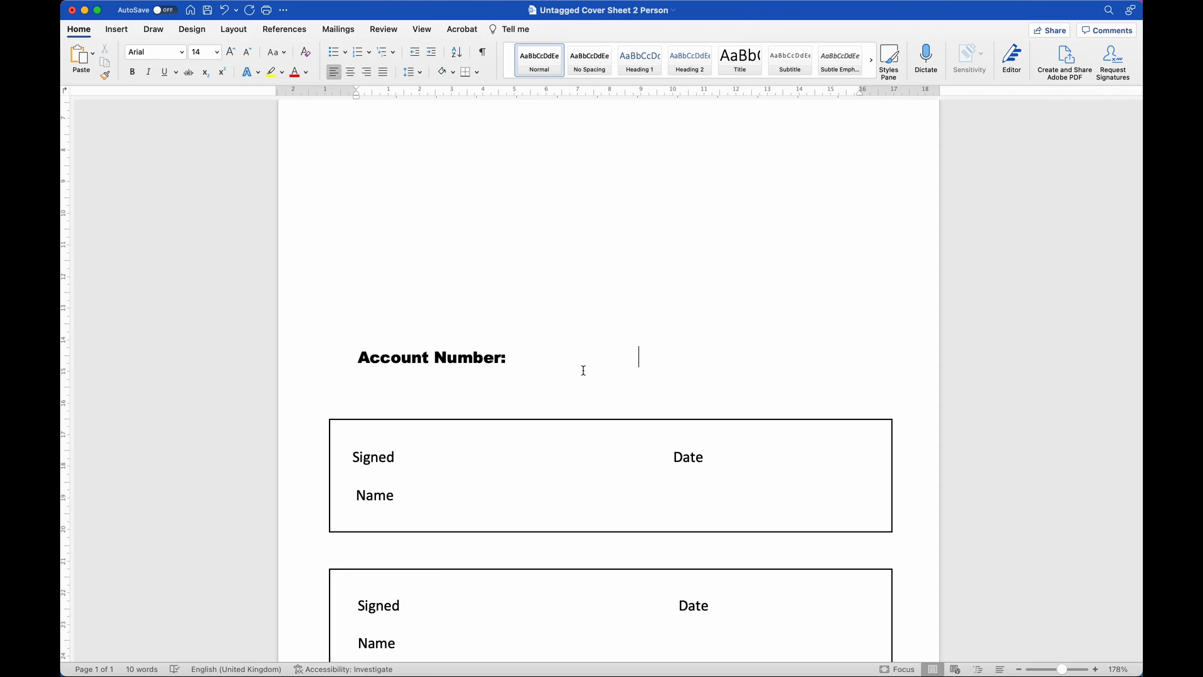
type("Sort Code:")
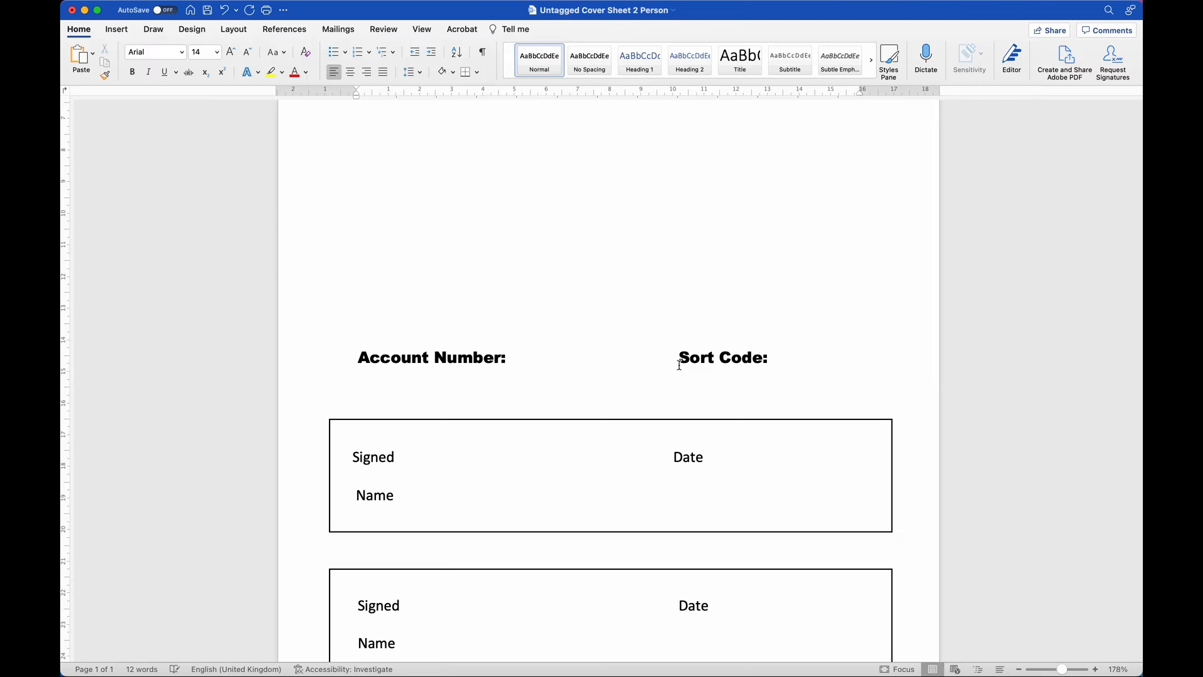
scroll("down", 3)
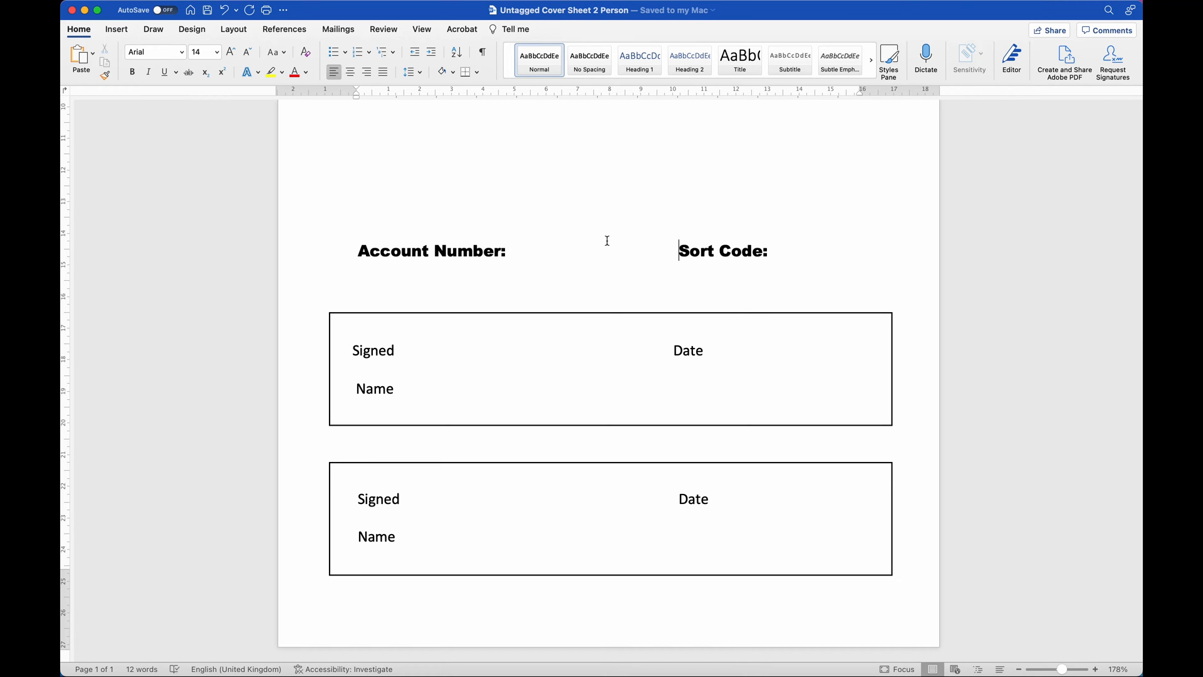
mouse_move(299, 661)
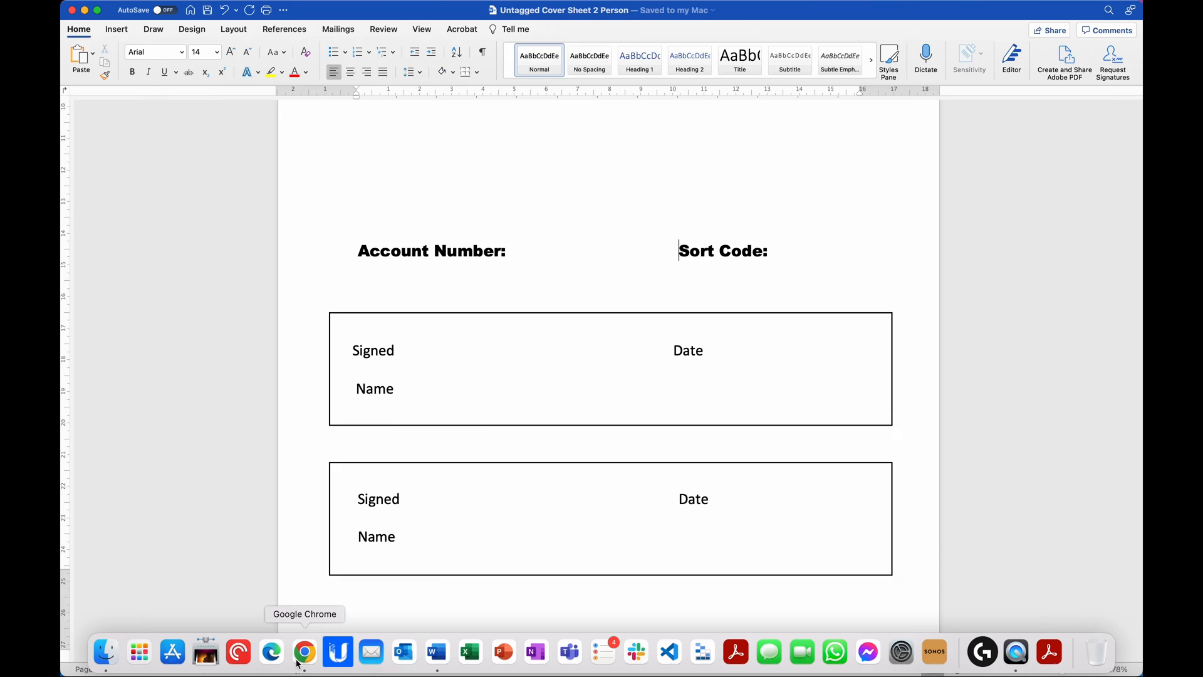
Attach the cover sheet .docx from the computer and name the template 'Cover Sheet - 2 Person'.
left_click(304, 652)
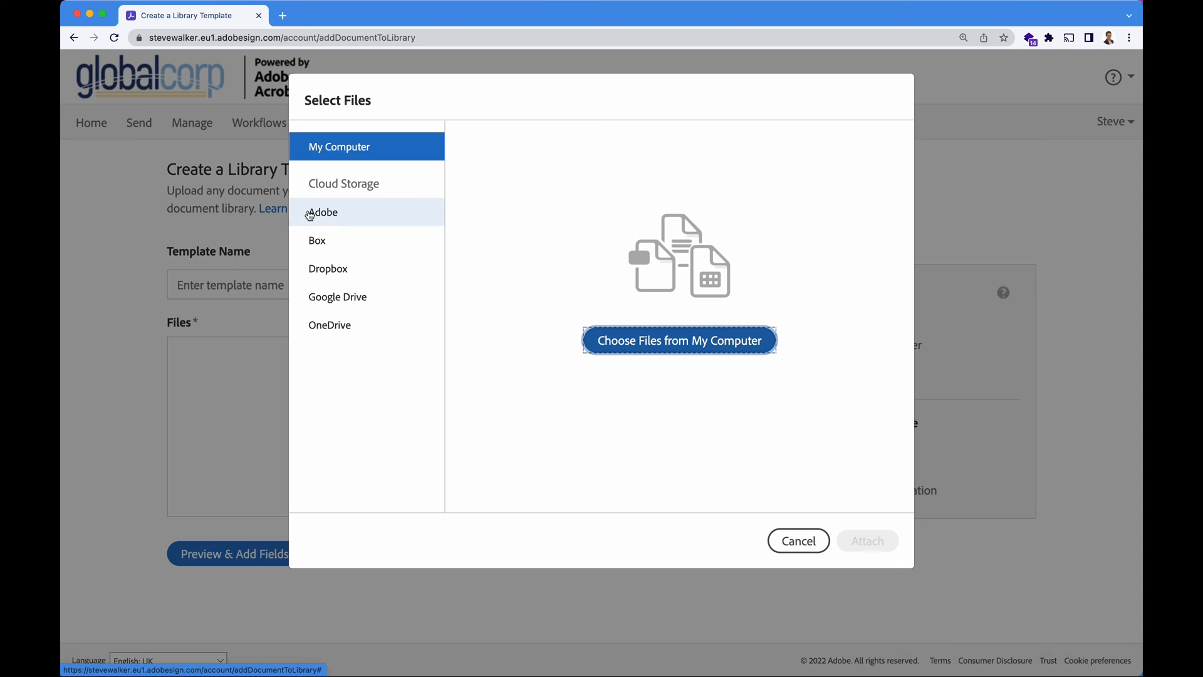
mouse_move(582, 286)
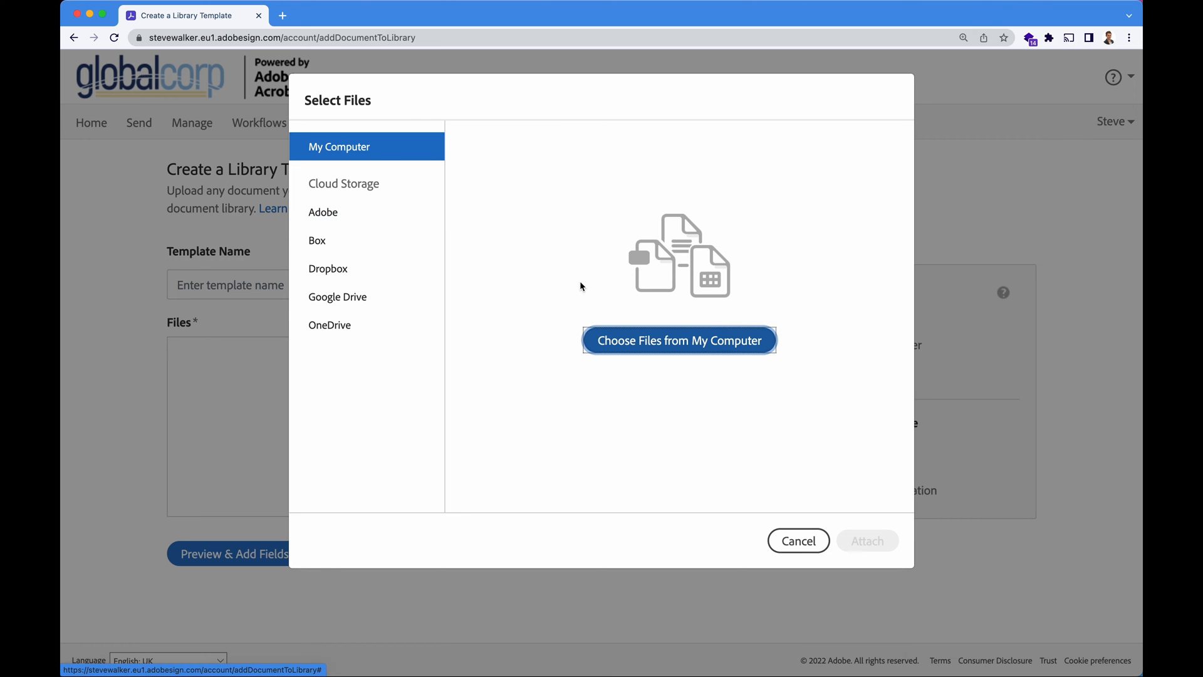
left_click(680, 341)
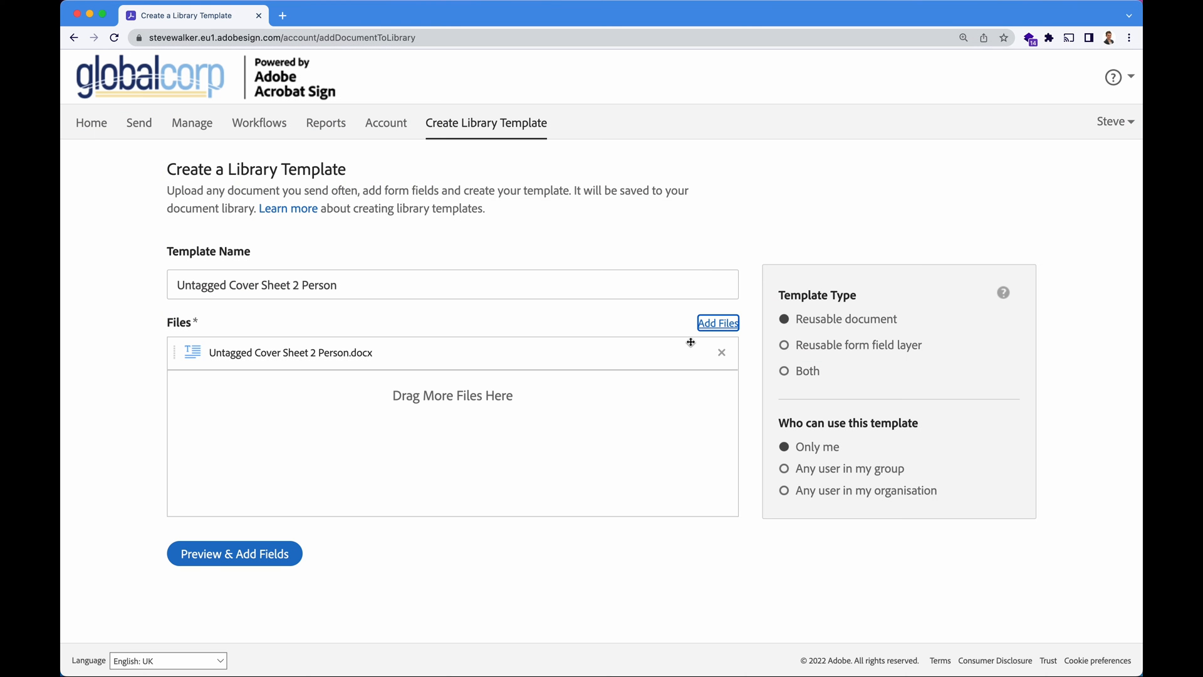
mouse_move(820, 202)
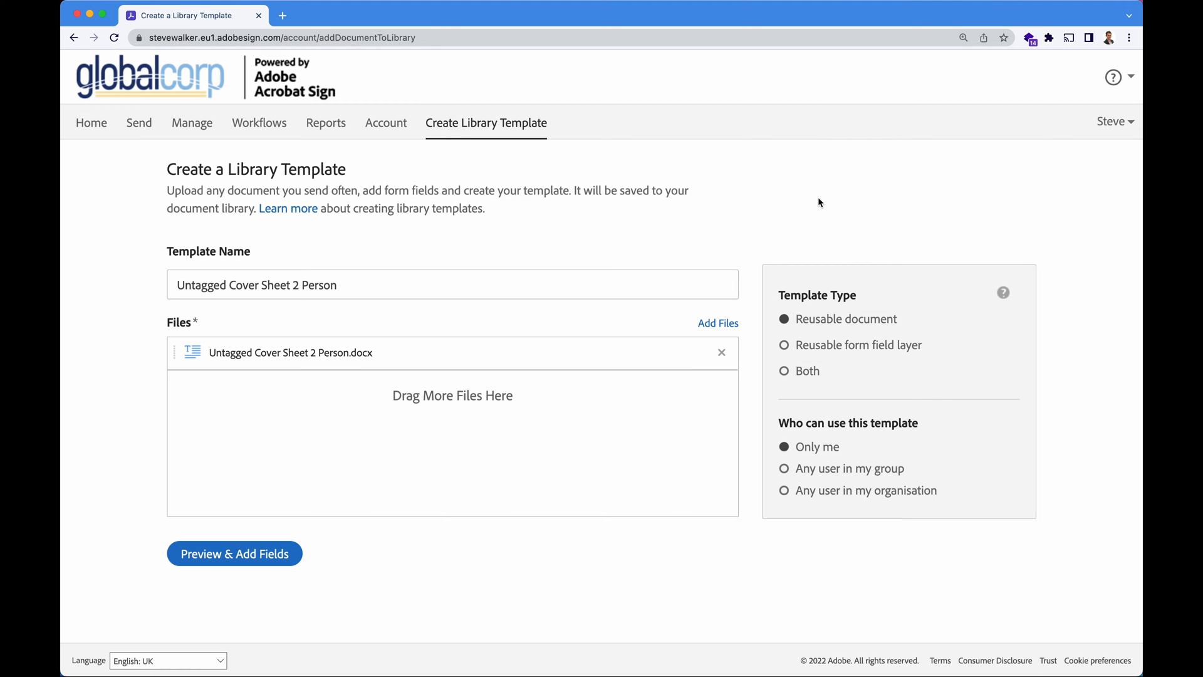
double_click(200, 286)
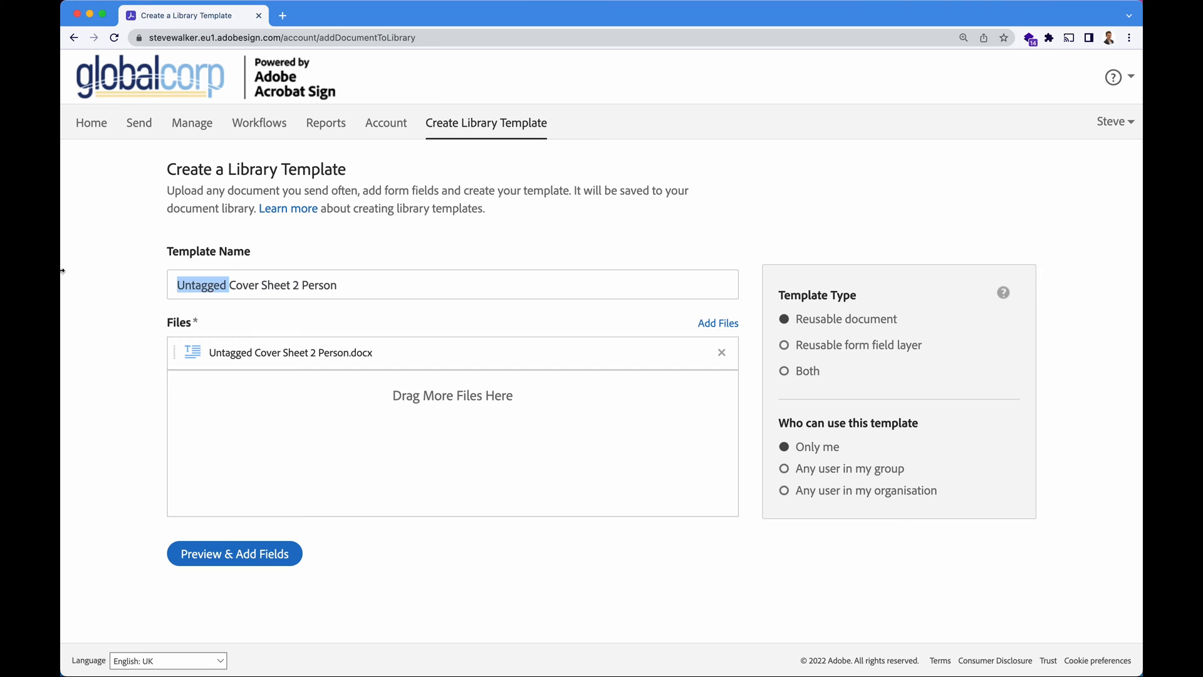
type("Cover Sheet")
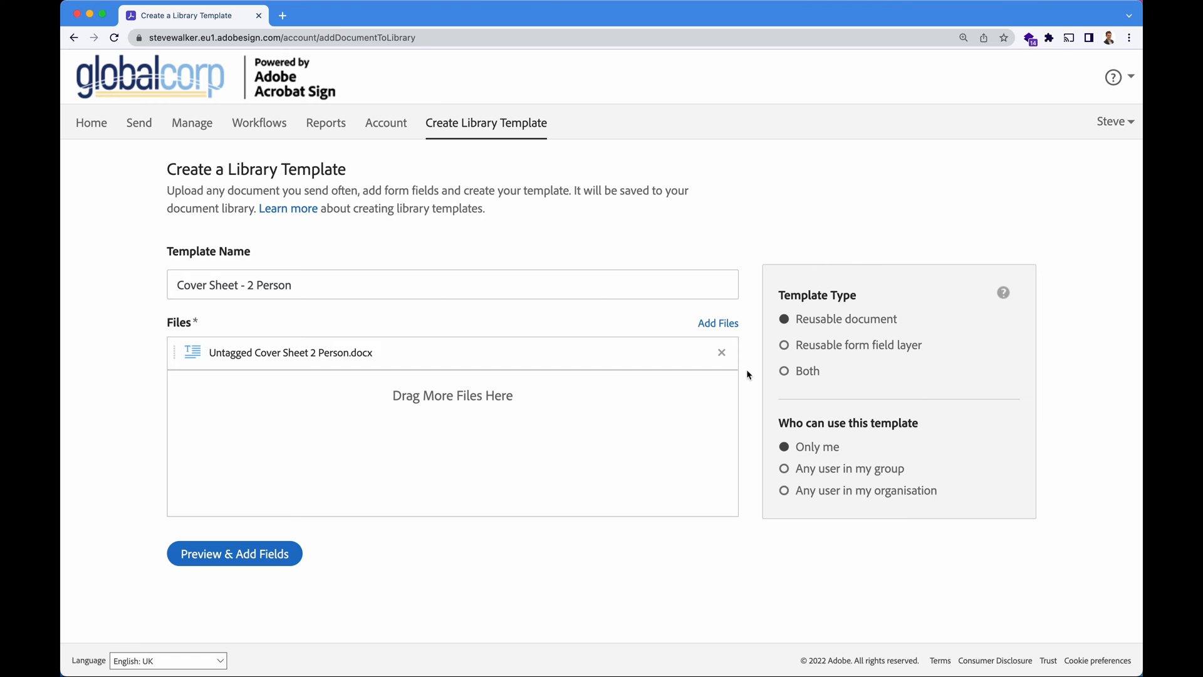
mouse_move(799, 393)
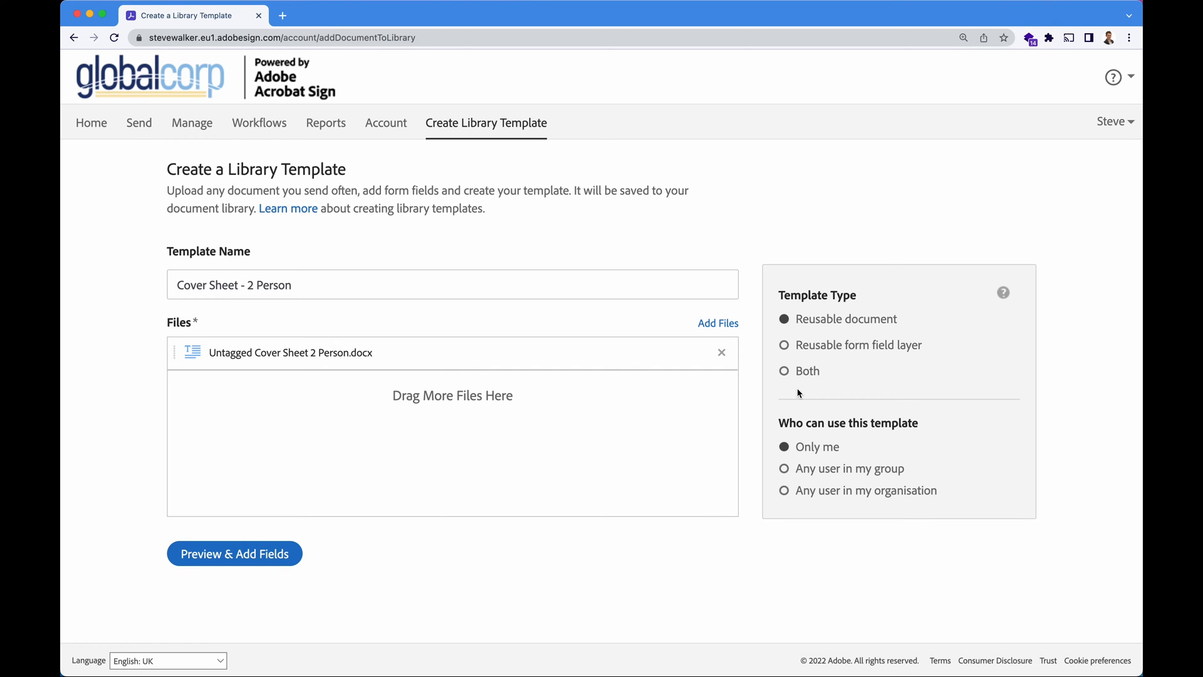
Set the template type to Both and share it with any user in the organisation.
left_click(784, 371)
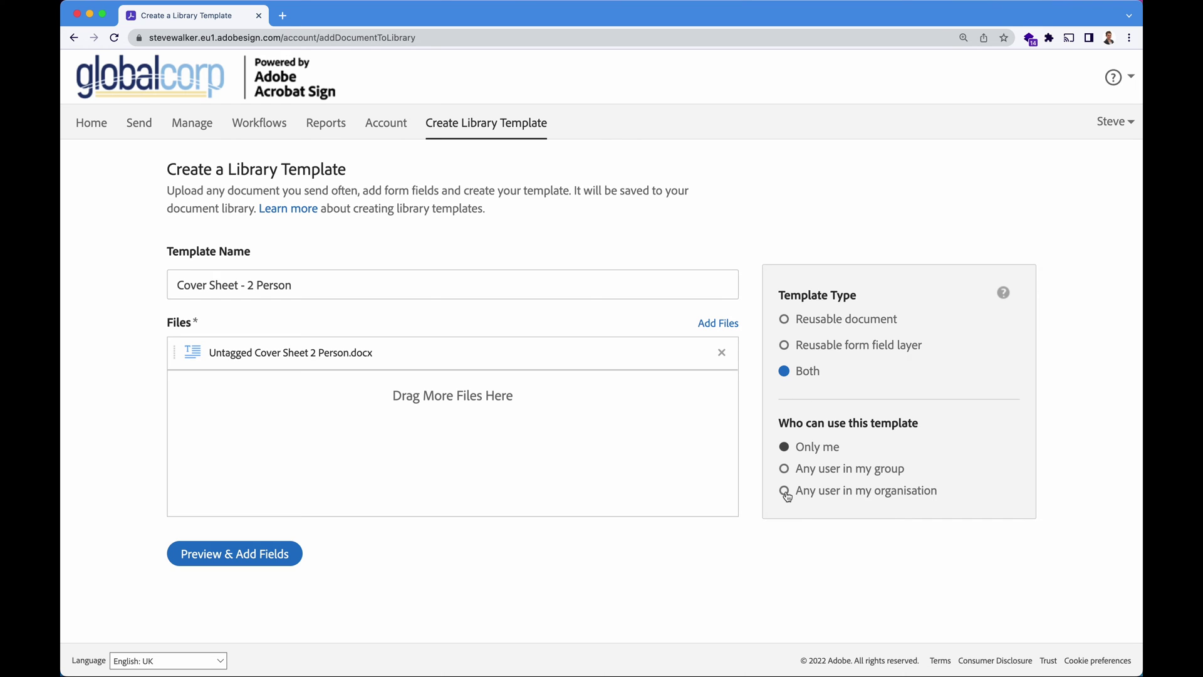
left_click(783, 491)
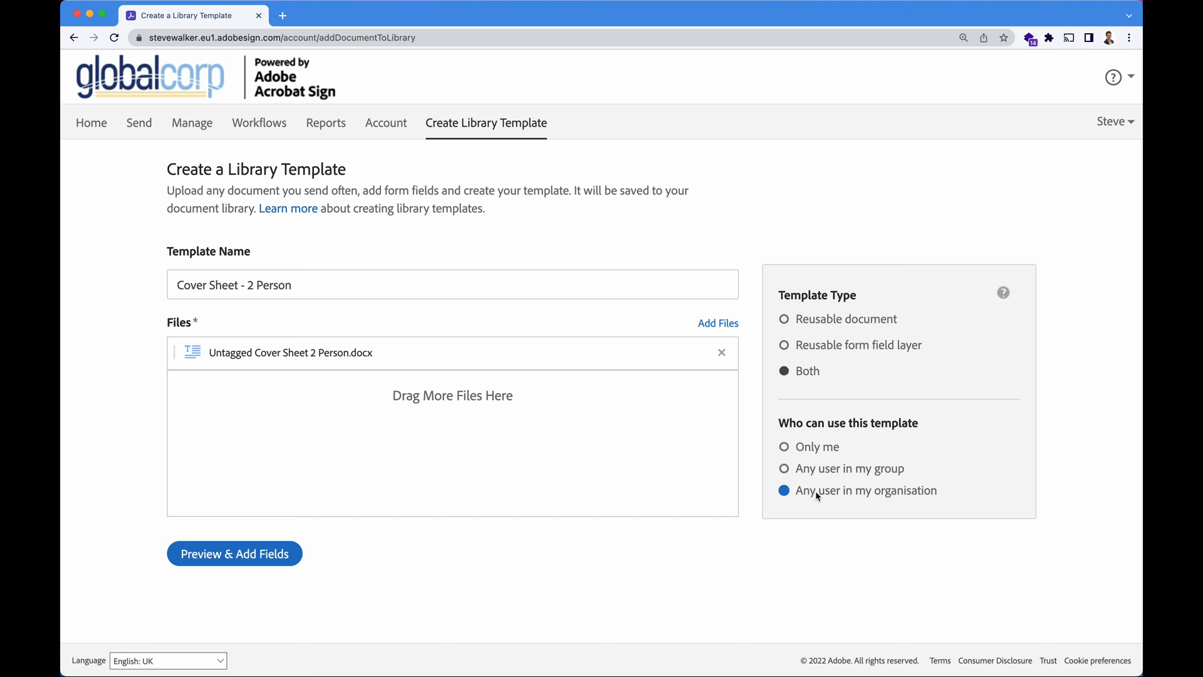
mouse_move(852, 476)
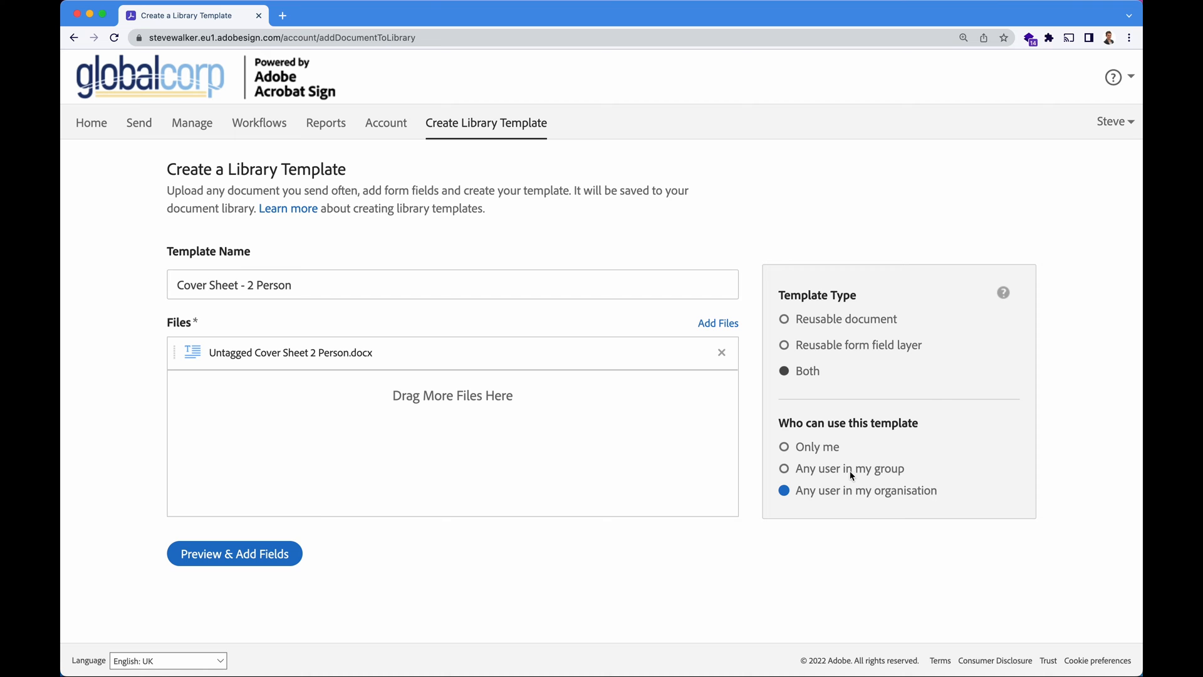
mouse_move(820, 519)
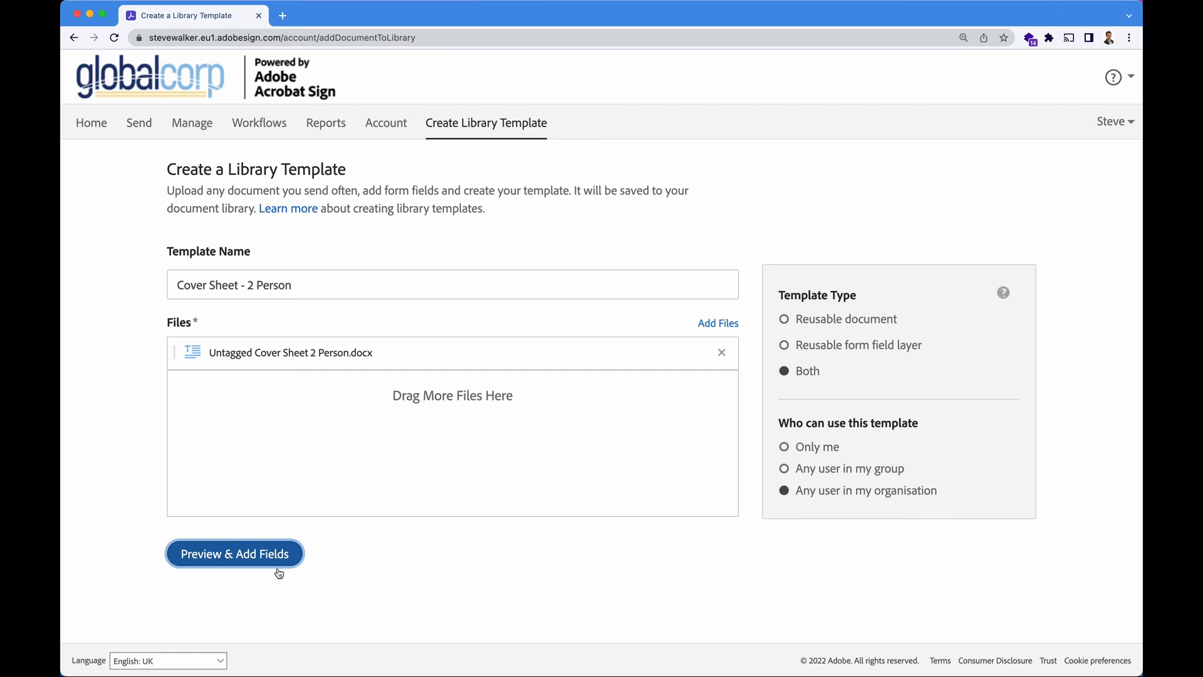
Submit via Preview & Add Fields and dismiss the 'Form fields were detected' notice in the editor.
left_click(234, 554)
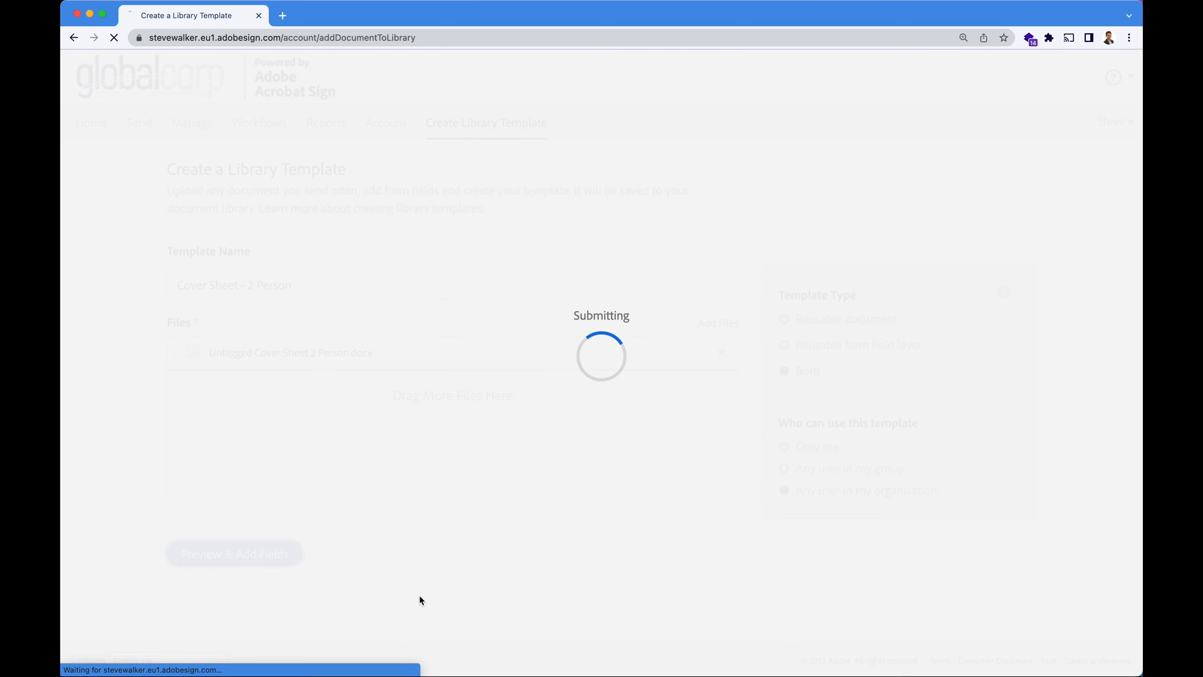
left_click(235, 554)
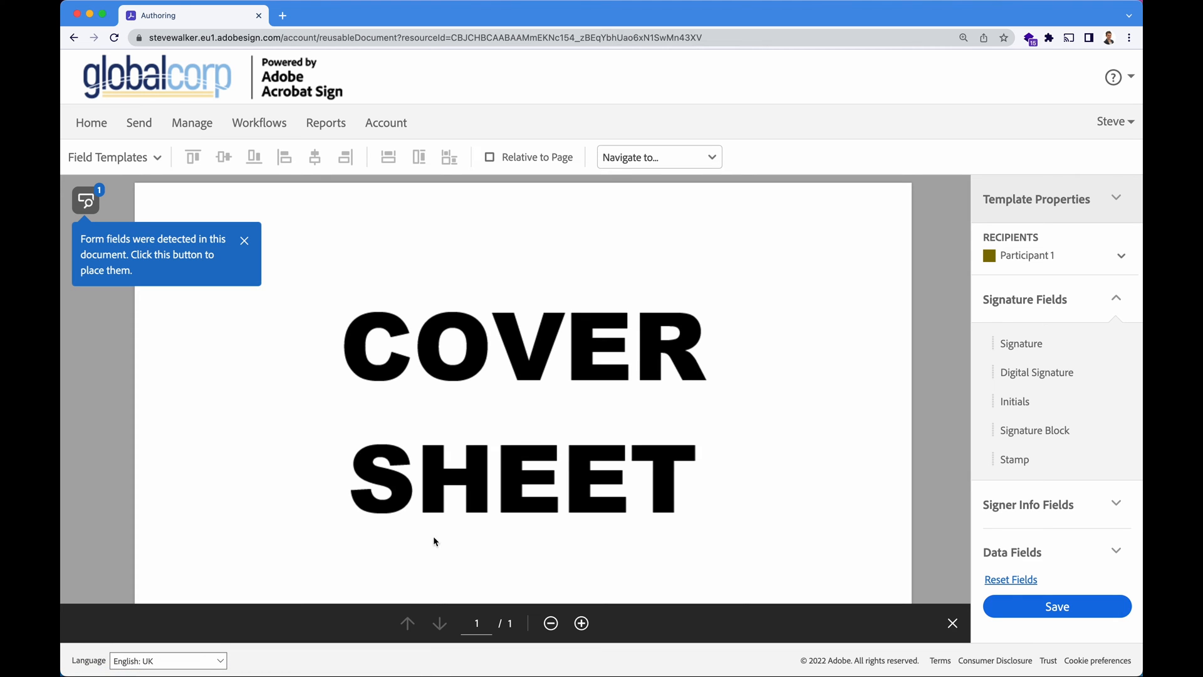
scroll("down", 3)
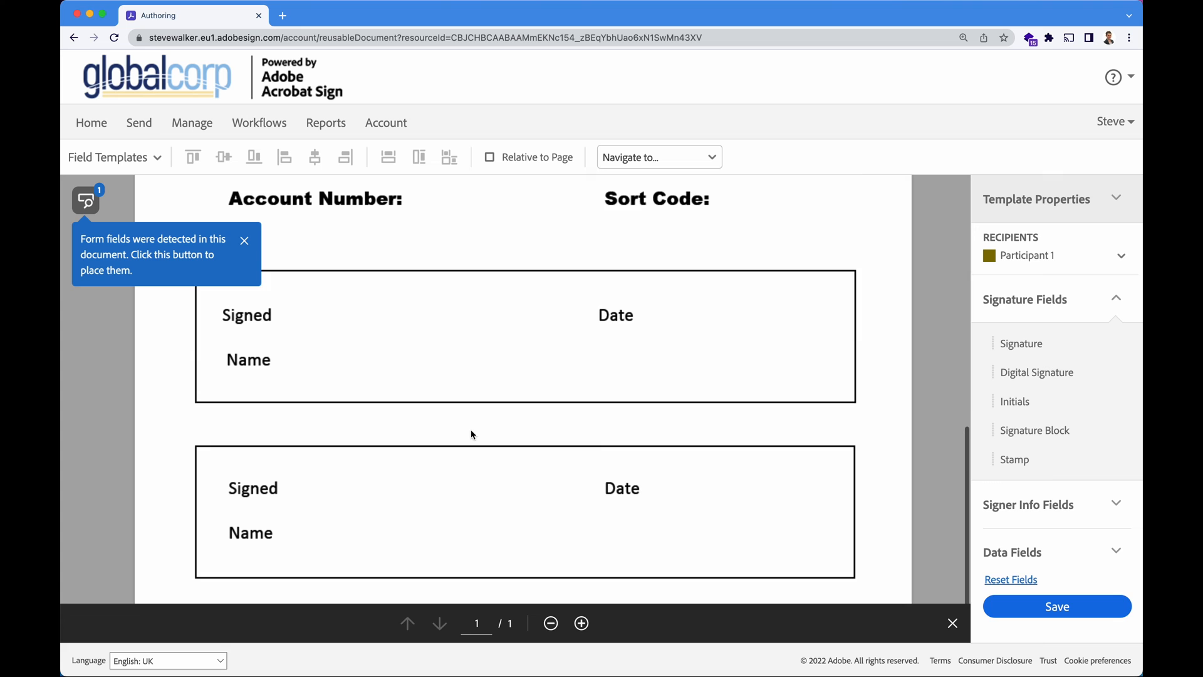
scroll("down", 3)
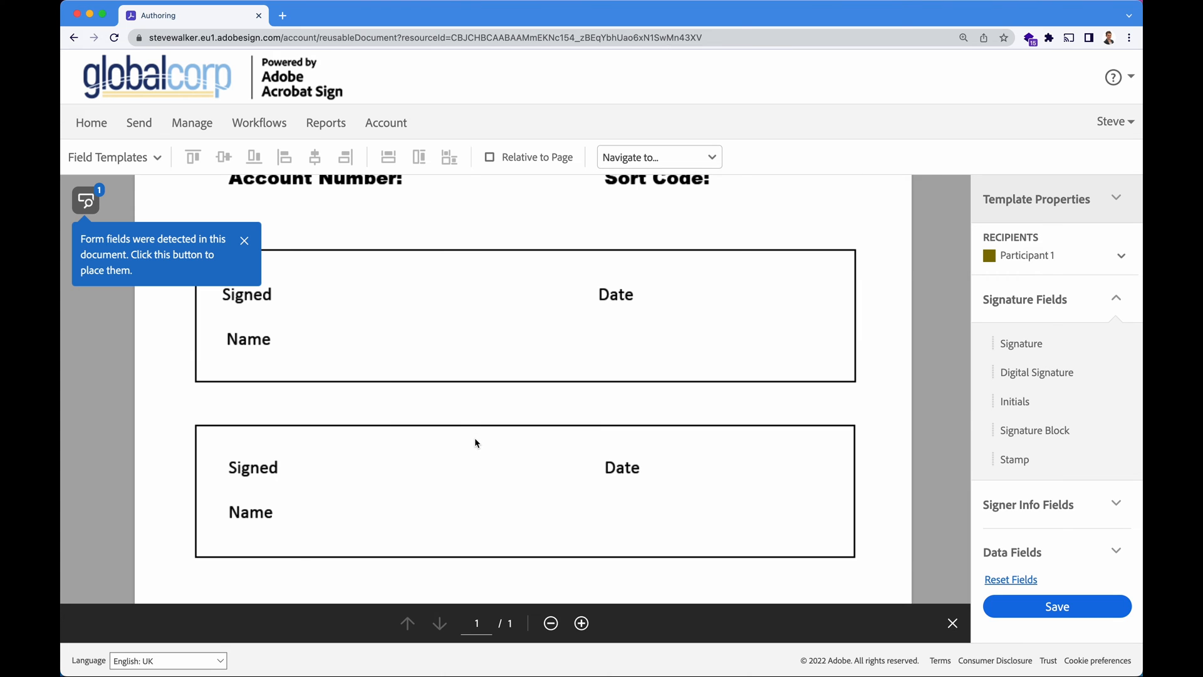
mouse_move(490, 331)
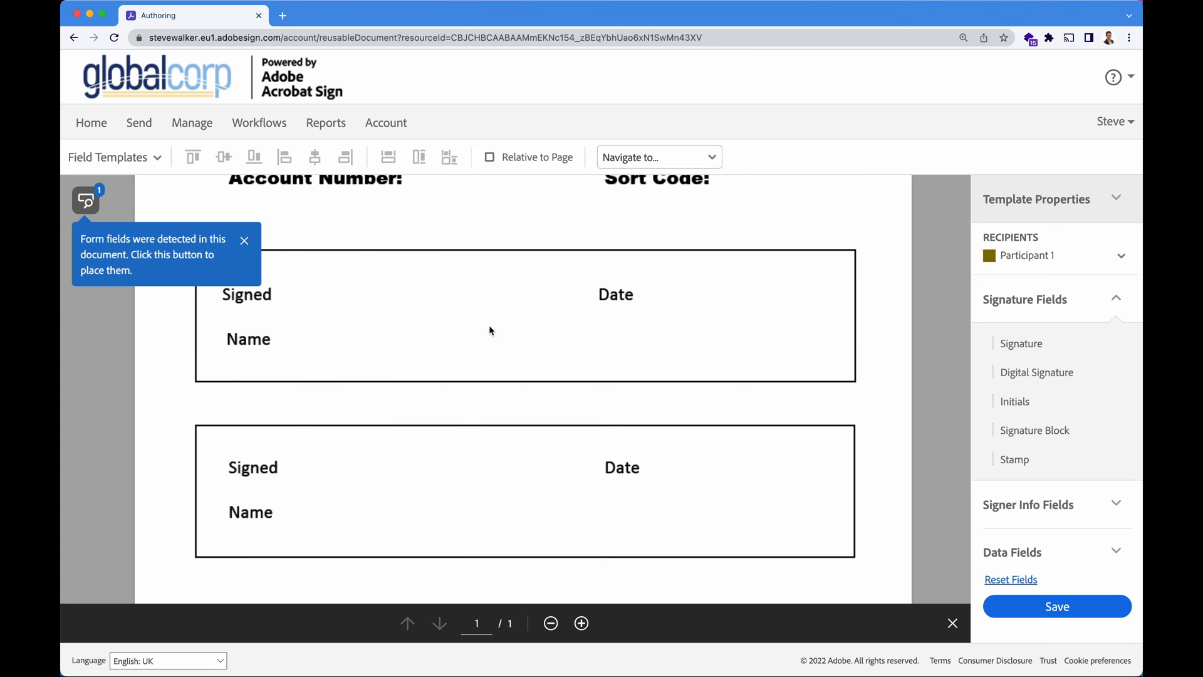
left_click(244, 241)
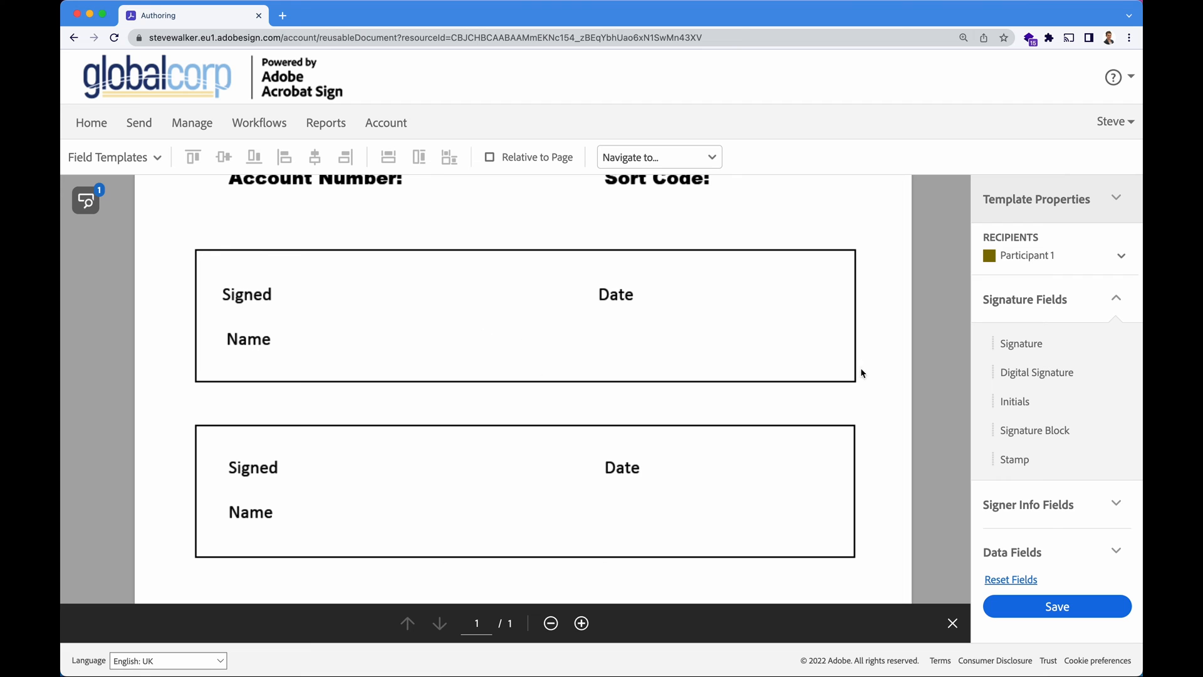
Place Participant 1's signature and full name fields in the first box and show the recipient list.
left_click_drag(1022, 344, 436, 284)
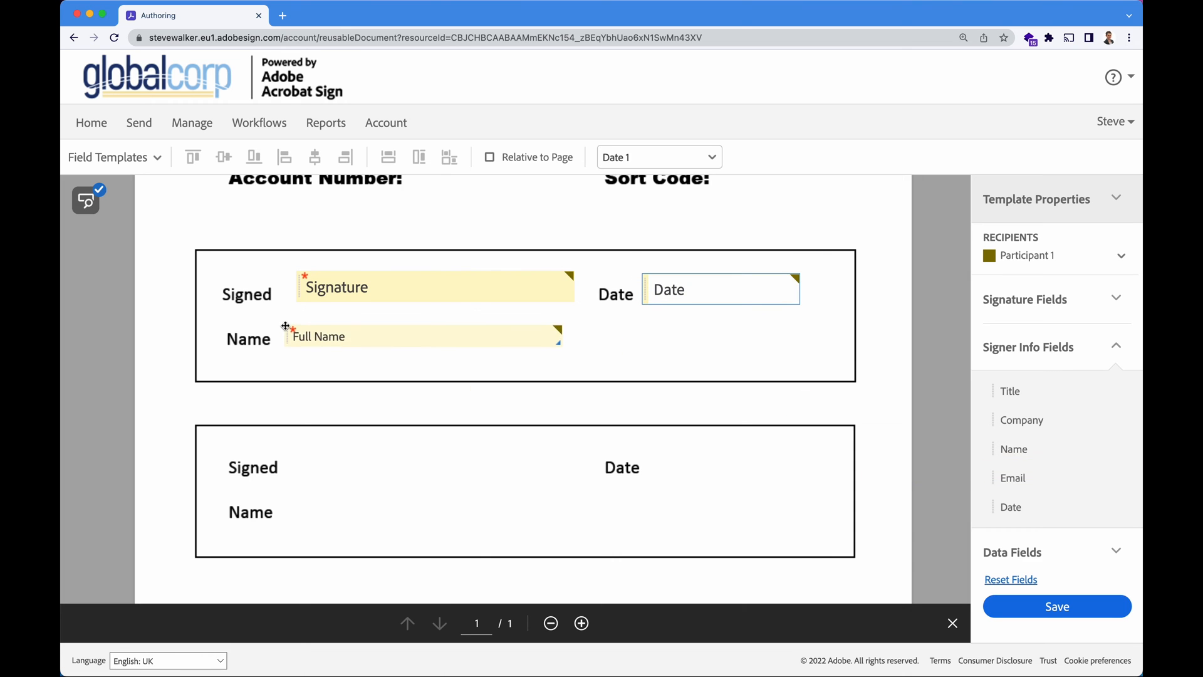
left_click(438, 338)
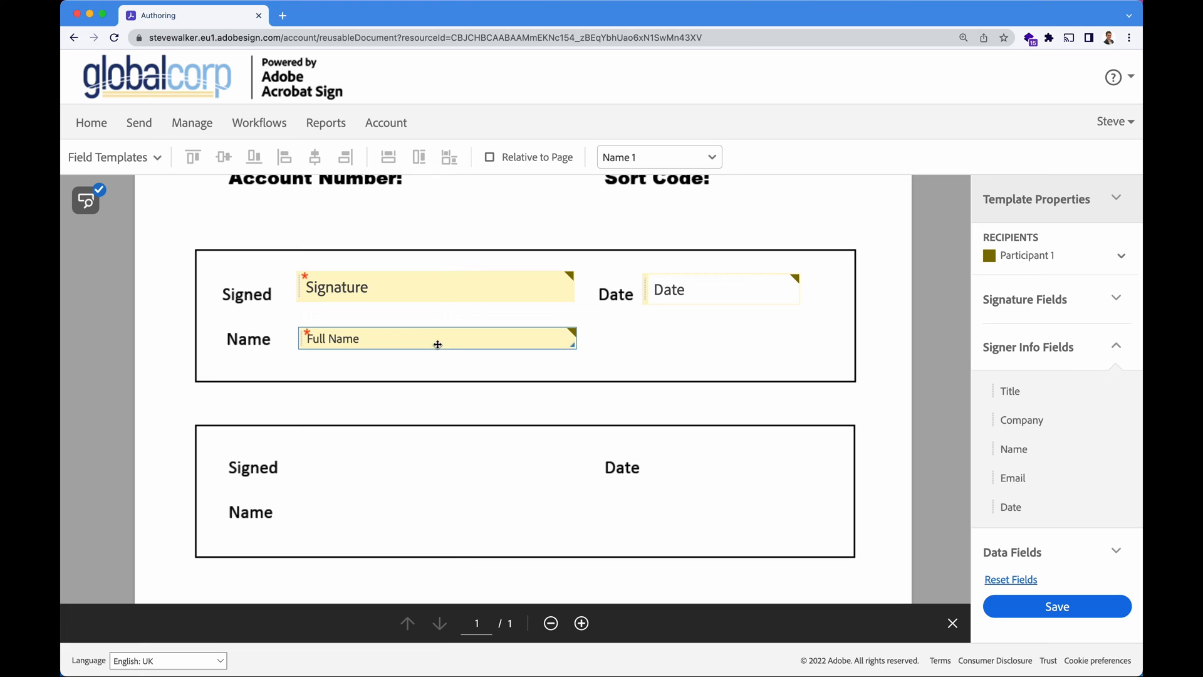
left_click(1121, 256)
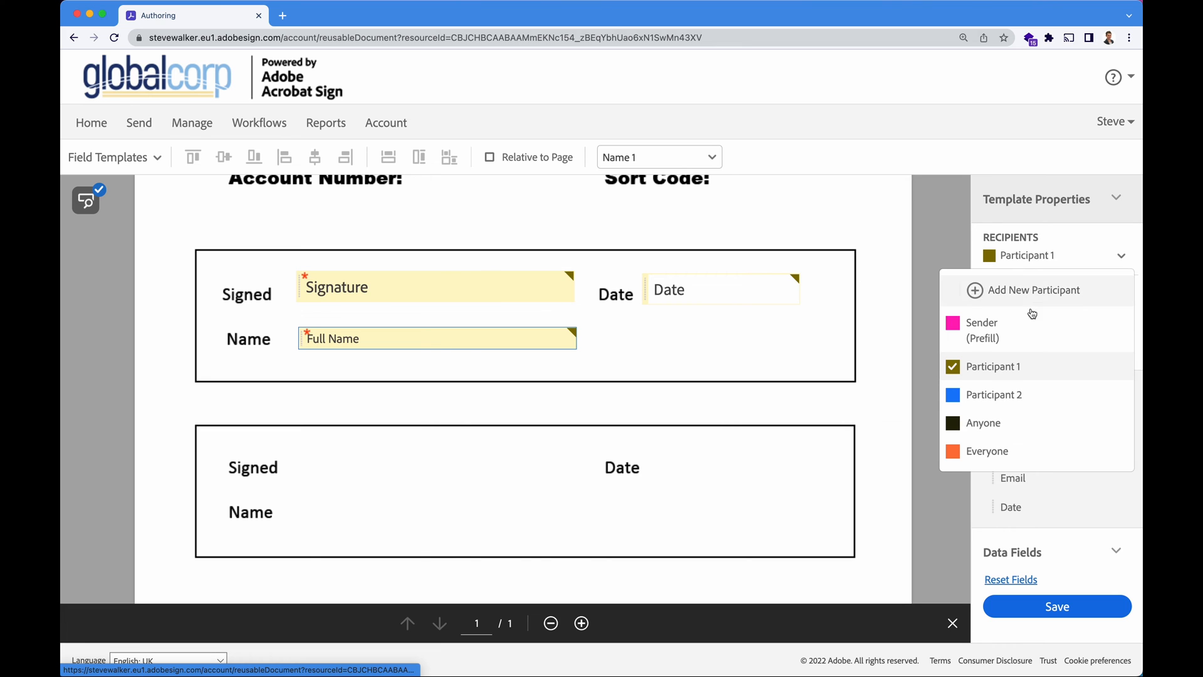
mouse_move(1036, 392)
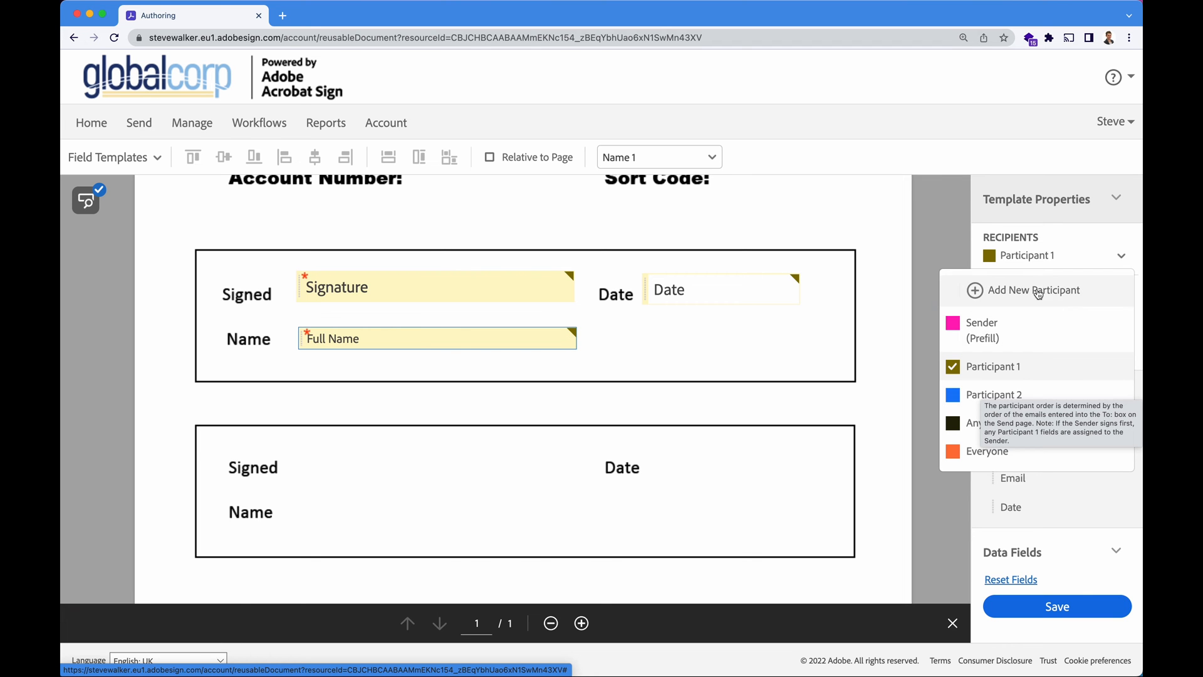
mouse_move(995, 403)
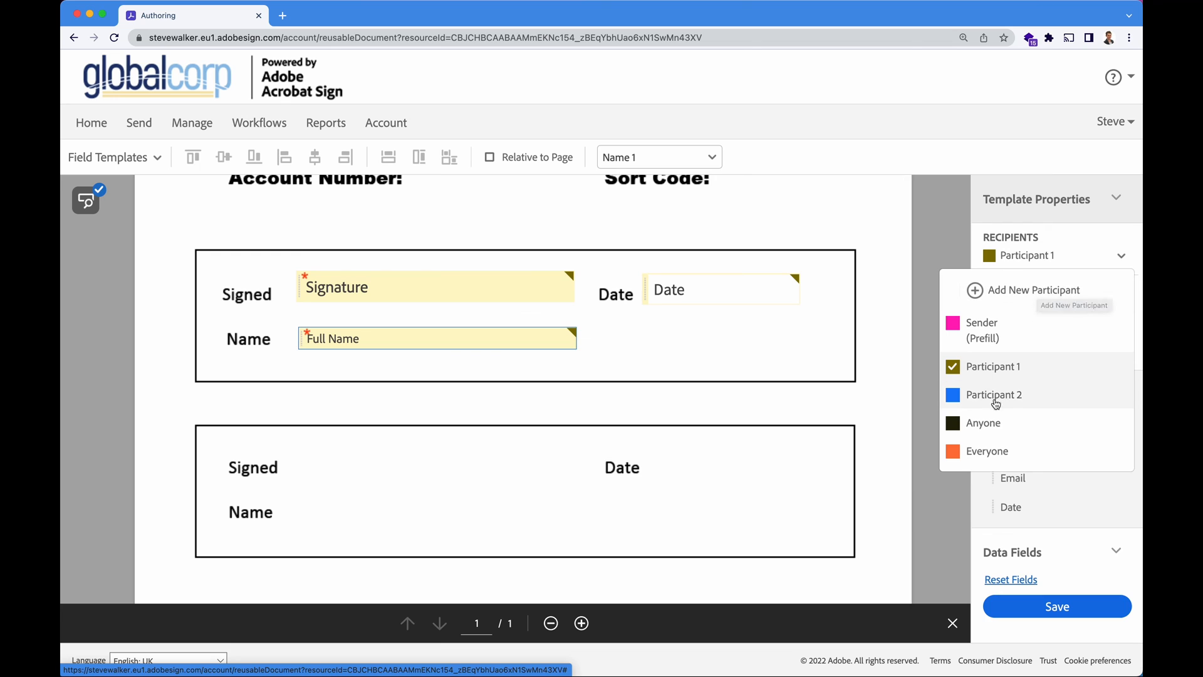
Add Participant 2's date and full name fields in the second box, then reselect Participant 1.
left_click(994, 395)
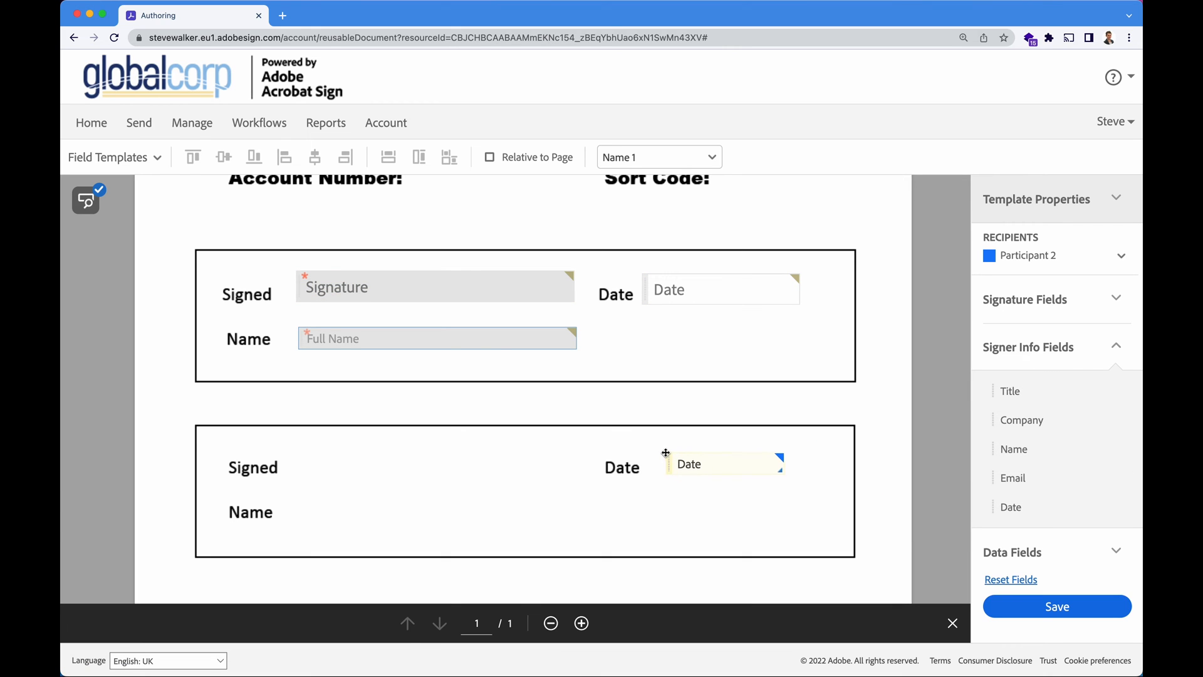
left_click(717, 464)
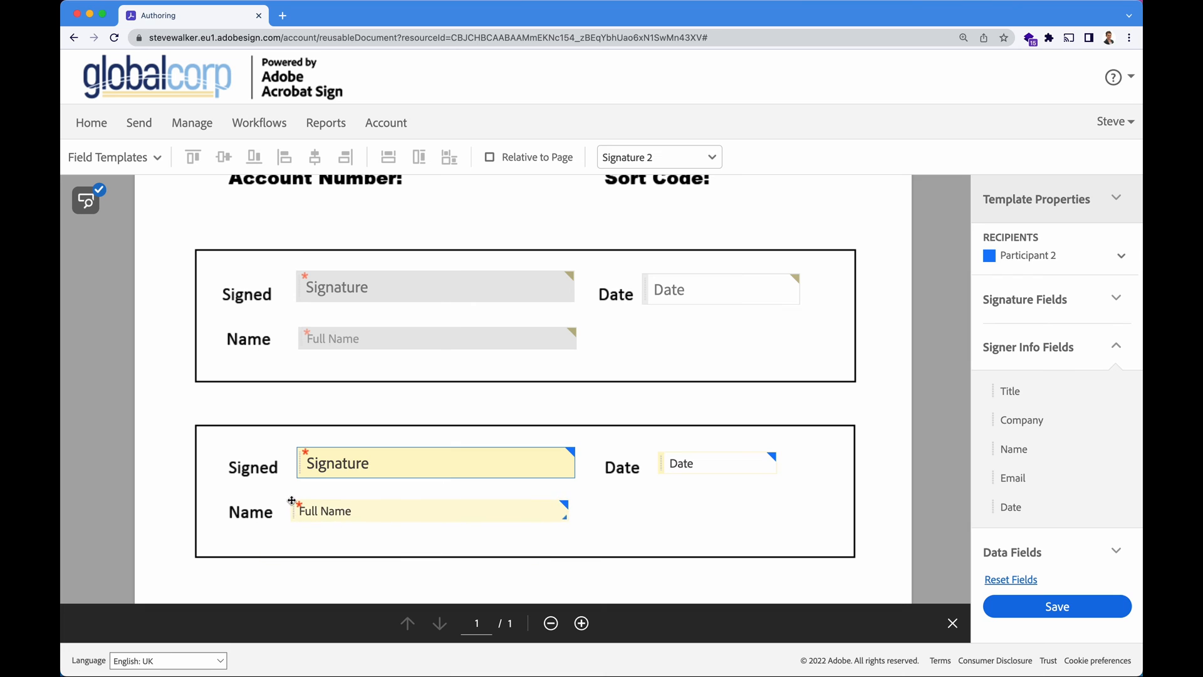
left_click(429, 511)
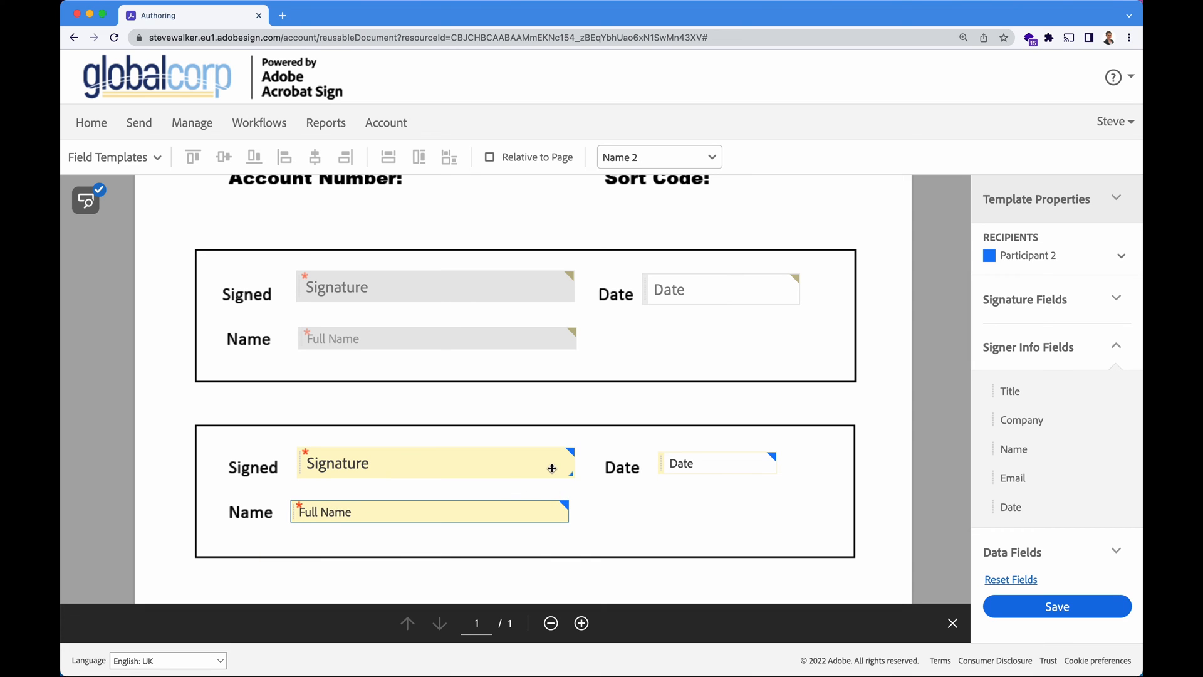
left_click(1121, 255)
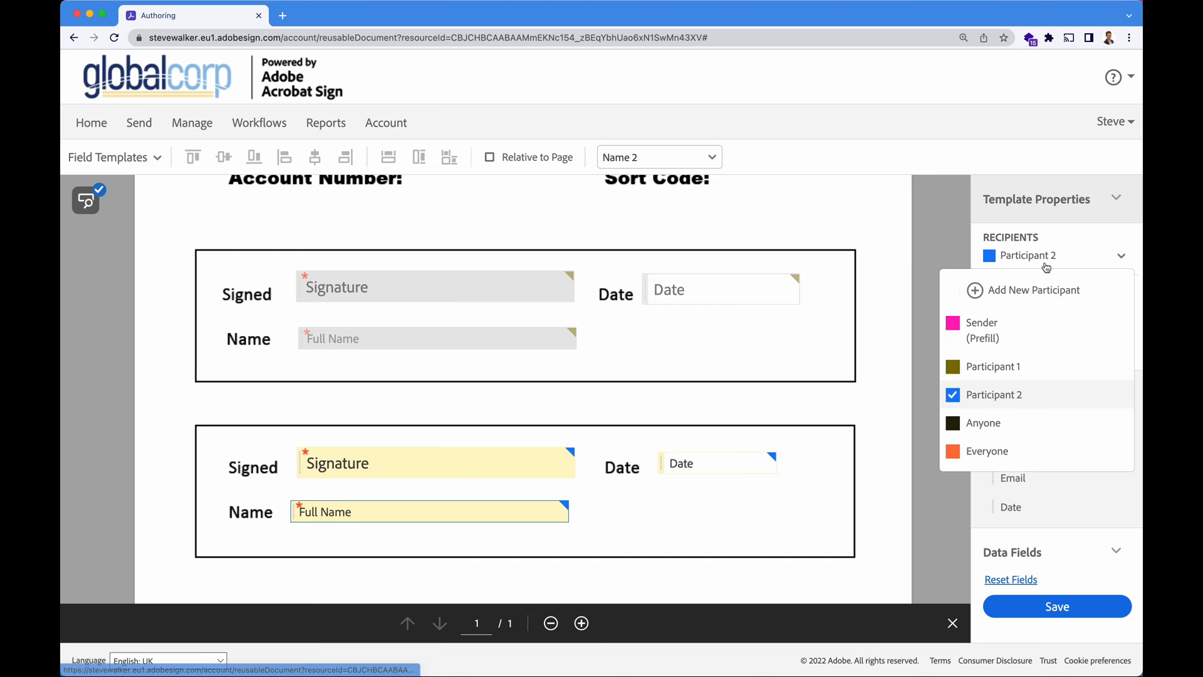
left_click(993, 366)
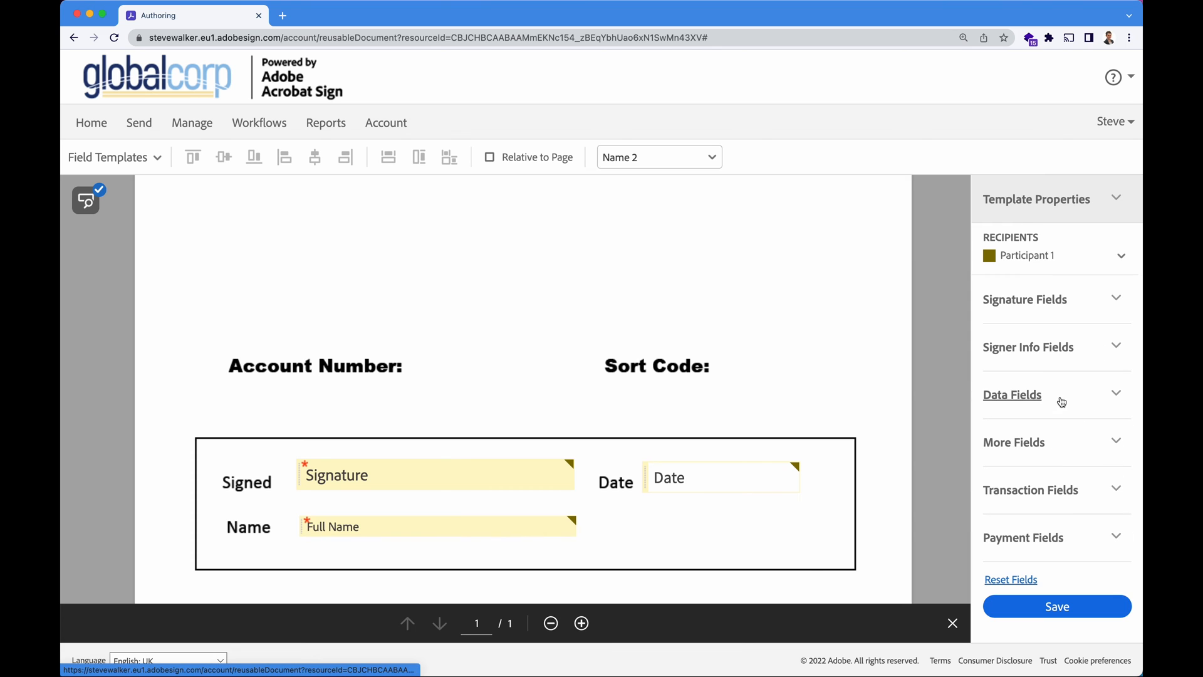
Add Text Input fields beside Account Number and Sort Code from Data Fields and widen the Sort Code field.
left_click(1013, 395)
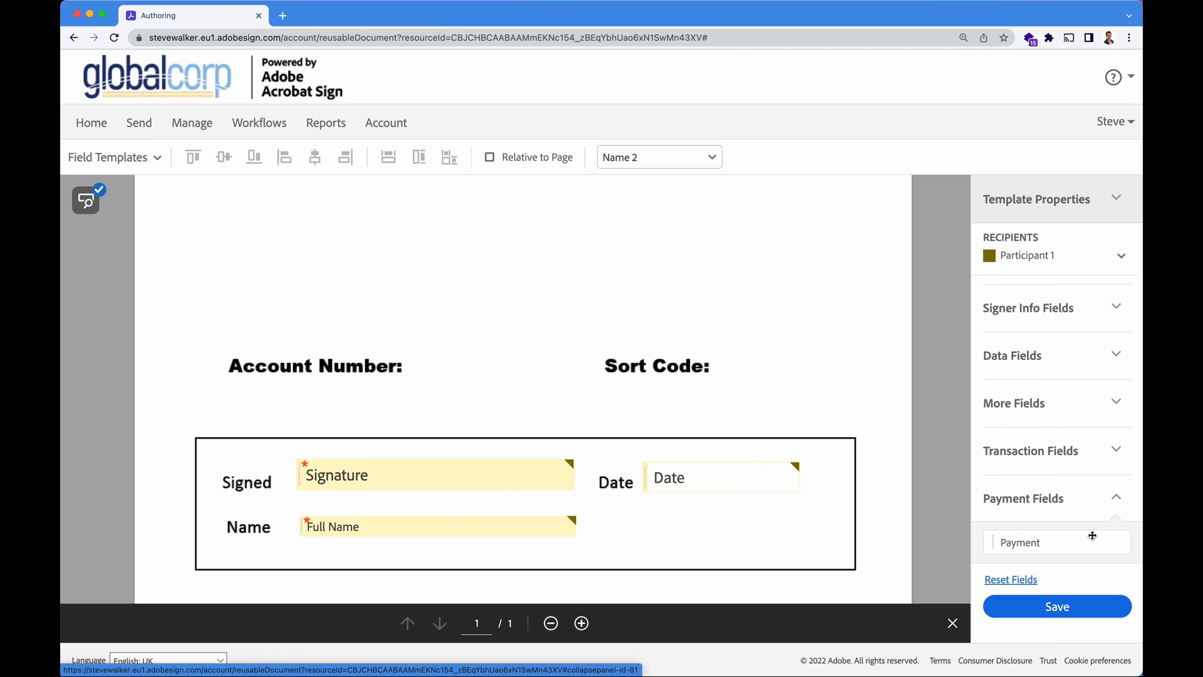
left_click(1116, 499)
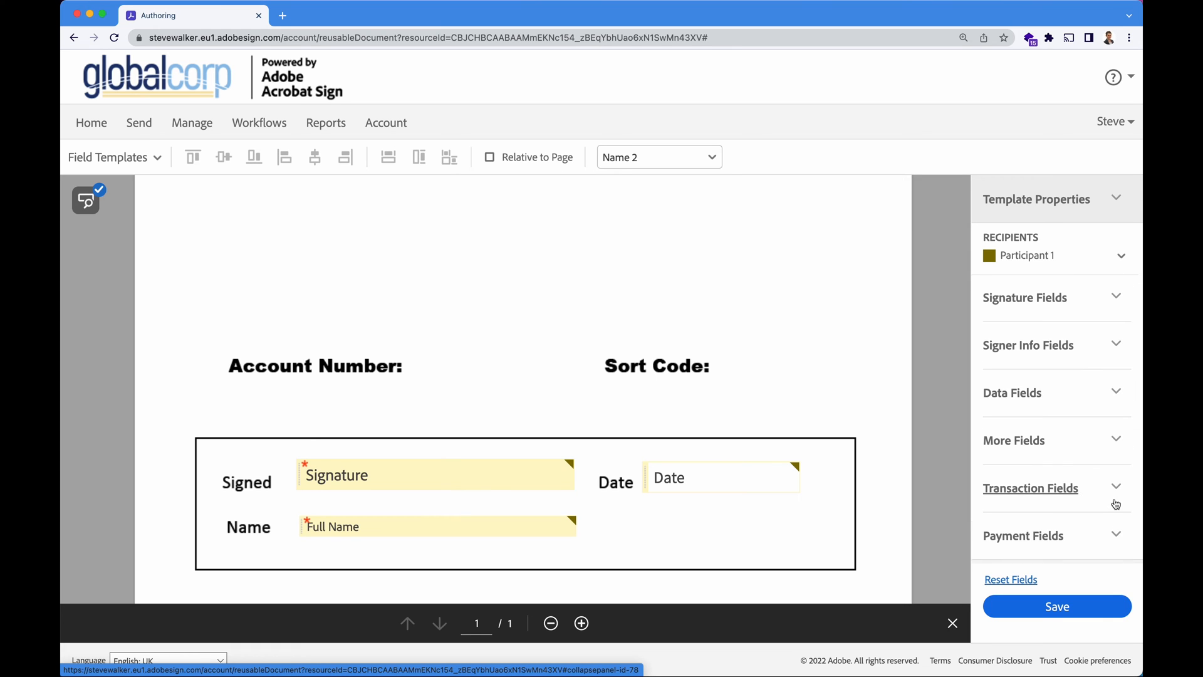
left_click(1013, 392)
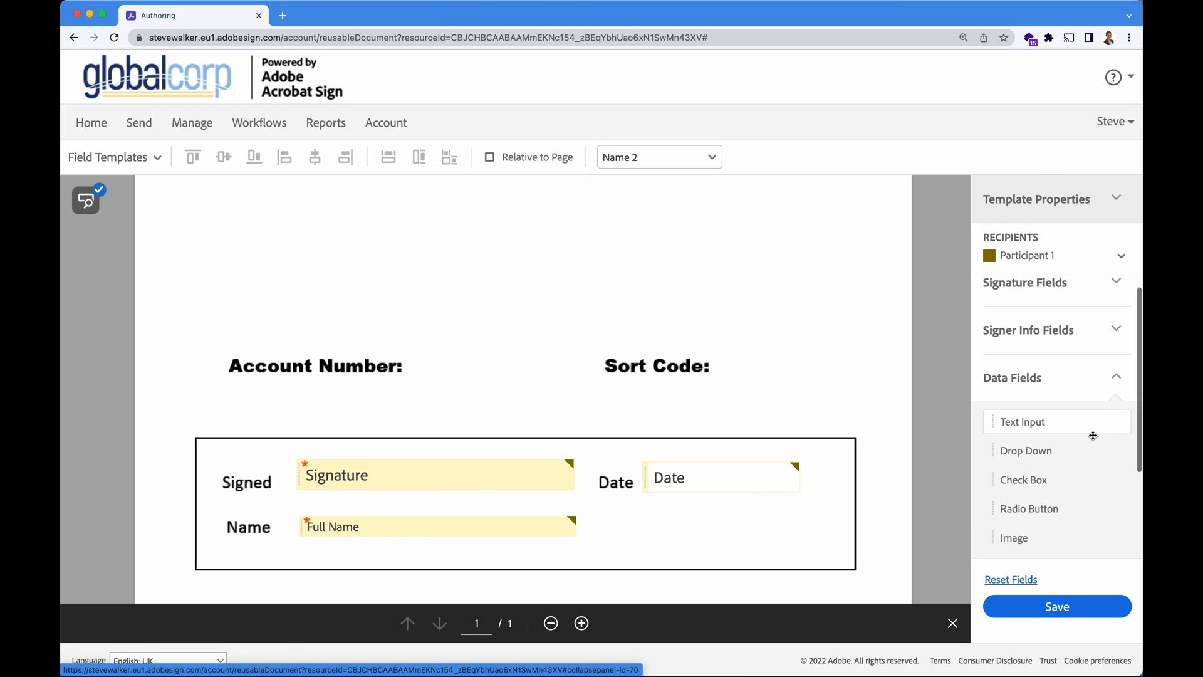
left_click_drag(1021, 421, 476, 365)
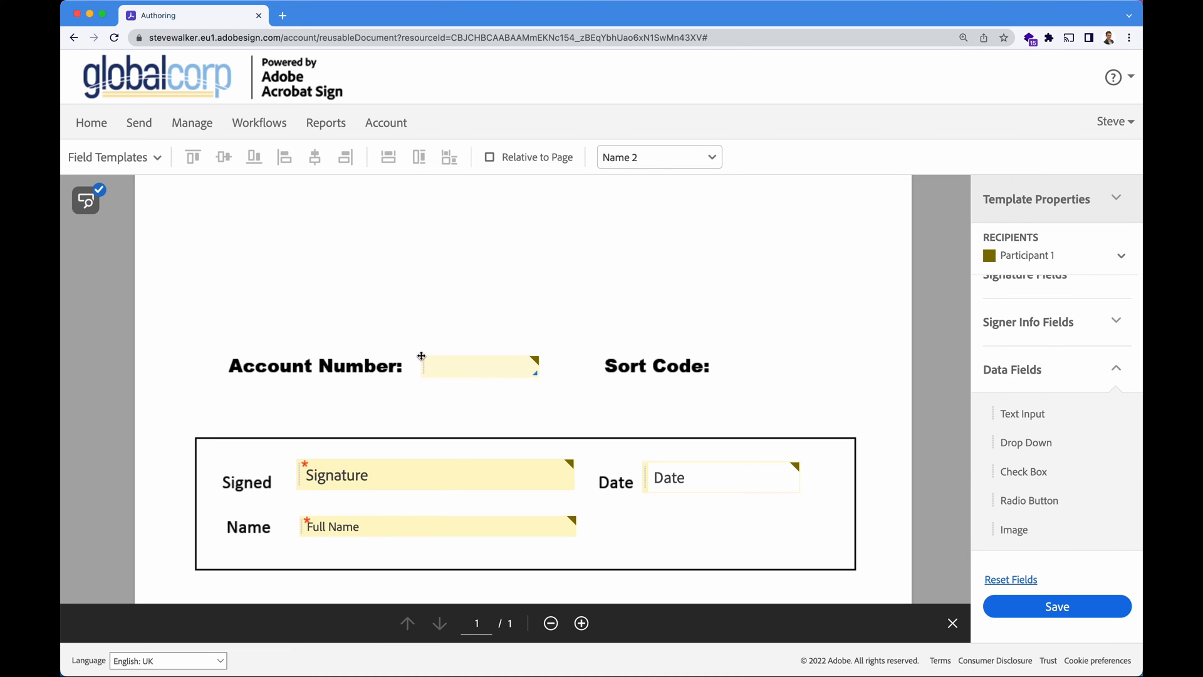
left_click(479, 366)
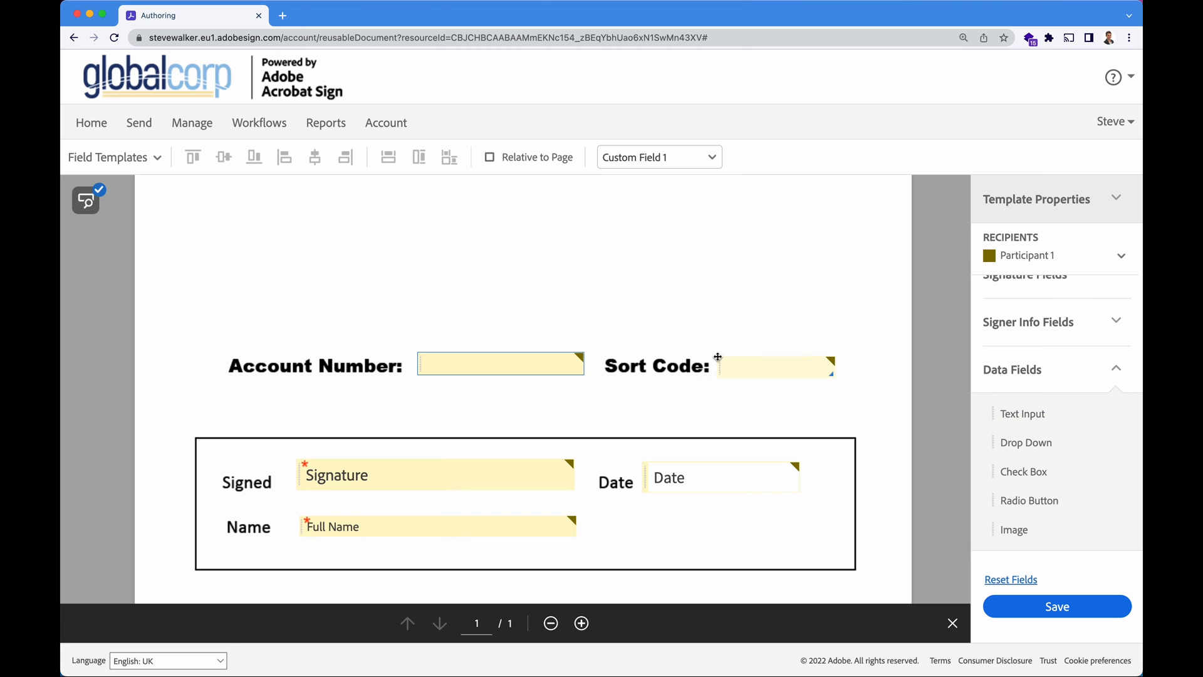
left_click(776, 365)
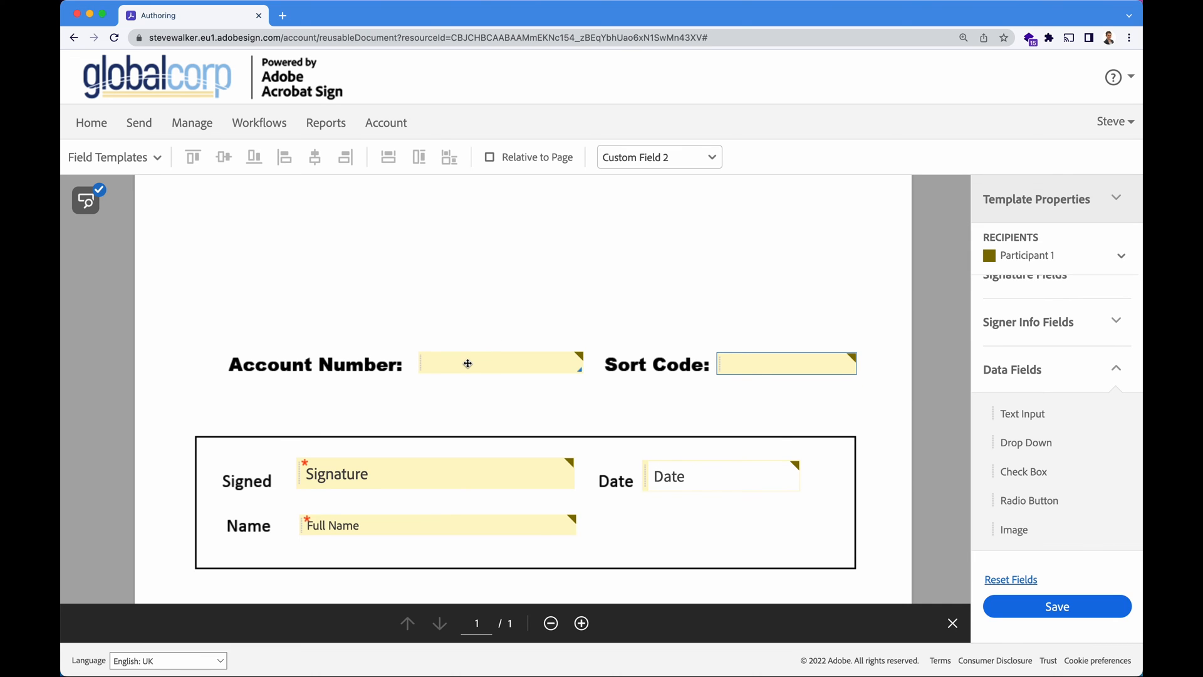
mouse_move(467, 364)
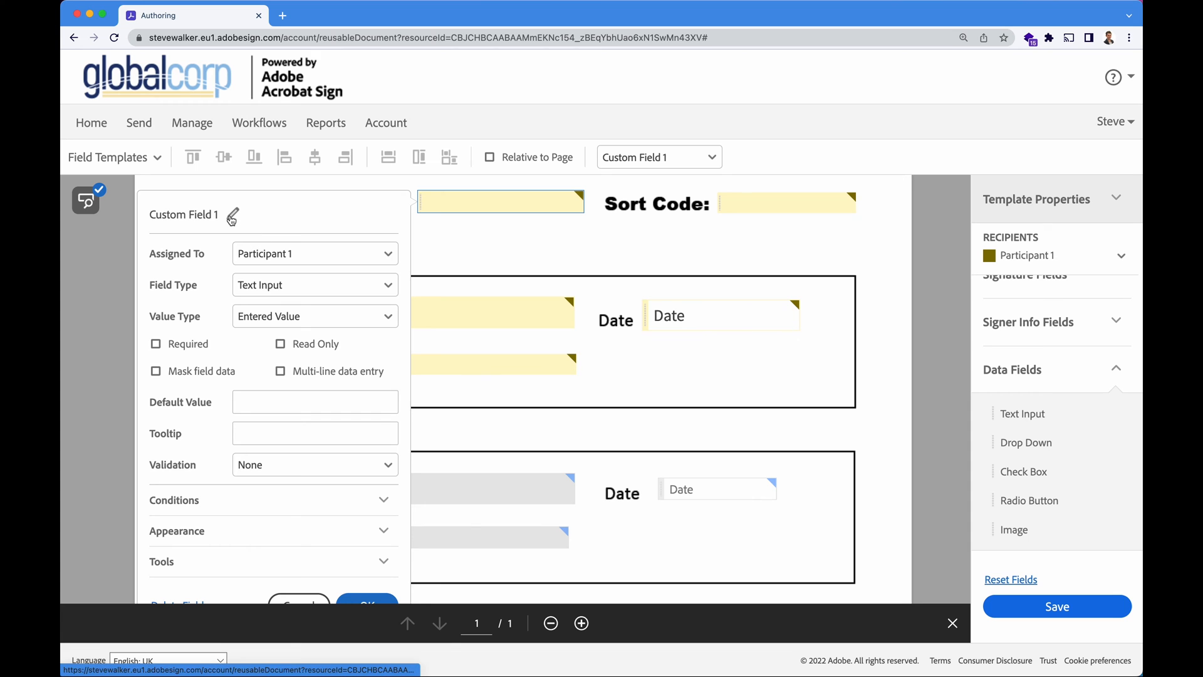
Rename the field acc_number, keeping it a text input assigned to Participant 1 with signer-entered value.
left_click(233, 216)
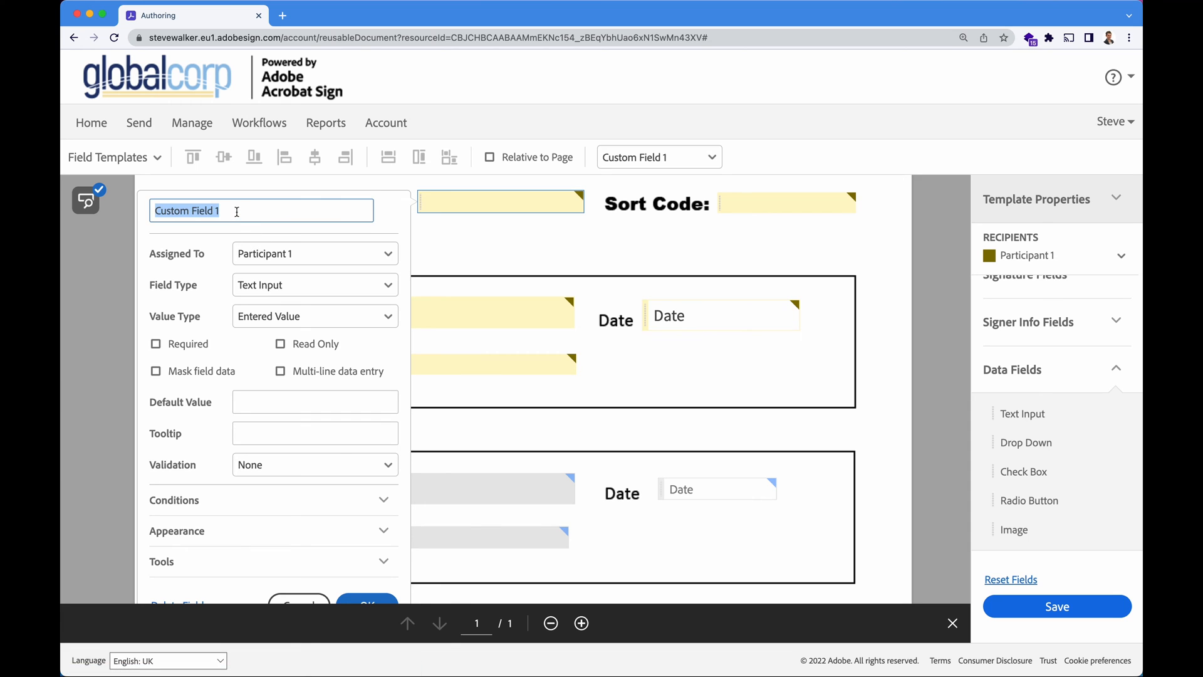
type("acc_number")
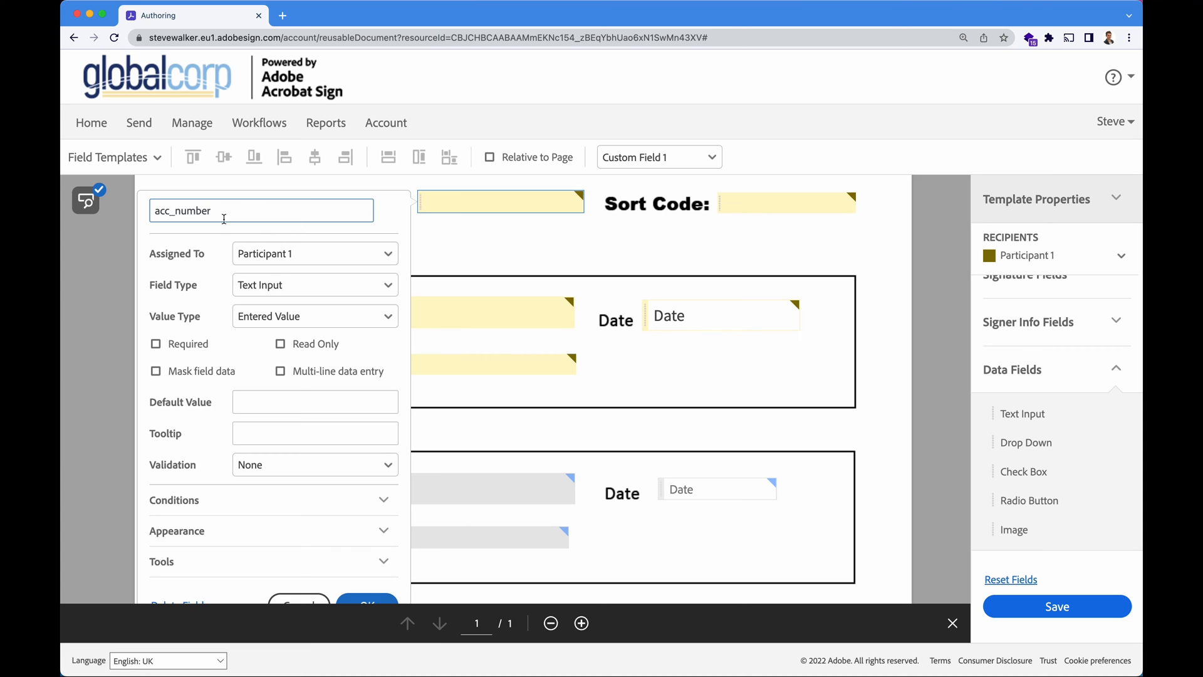
mouse_move(371, 260)
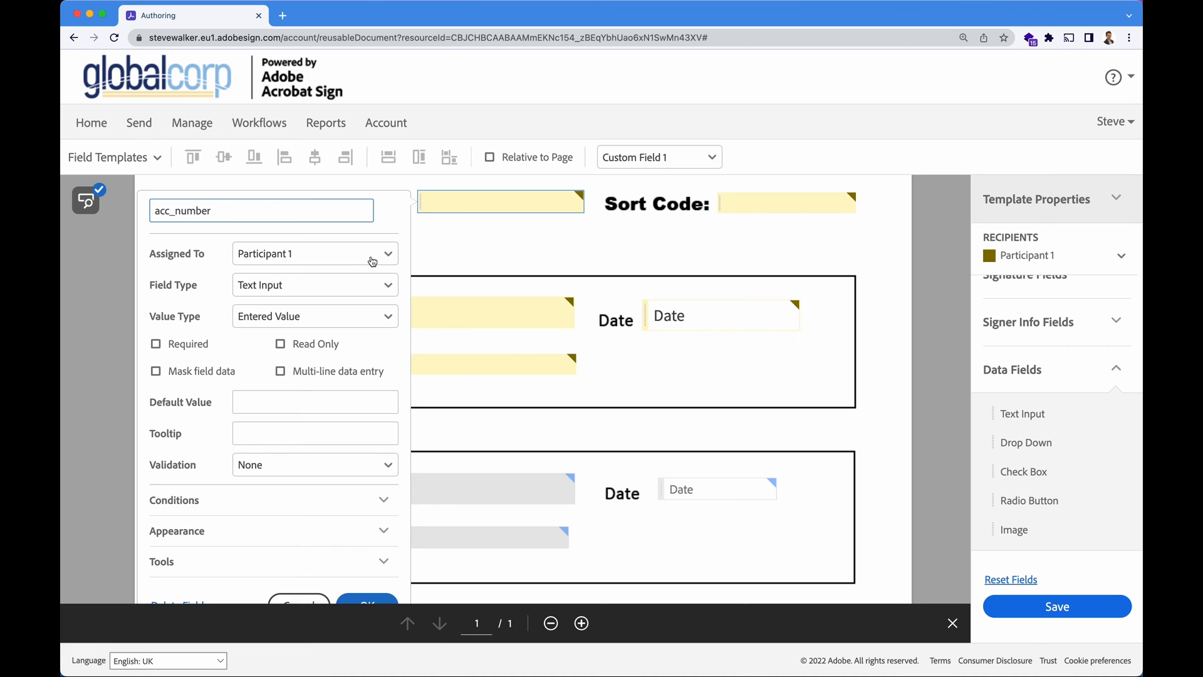
left_click(315, 254)
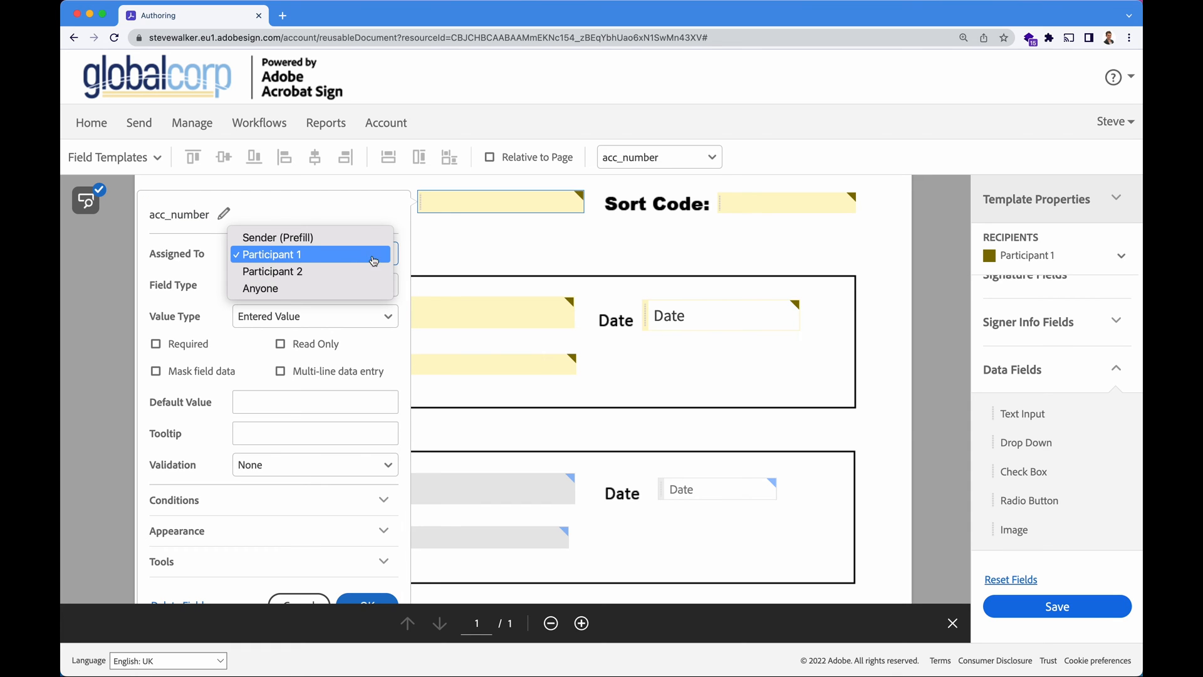
left_click(270, 254)
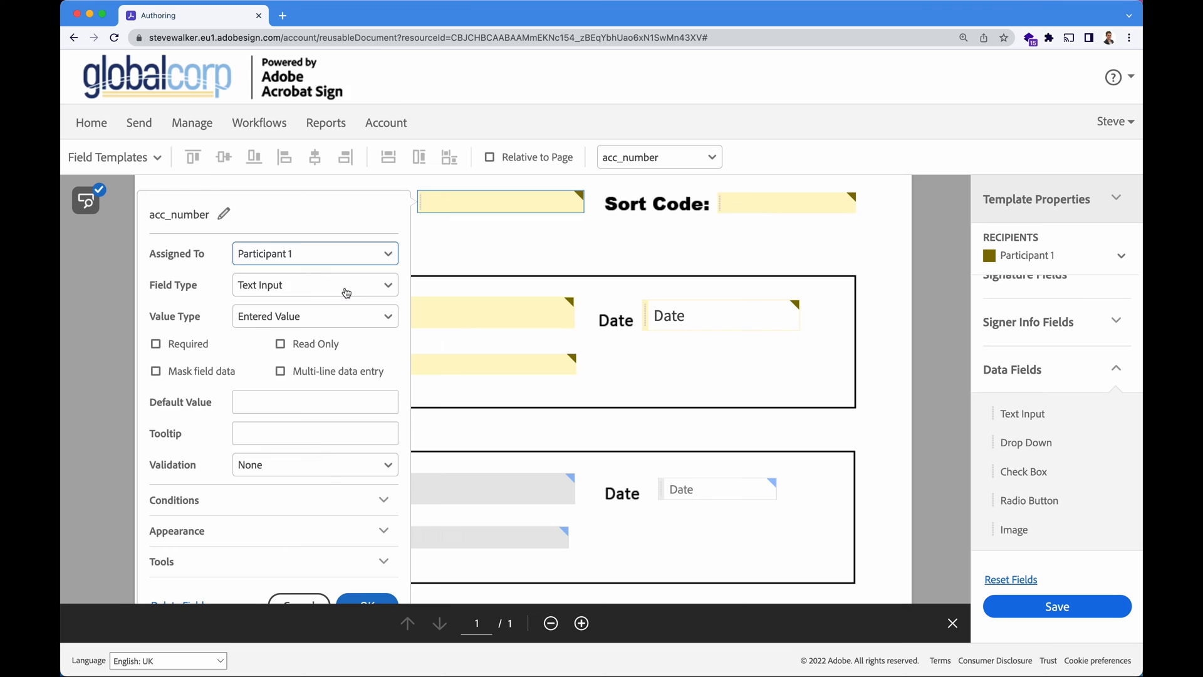
left_click(314, 285)
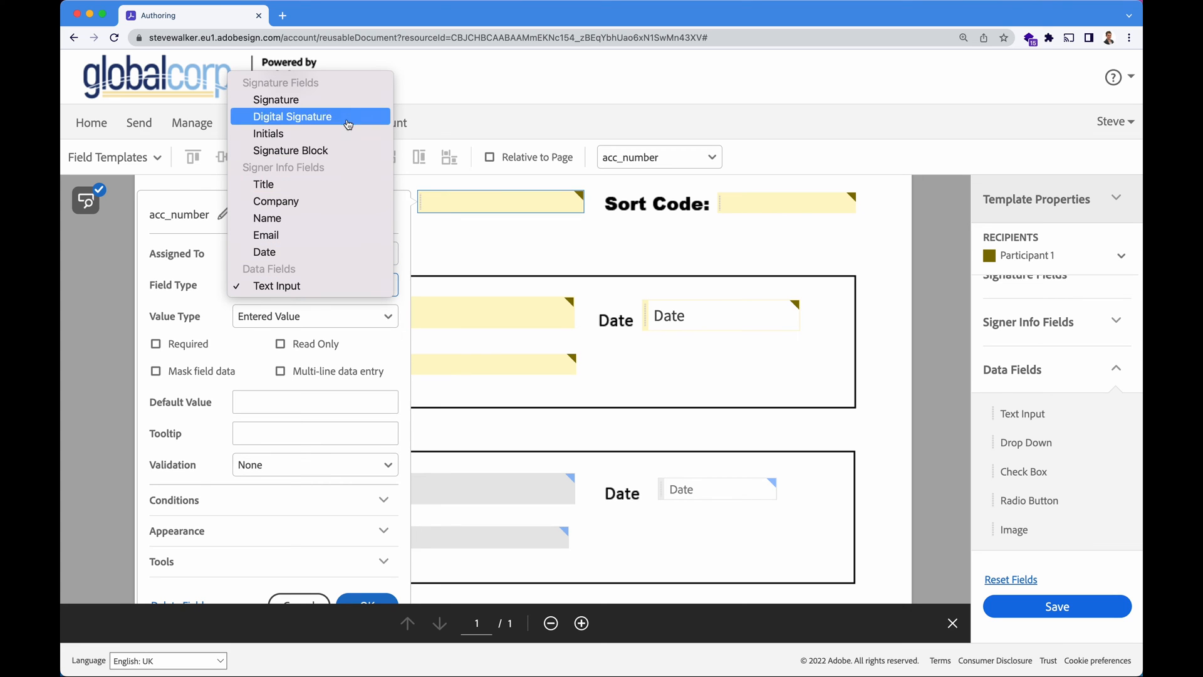
mouse_move(334, 236)
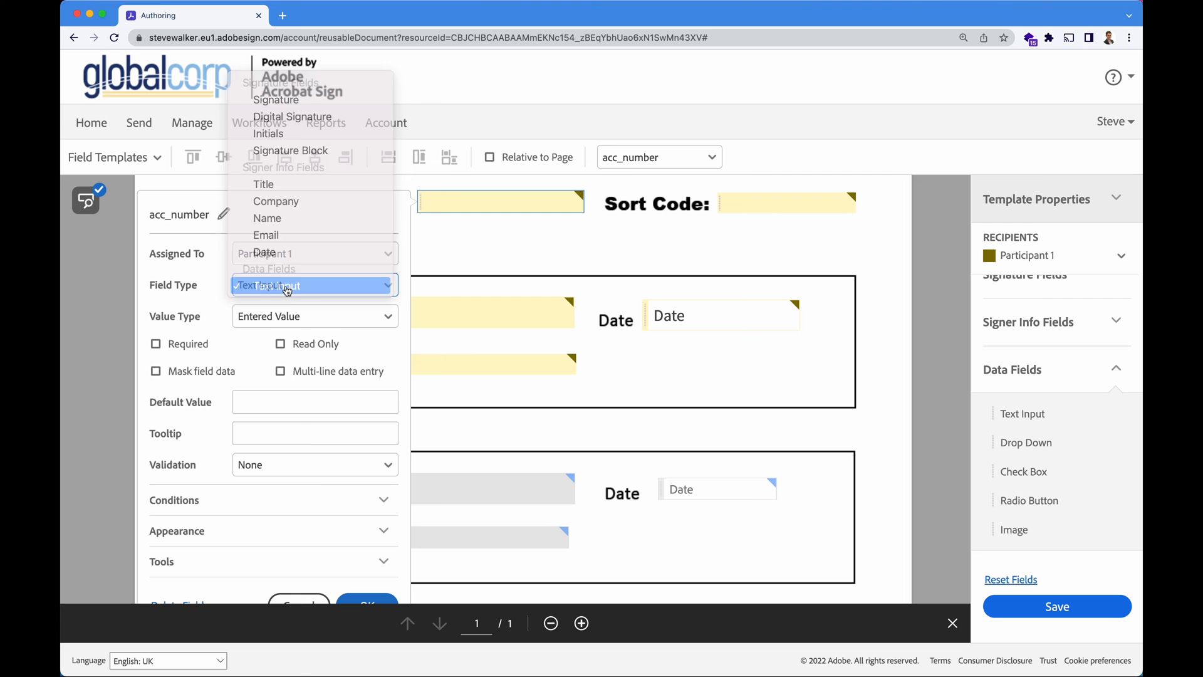
left_click(315, 316)
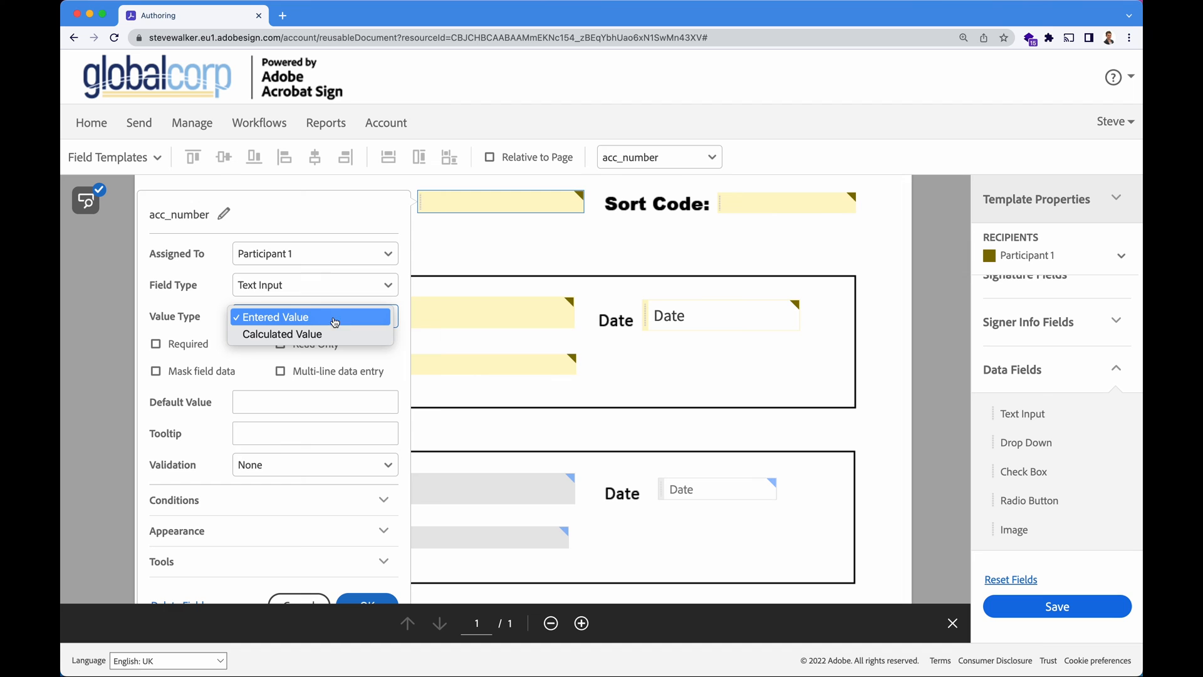
left_click(287, 317)
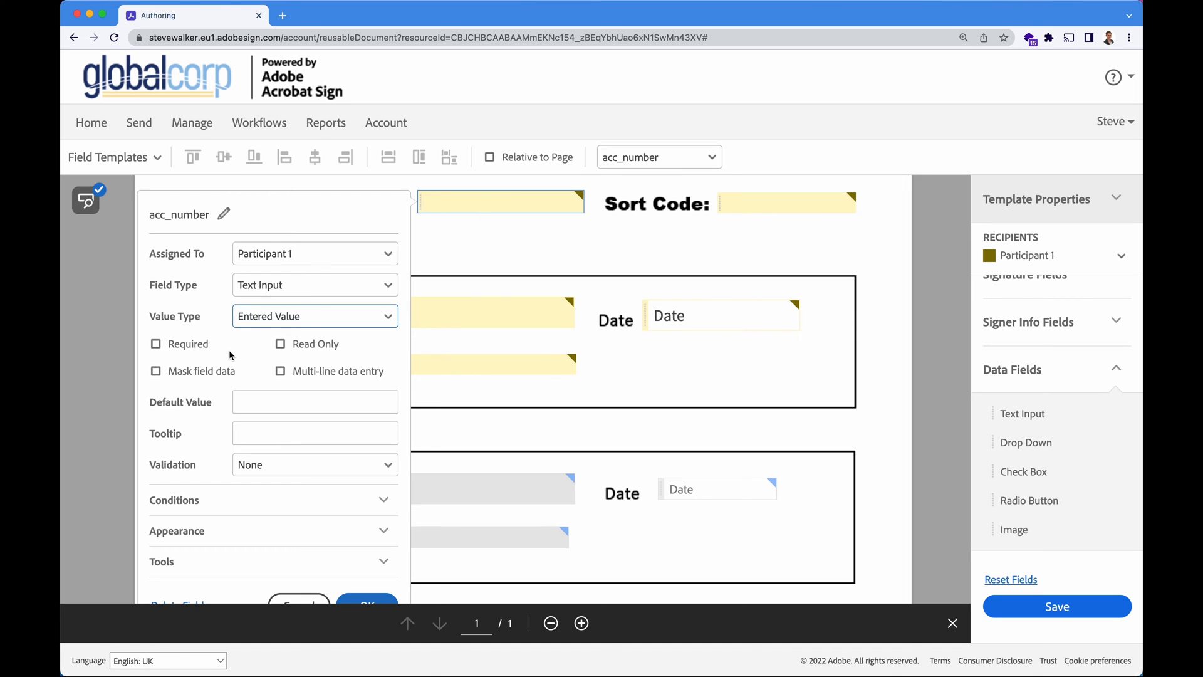
Mark the acc_number field Required and review the default value option.
left_click(155, 343)
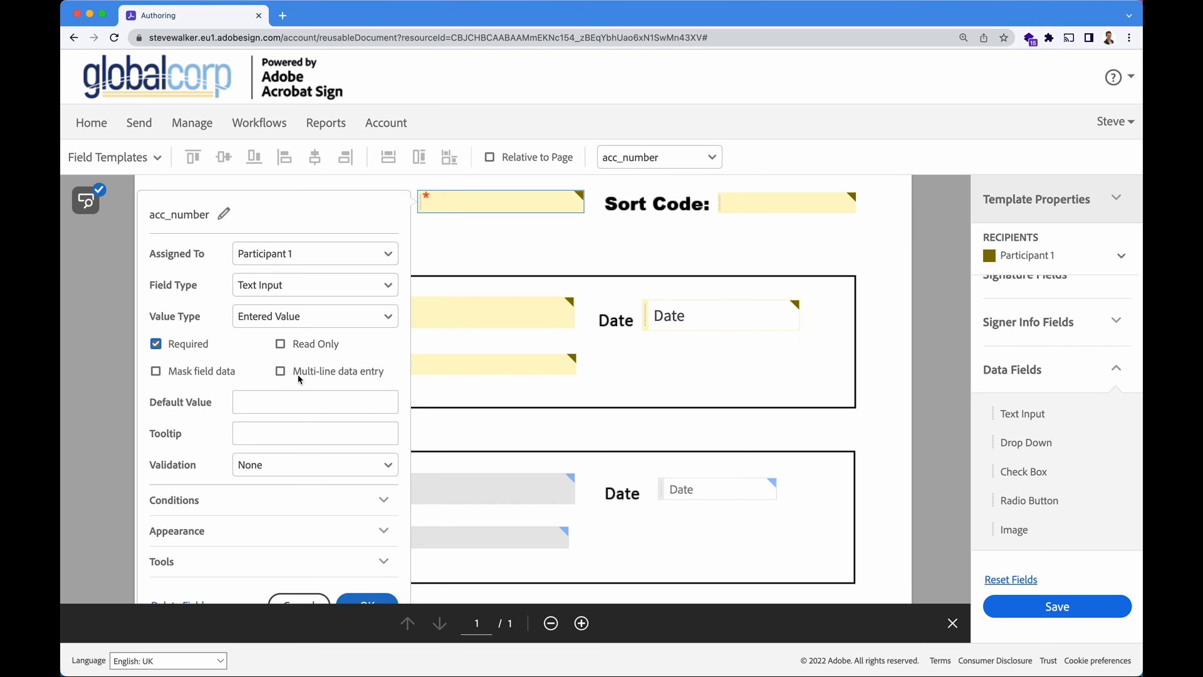
mouse_move(291, 380)
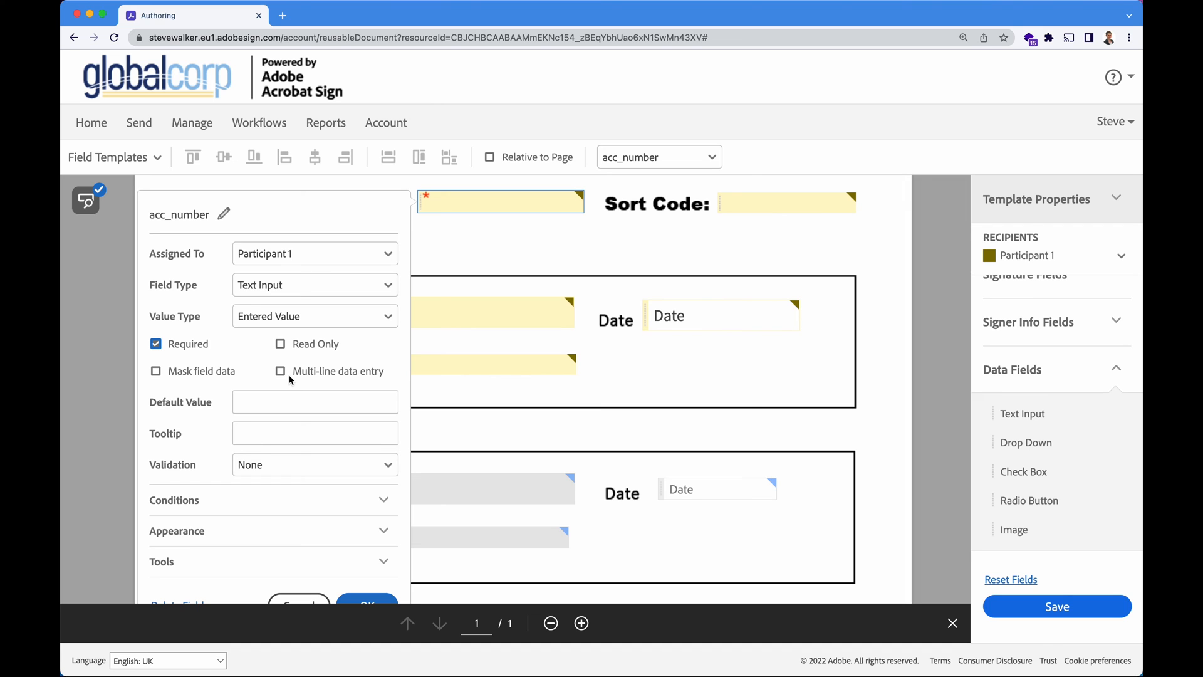
mouse_move(315, 389)
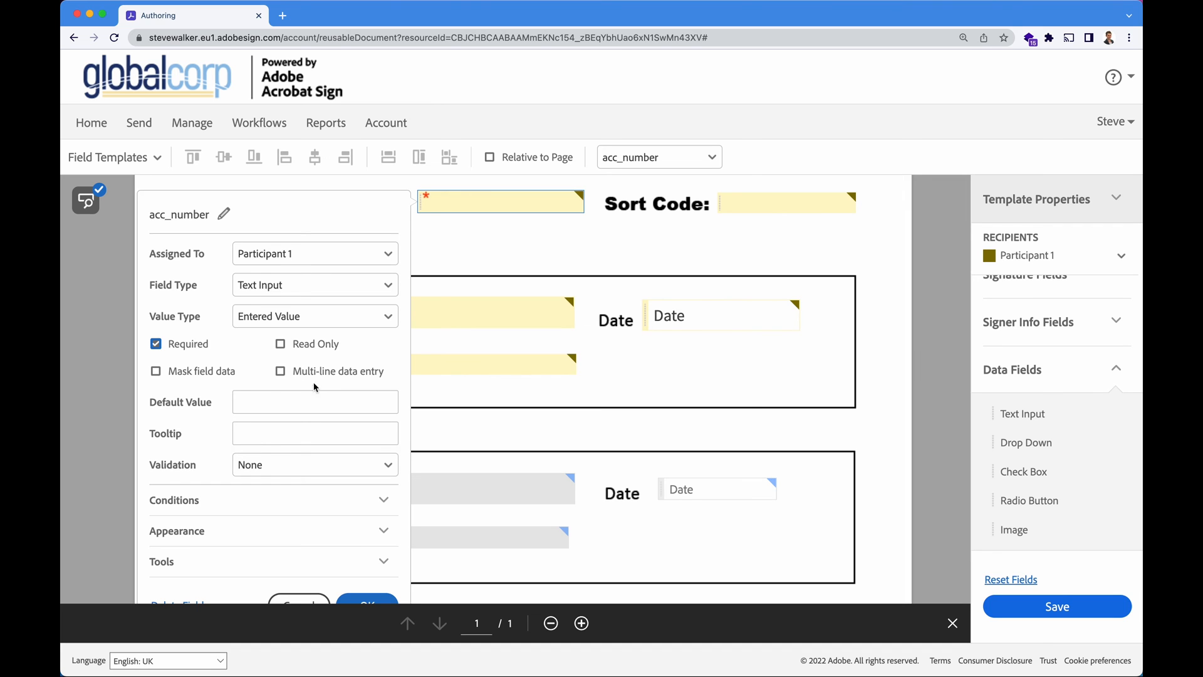
left_click(314, 401)
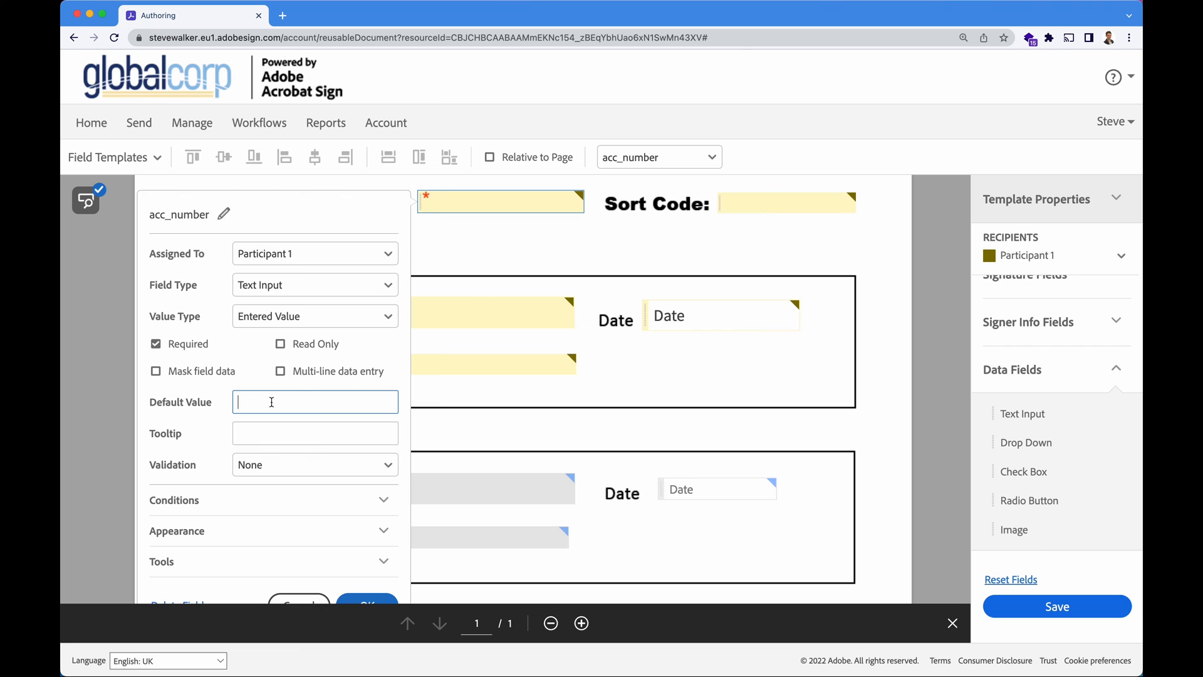
Set the field's tooltip to 'Please enter the account number'.
left_click(315, 433)
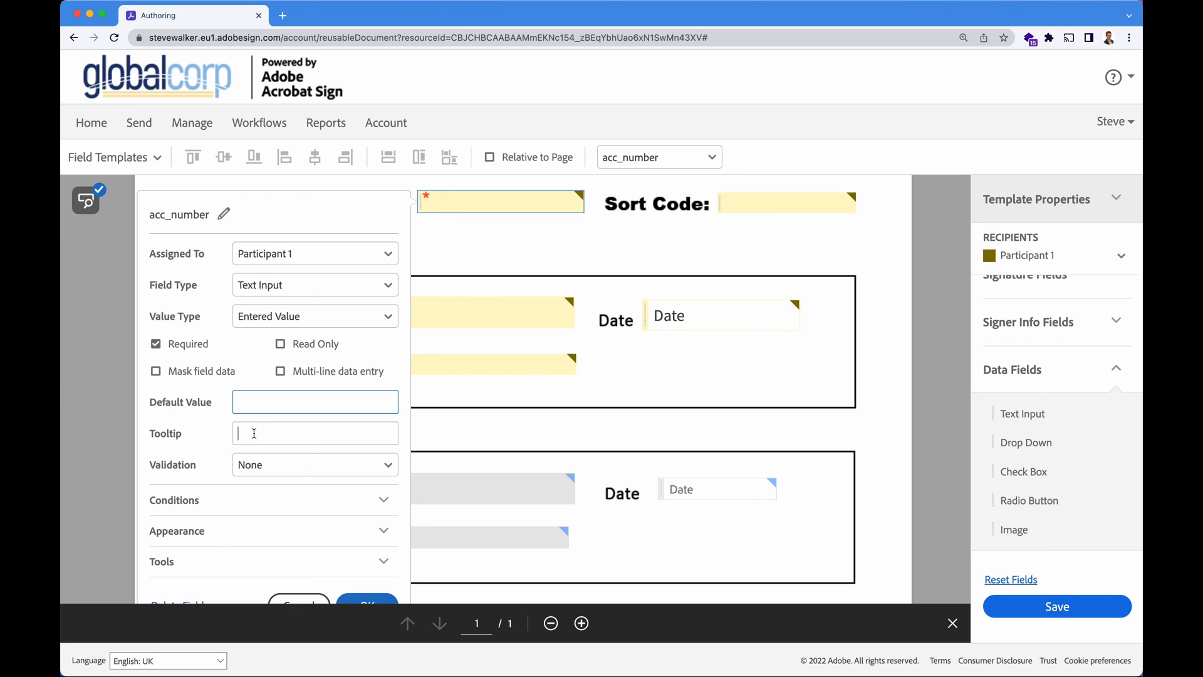
left_click(314, 433)
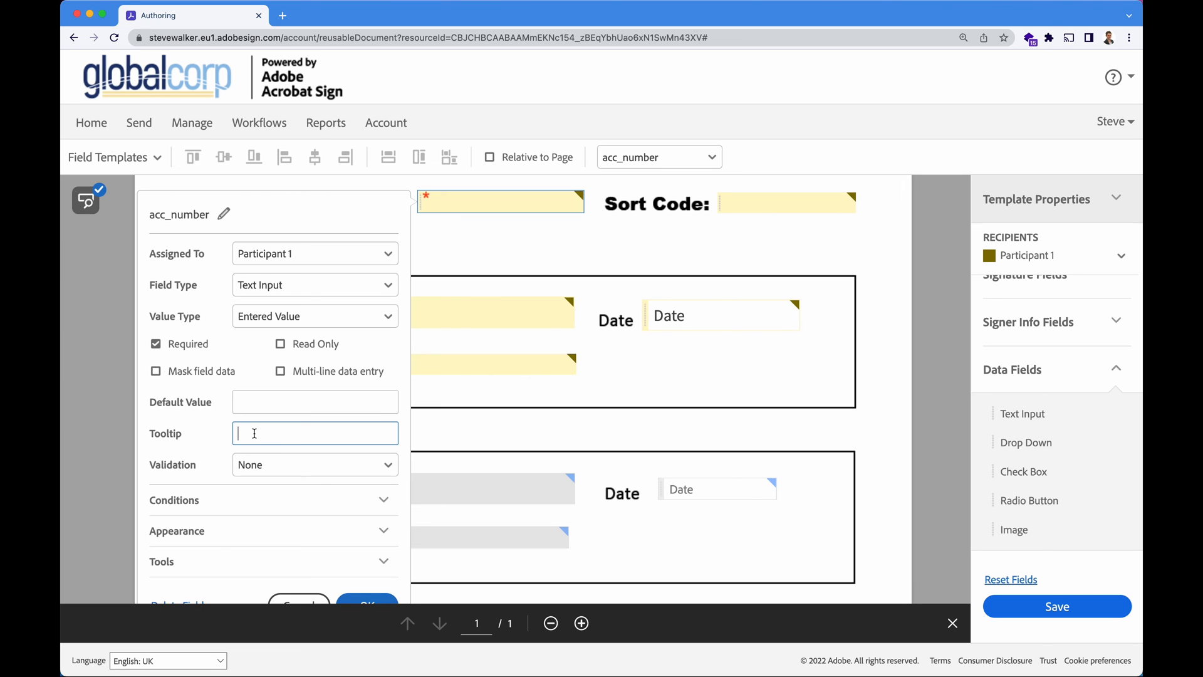
type("Please enter")
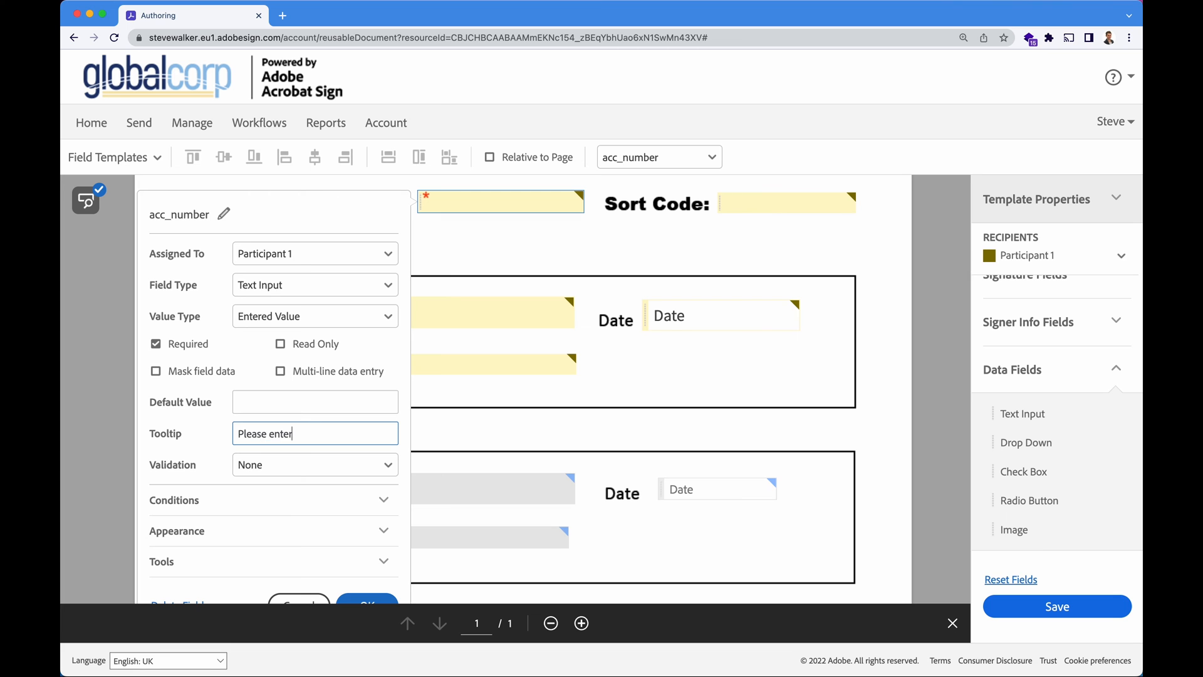
type("the account number")
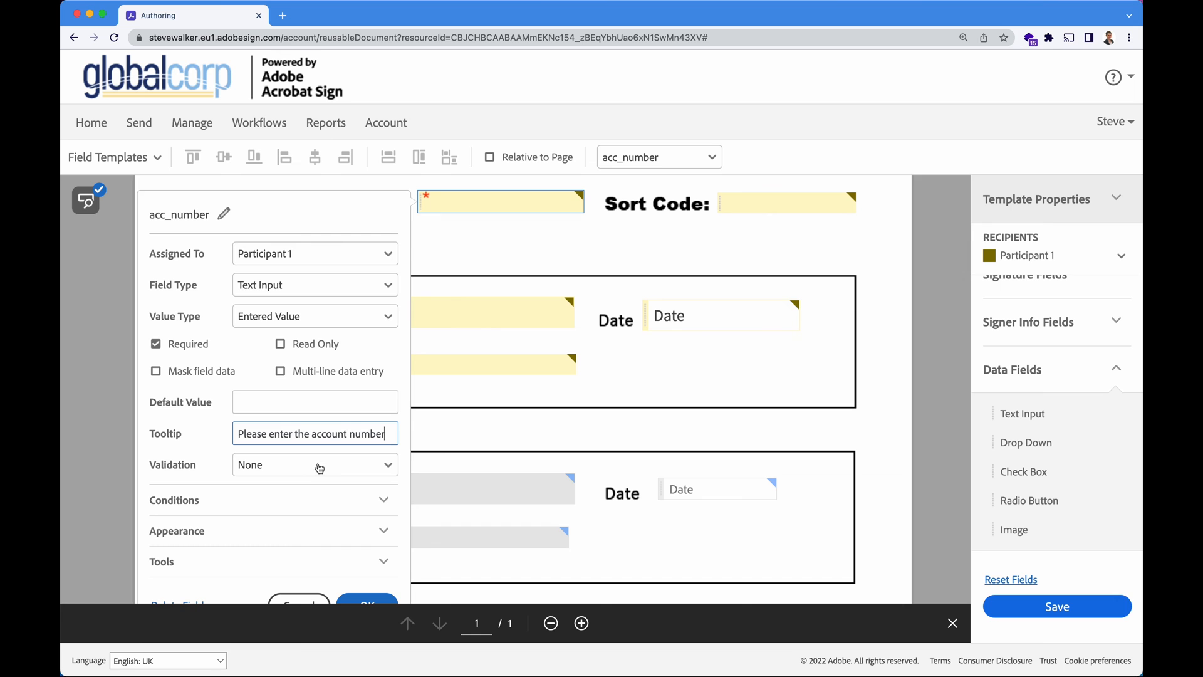
Set the acc_number field's validation to String.
left_click(314, 465)
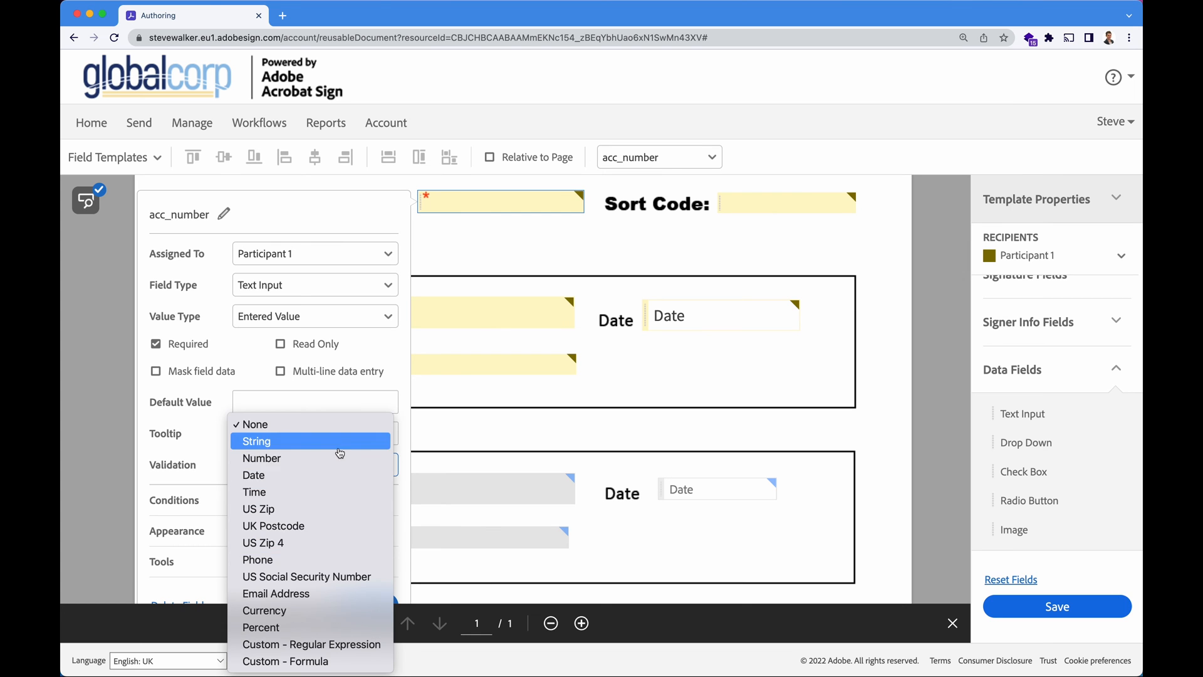
mouse_move(320, 452)
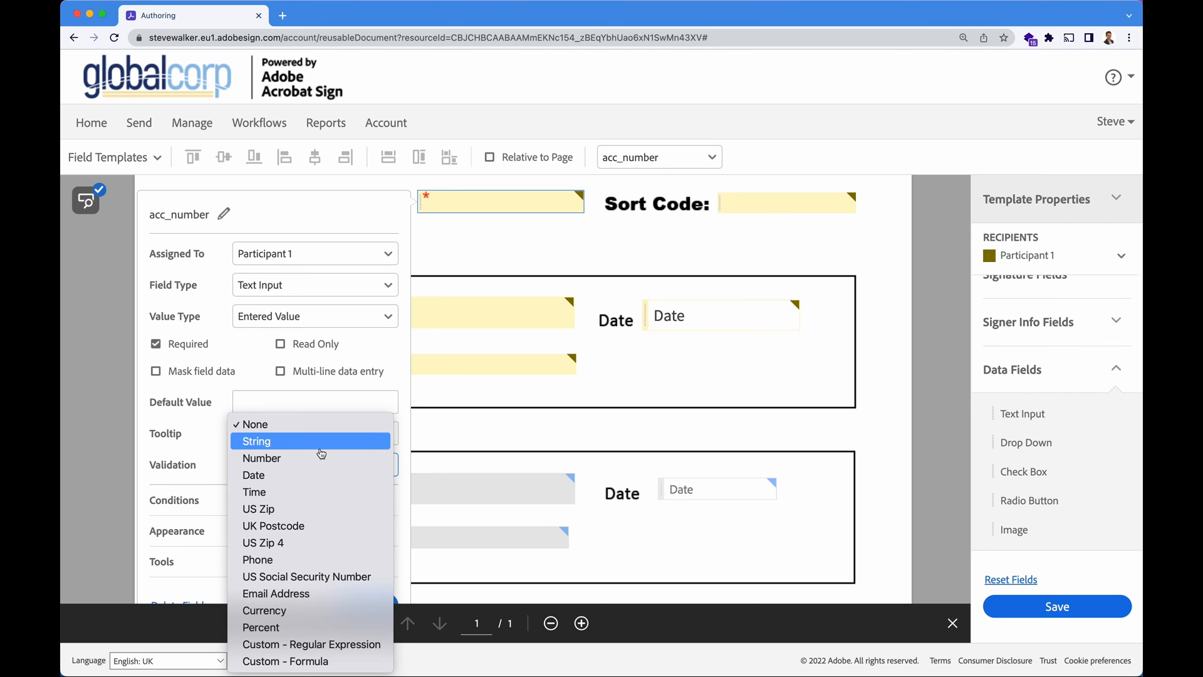
mouse_move(308, 491)
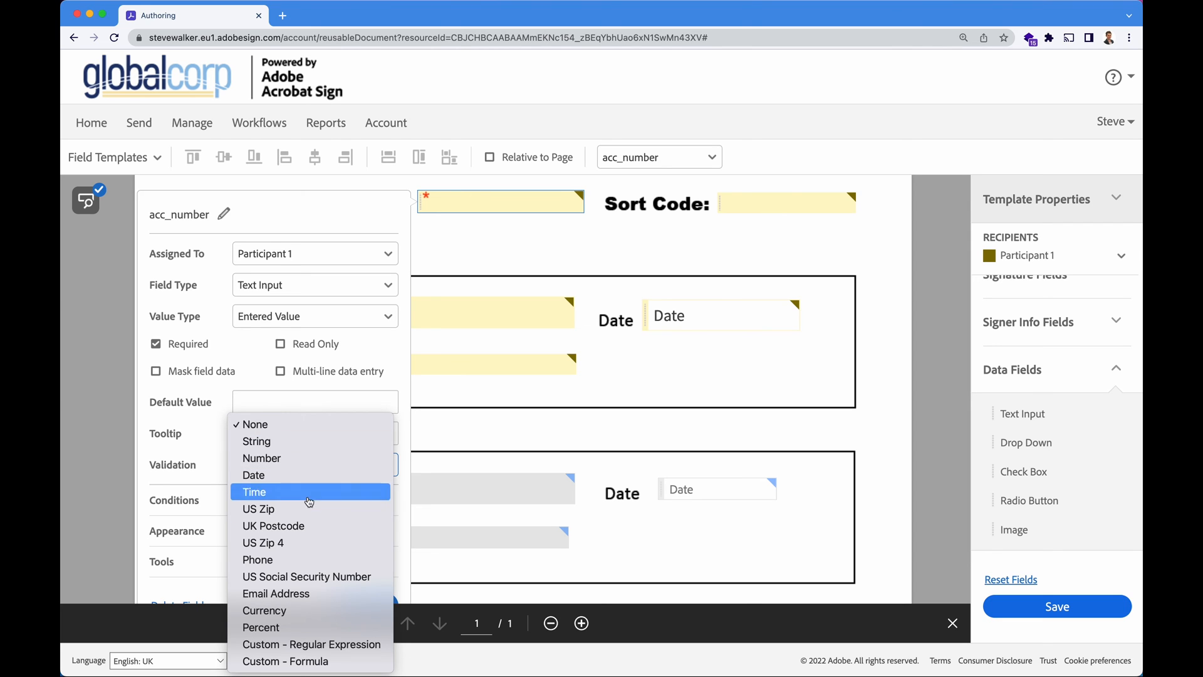
mouse_move(295, 601)
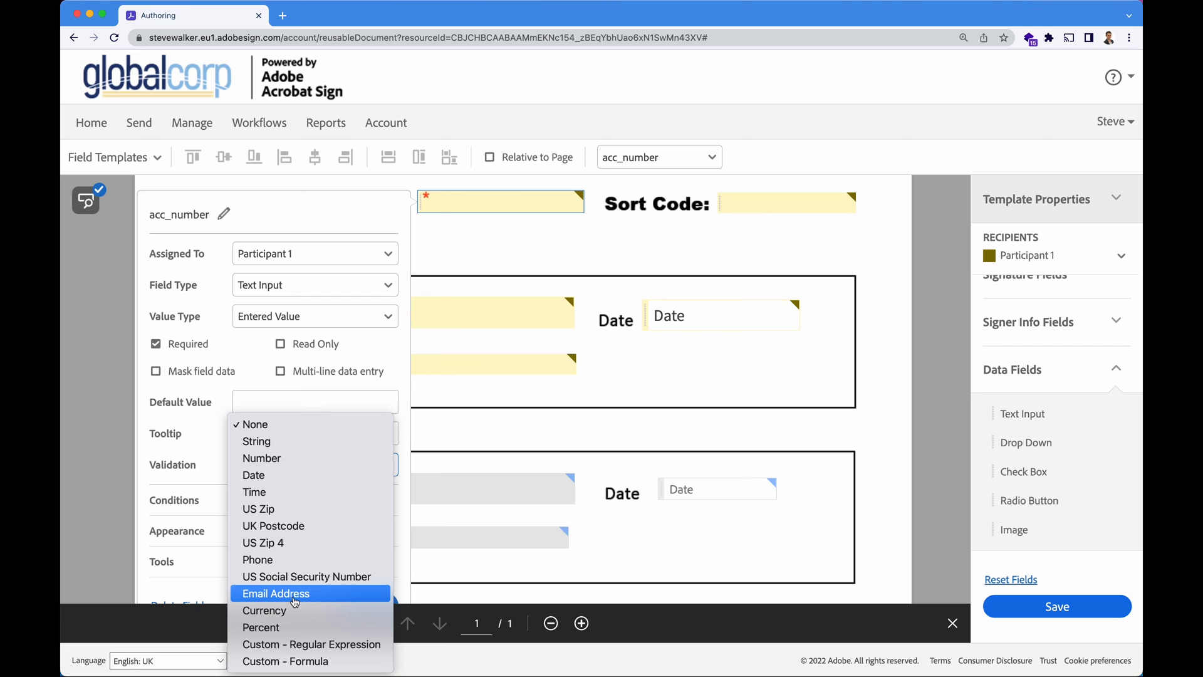
mouse_move(322, 484)
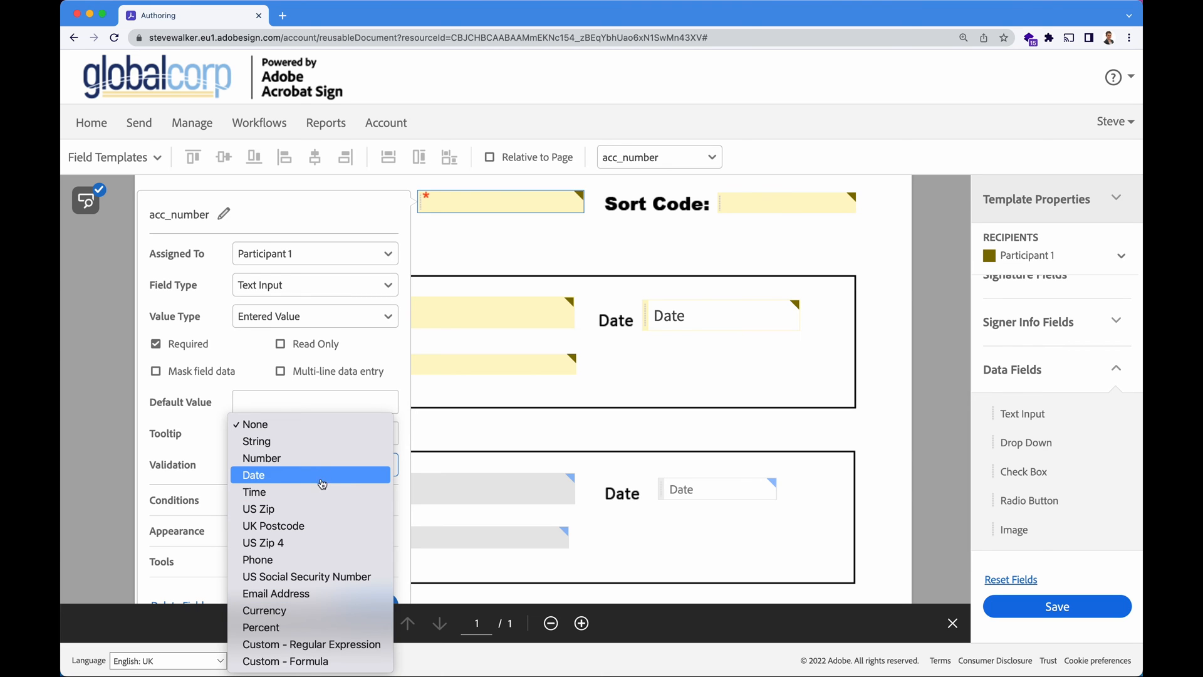
mouse_move(321, 631)
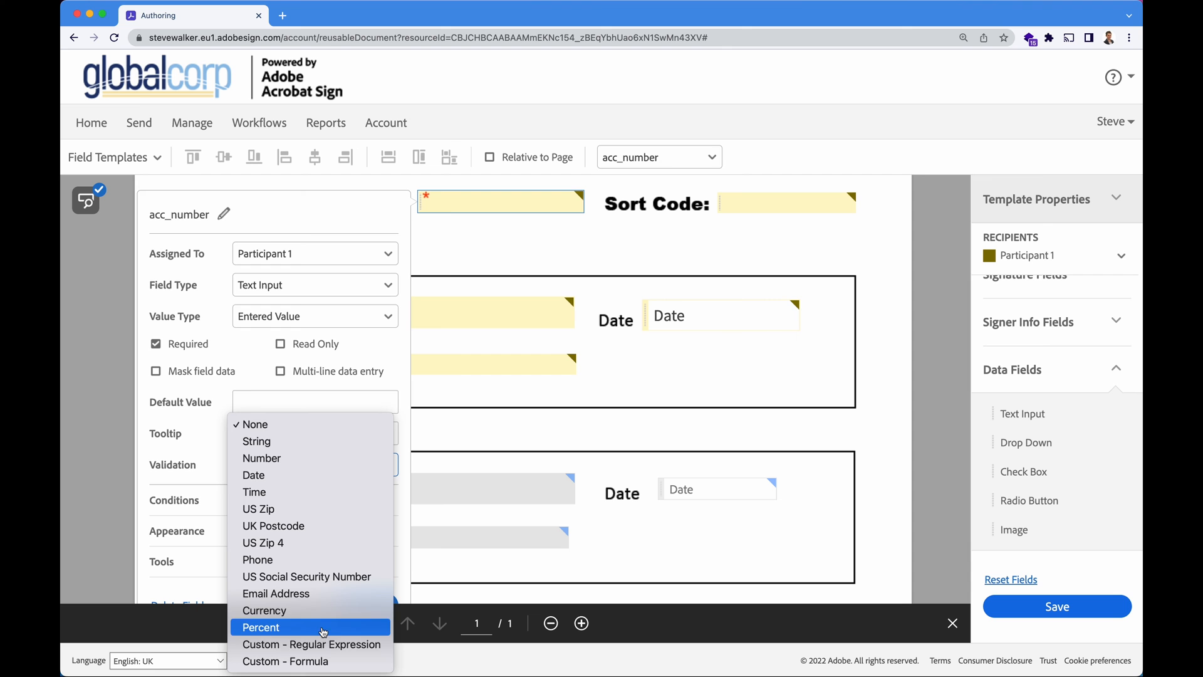
mouse_move(321, 650)
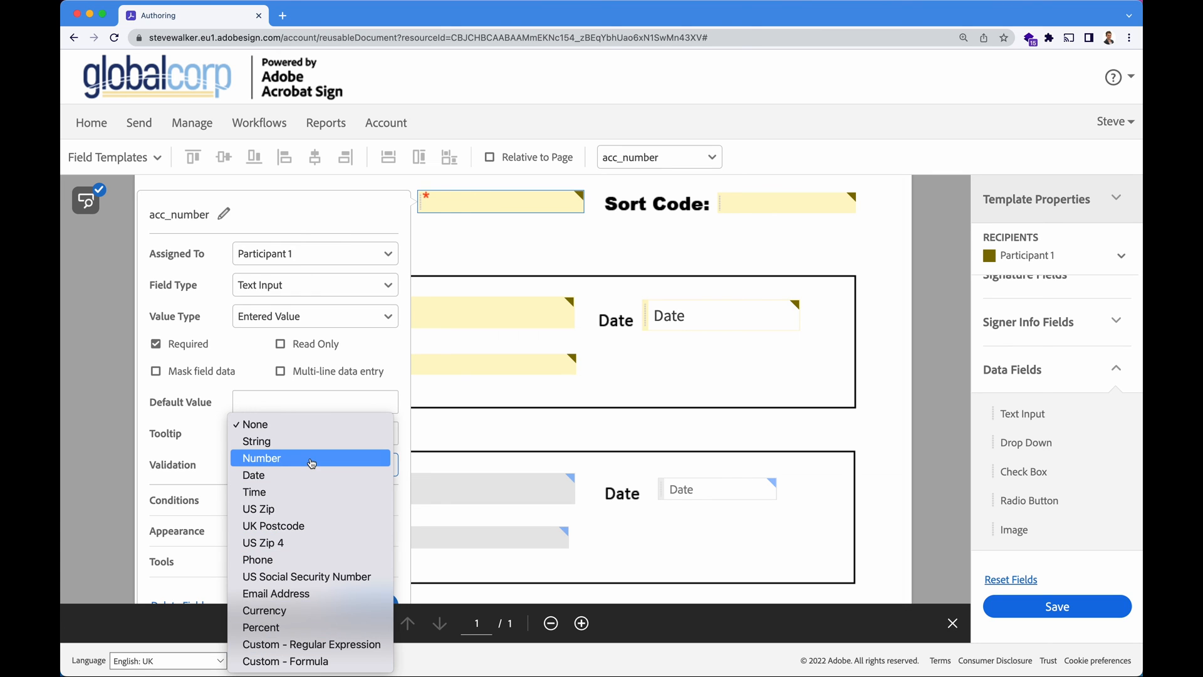
mouse_move(304, 456)
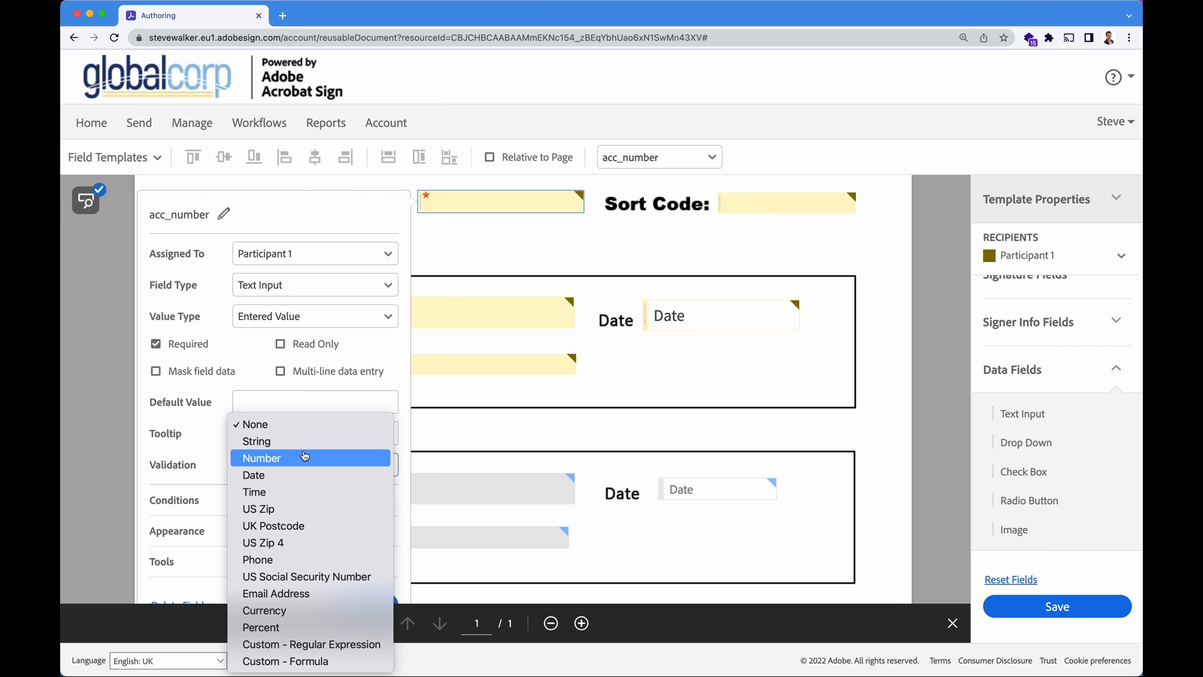
left_click(255, 441)
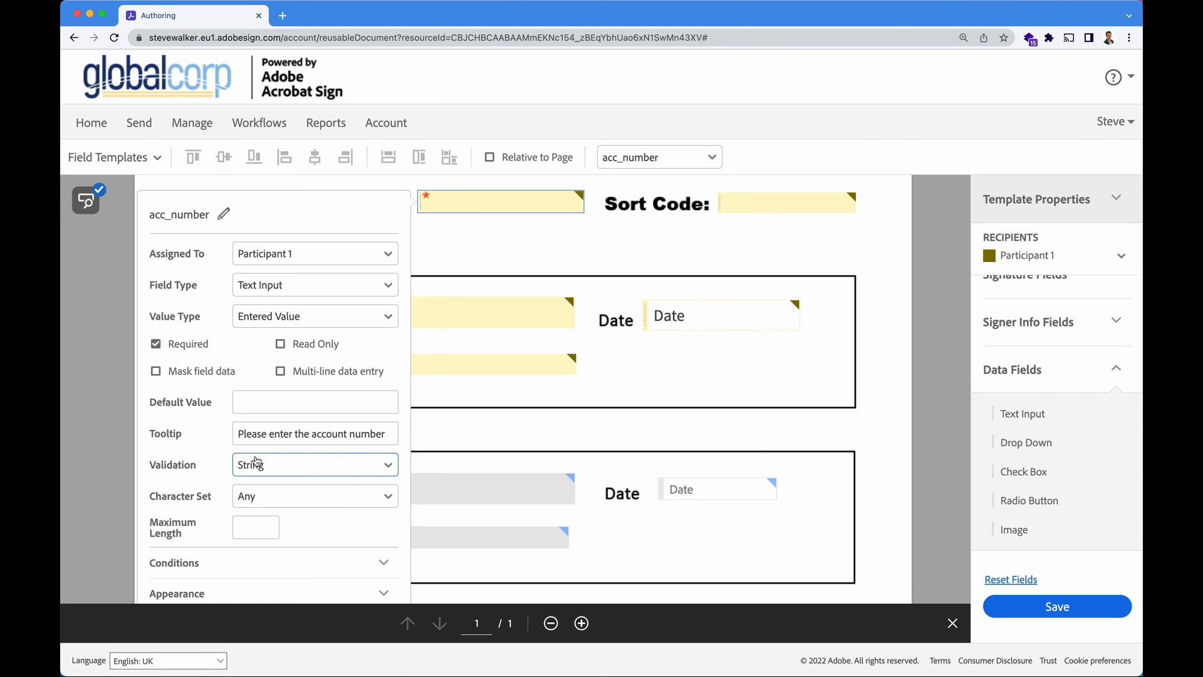
Restrict acc_number to Digits with Maximum Length 8 and expand its Conditions settings.
left_click(314, 497)
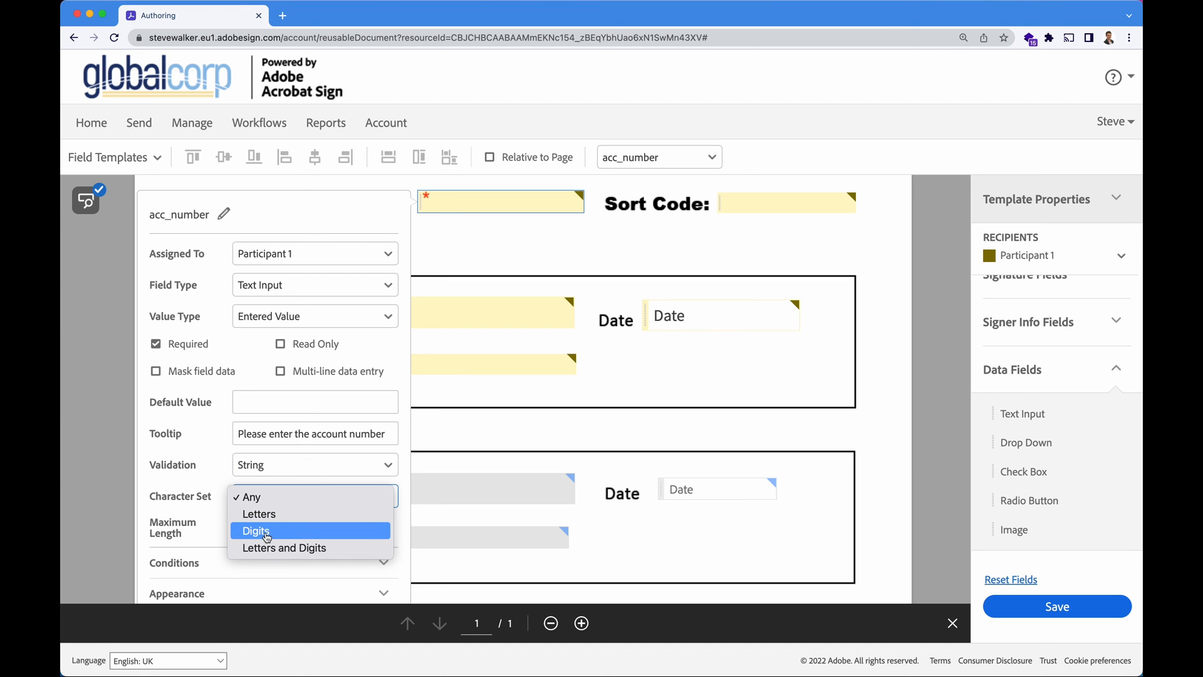
left_click(256, 531)
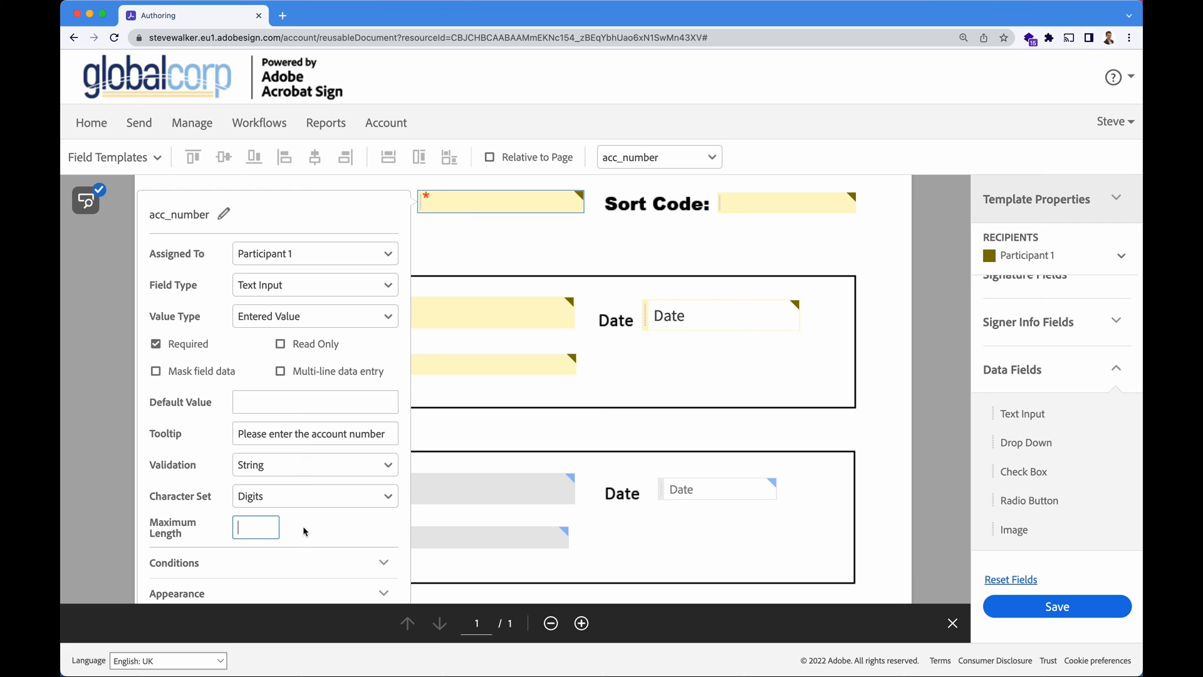
type("8")
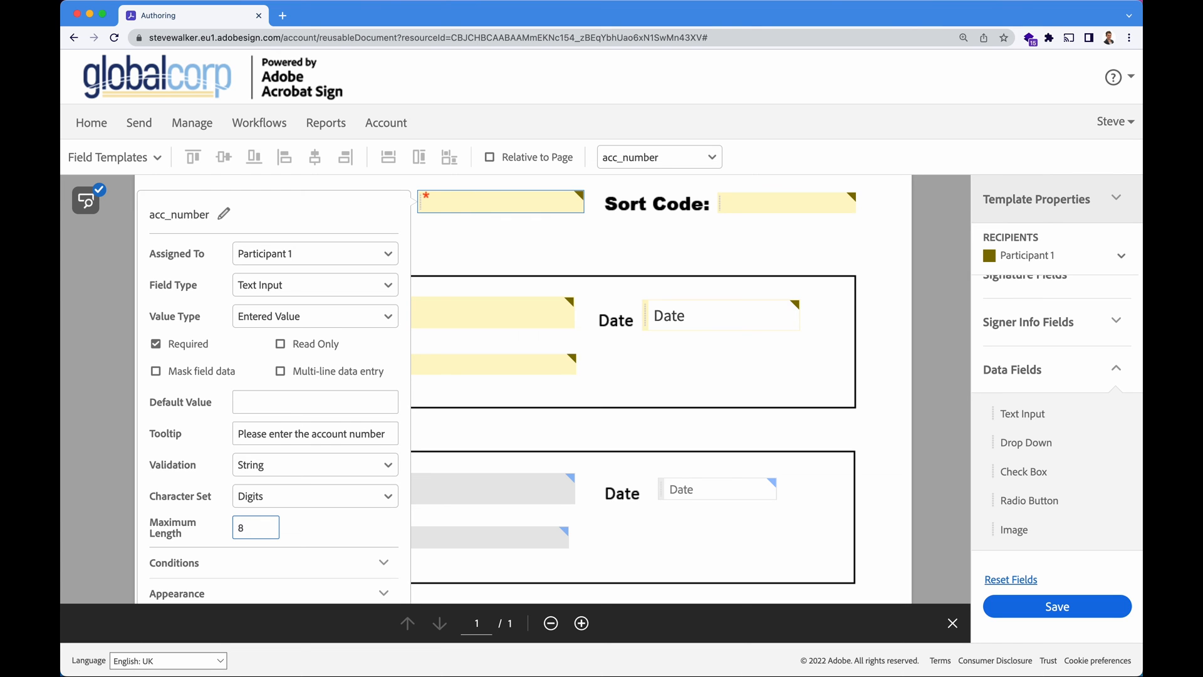
scroll("down", 3)
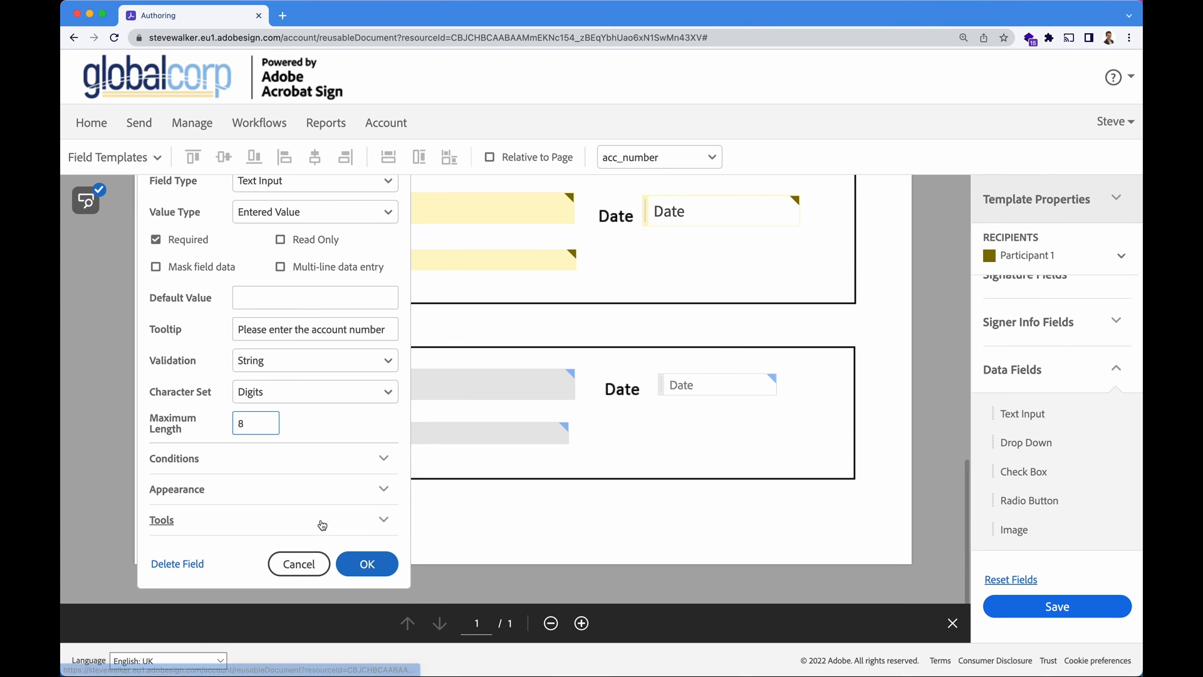
left_click(173, 459)
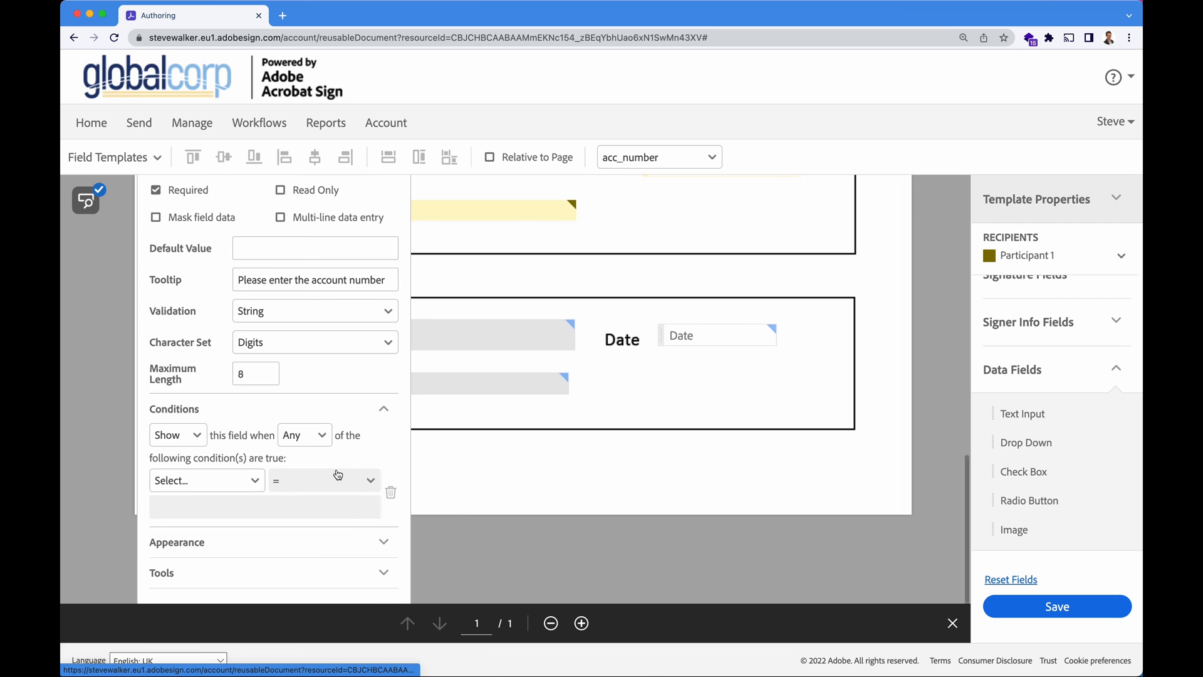
mouse_move(354, 457)
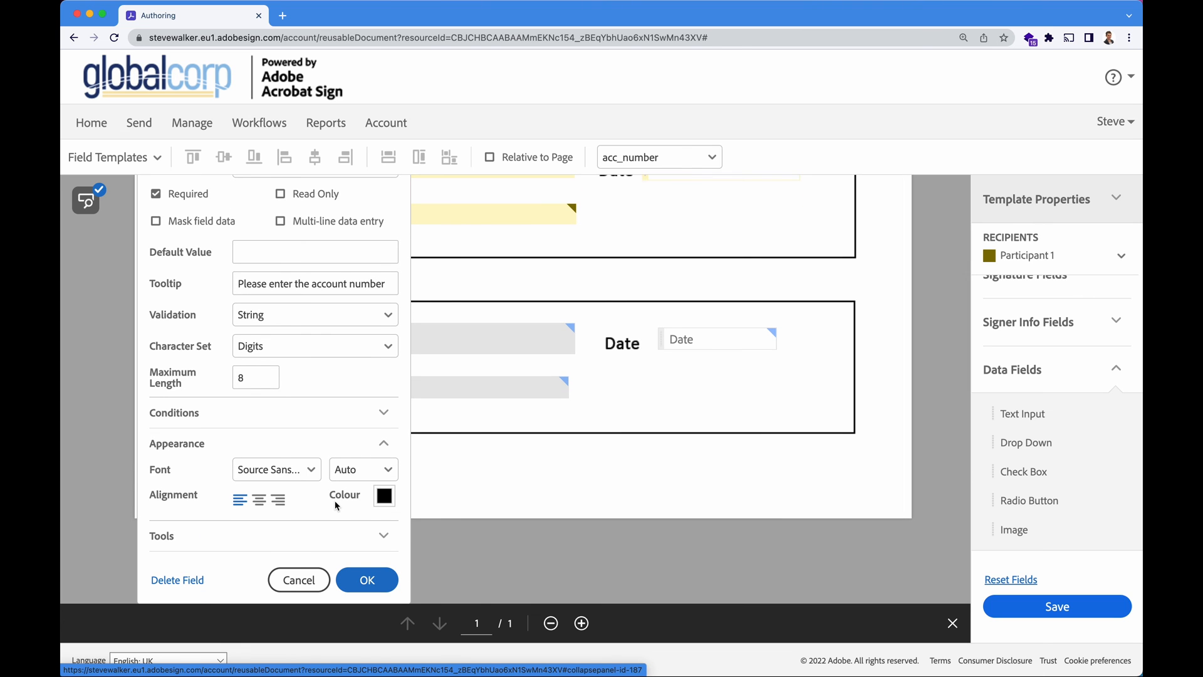
mouse_move(384, 448)
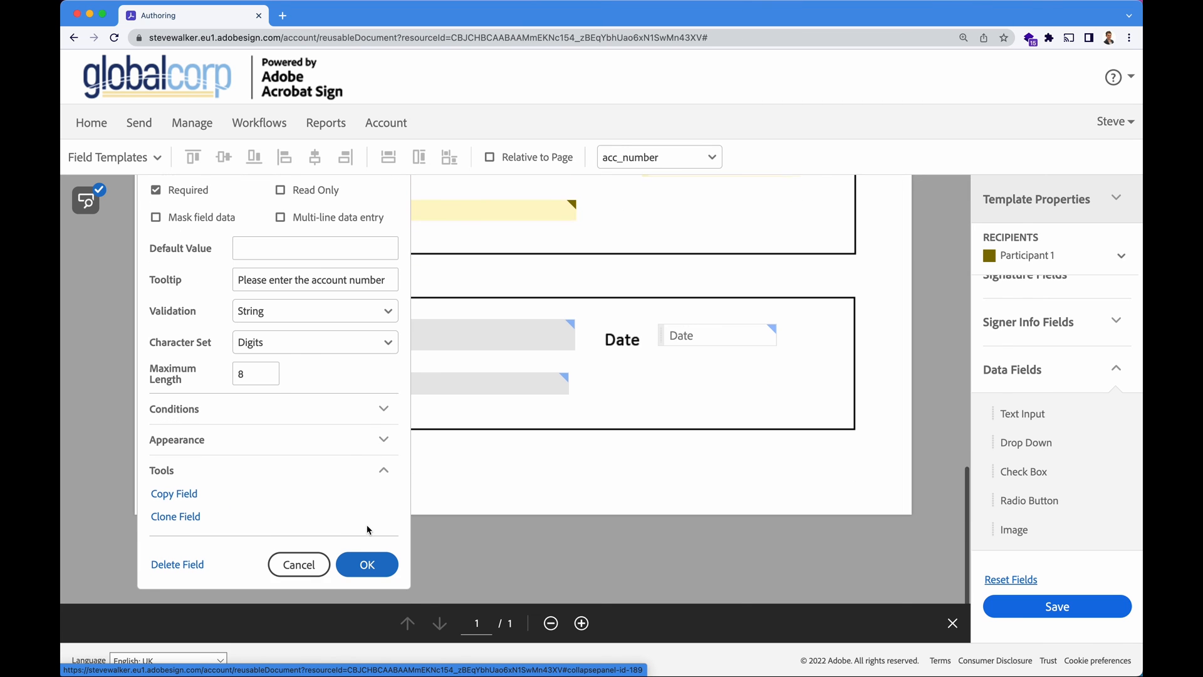
mouse_move(282, 491)
type("sortc")
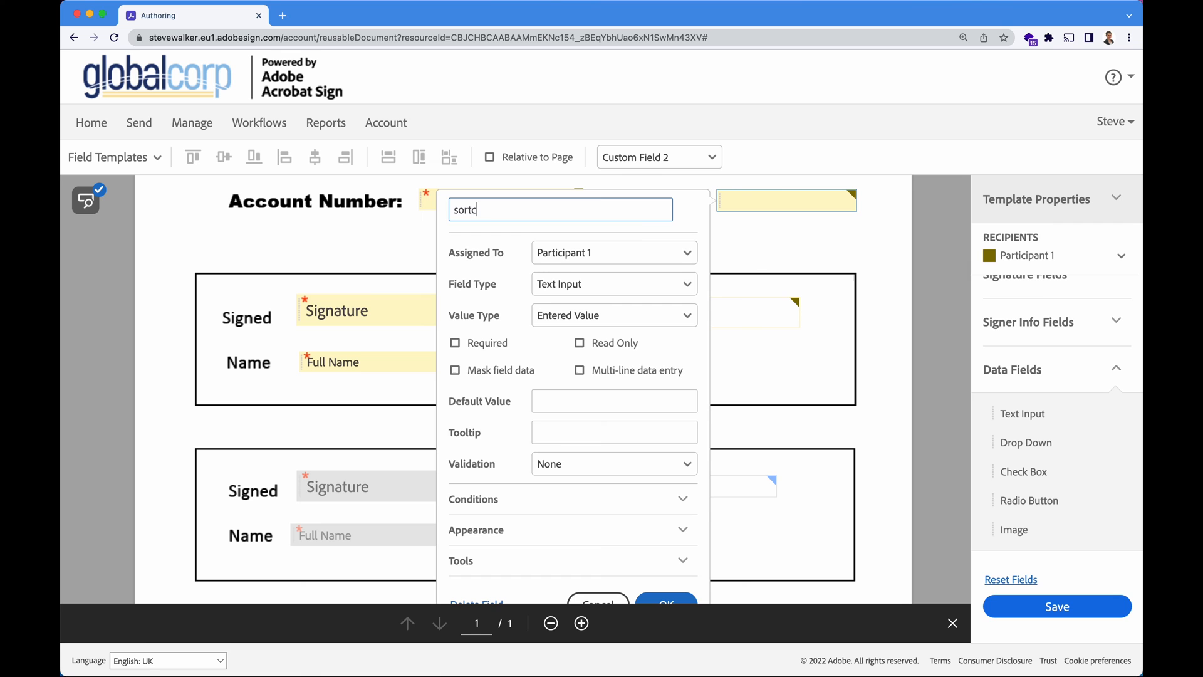
Make sortcode required, Digits-only, Maximum Length 6, with a 'Please enter the sort...' tooltip, and confirm.
left_click(453, 342)
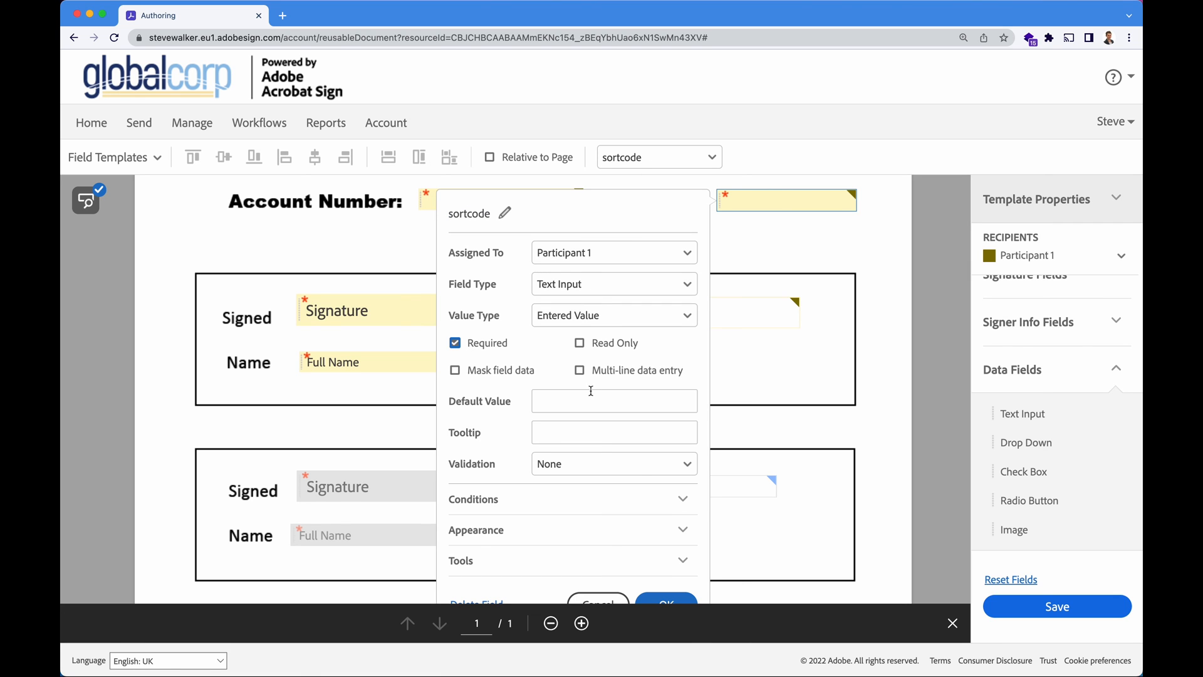
left_click(614, 464)
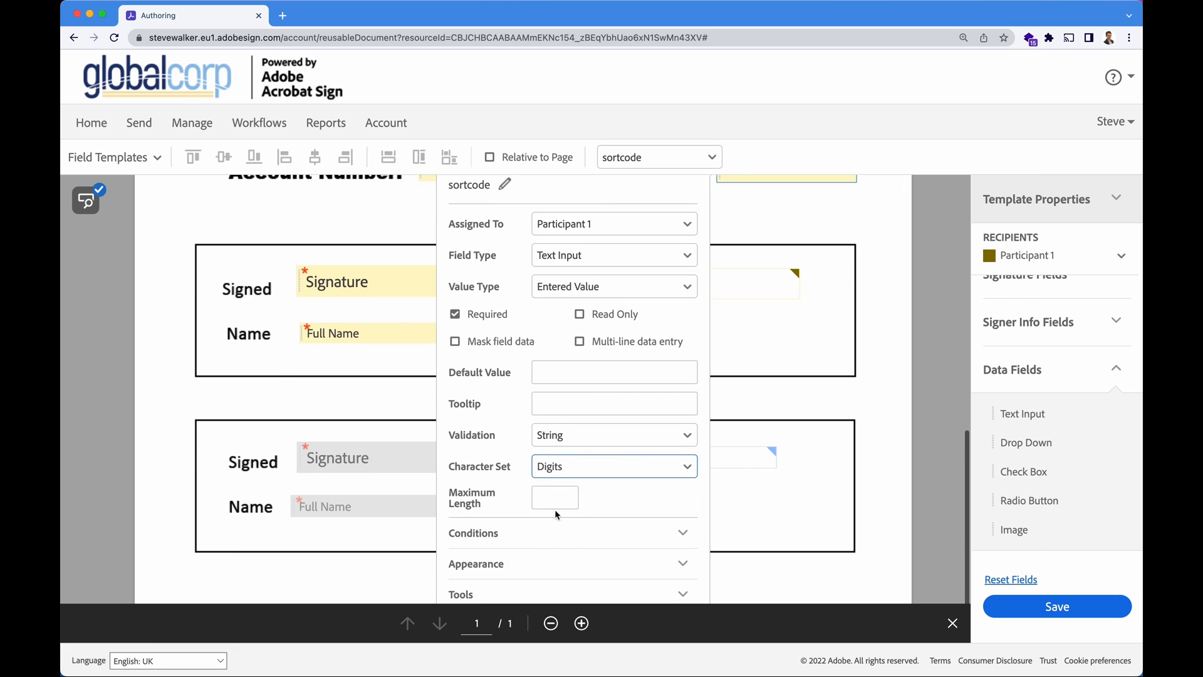
type("6")
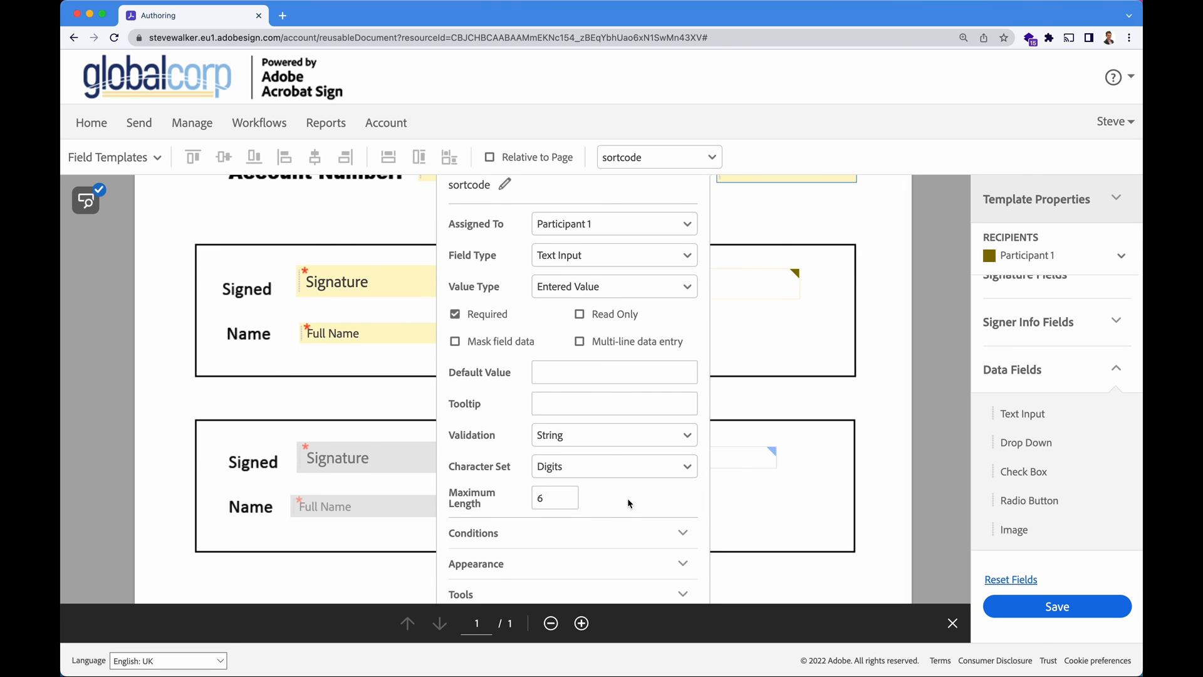
type("Please")
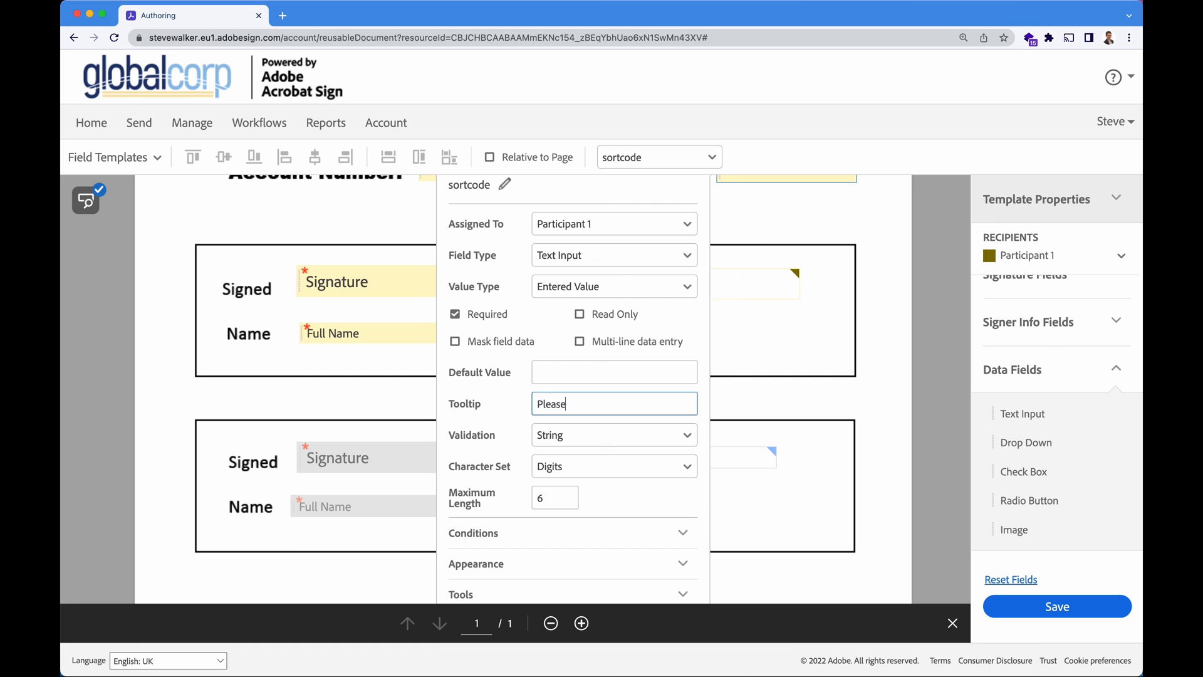
type("enter the sort code without dash")
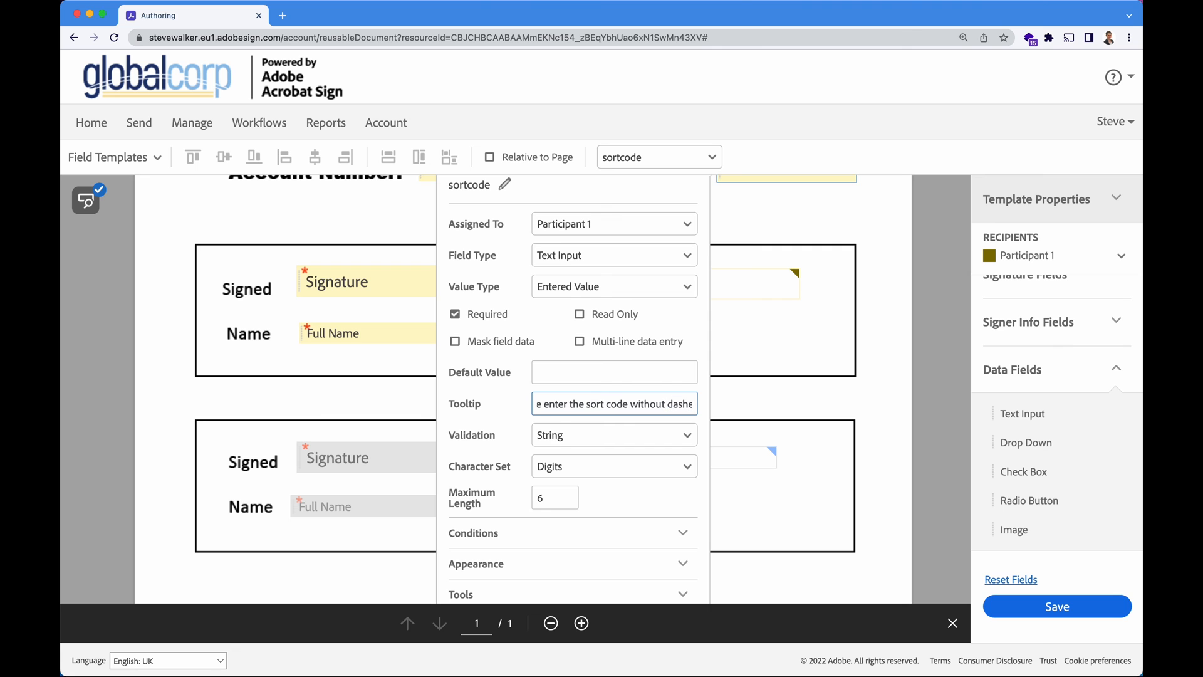
scroll("down", 3)
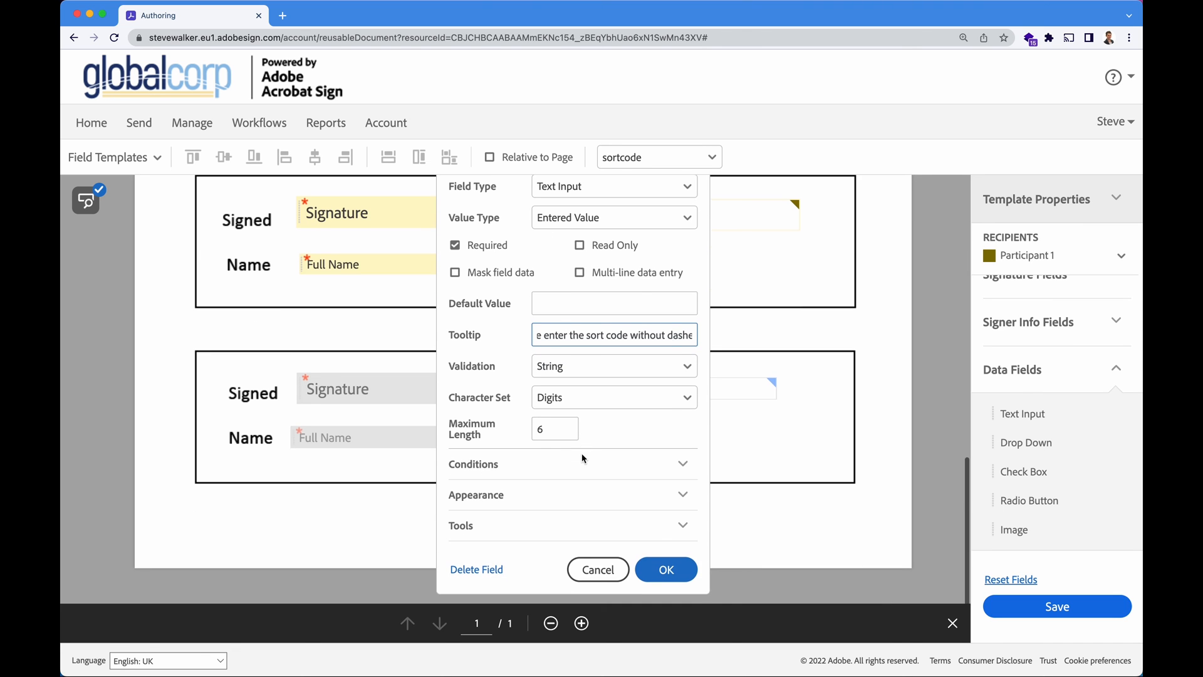
left_click(666, 569)
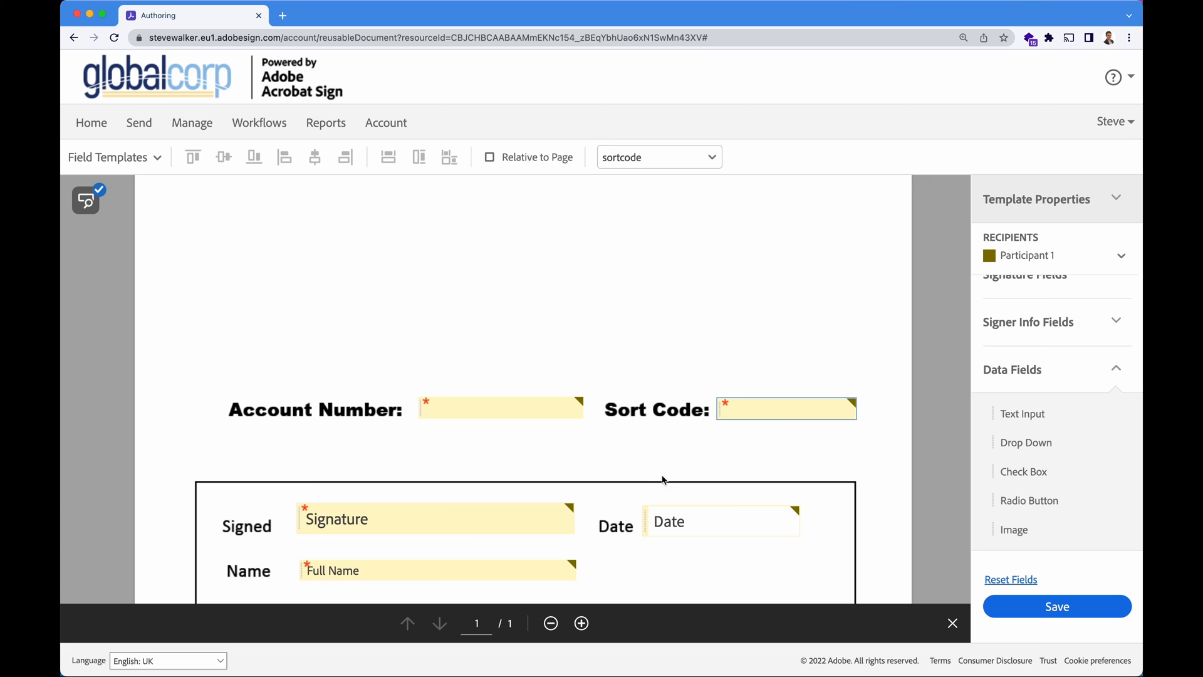
Save the Cover Sheet as a new library template and go to Manage.
left_click(1058, 606)
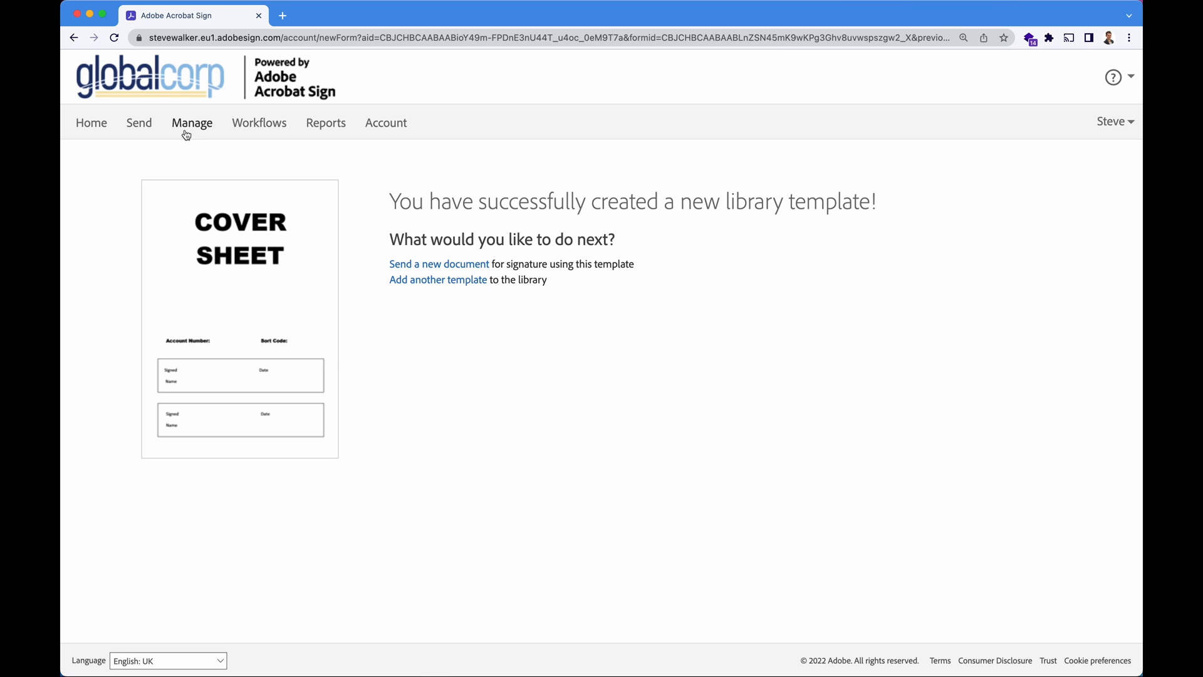
left_click(191, 123)
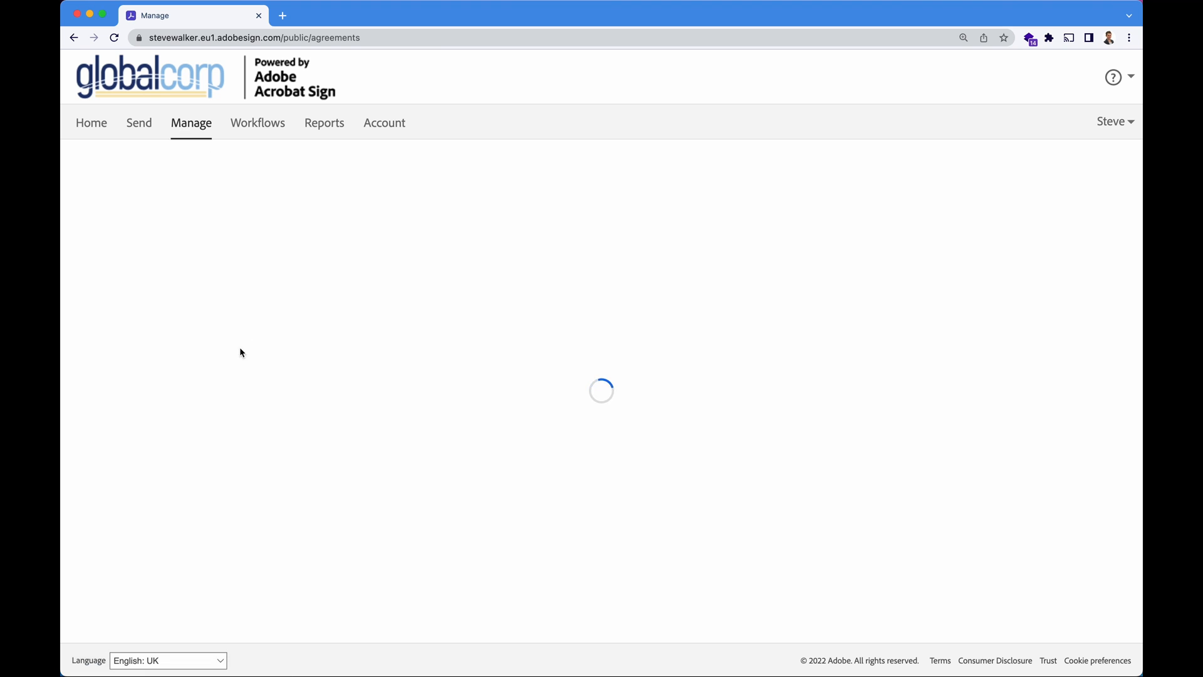
Find Cover Sheet - 2 Person under Templates and start a Send request from it.
left_click(103, 414)
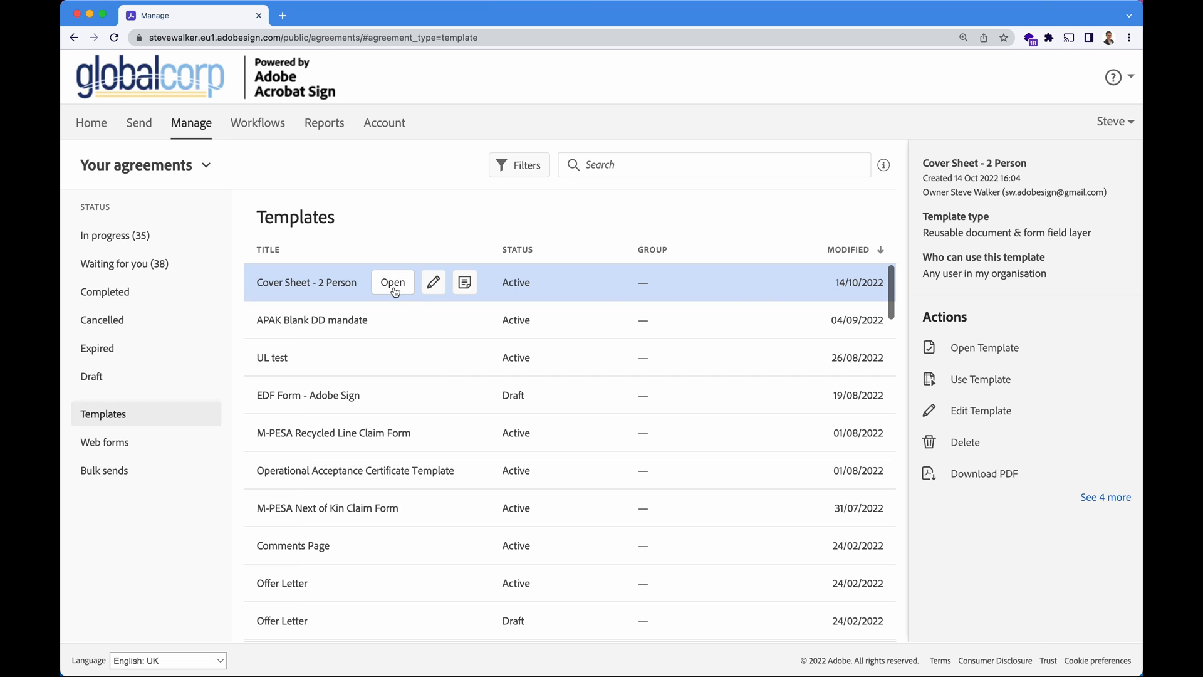
mouse_move(434, 288)
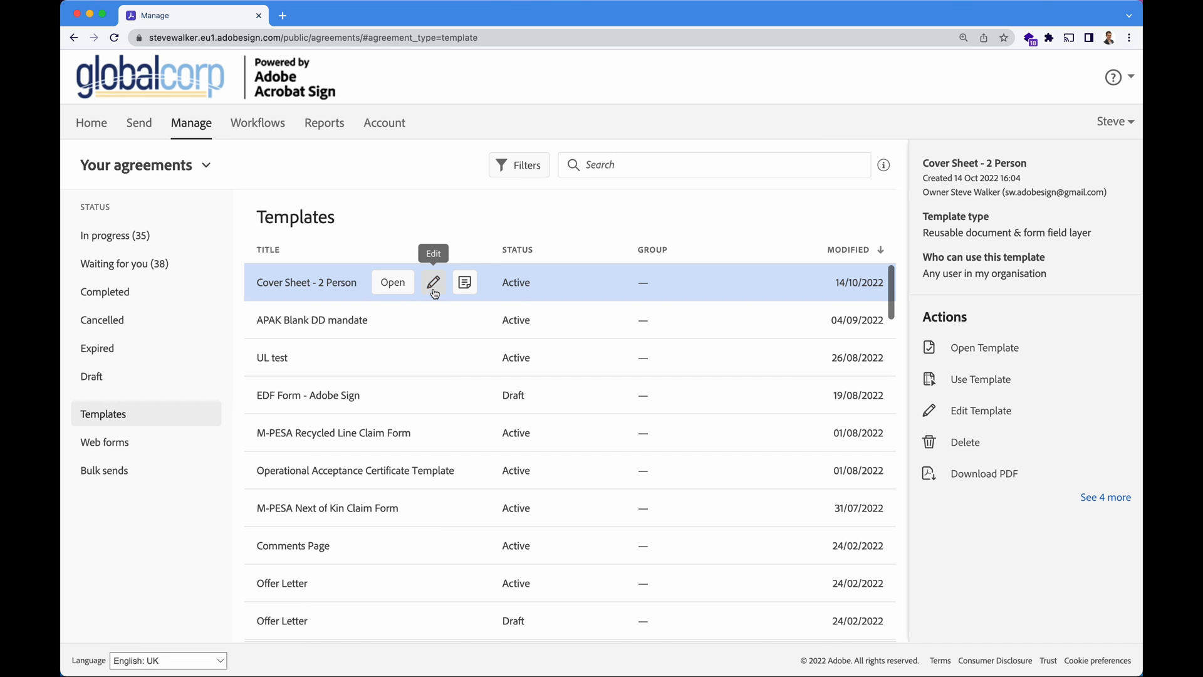
left_click(980, 379)
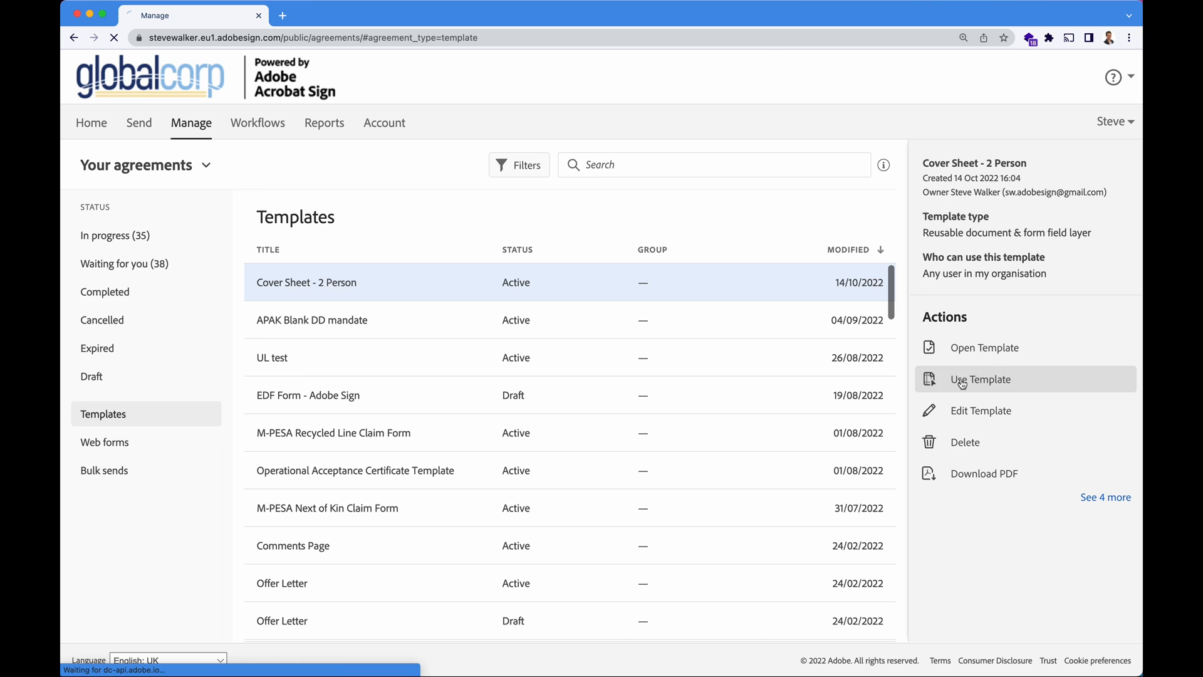
left_click(980, 379)
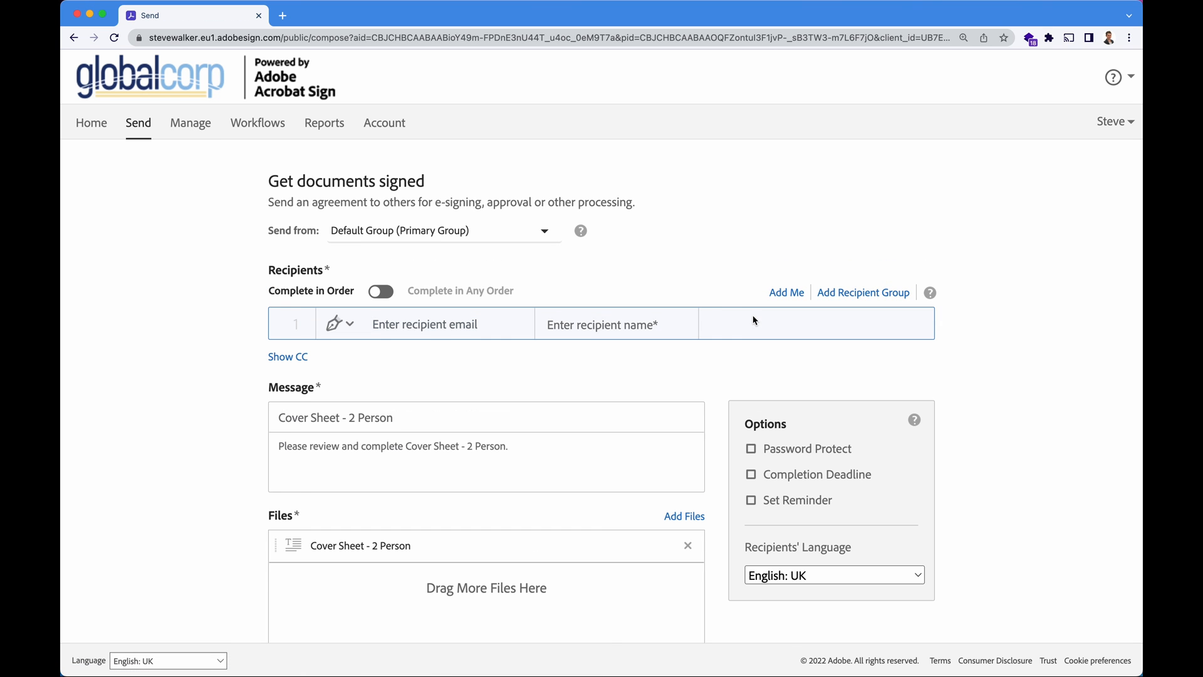
scroll("down", 3)
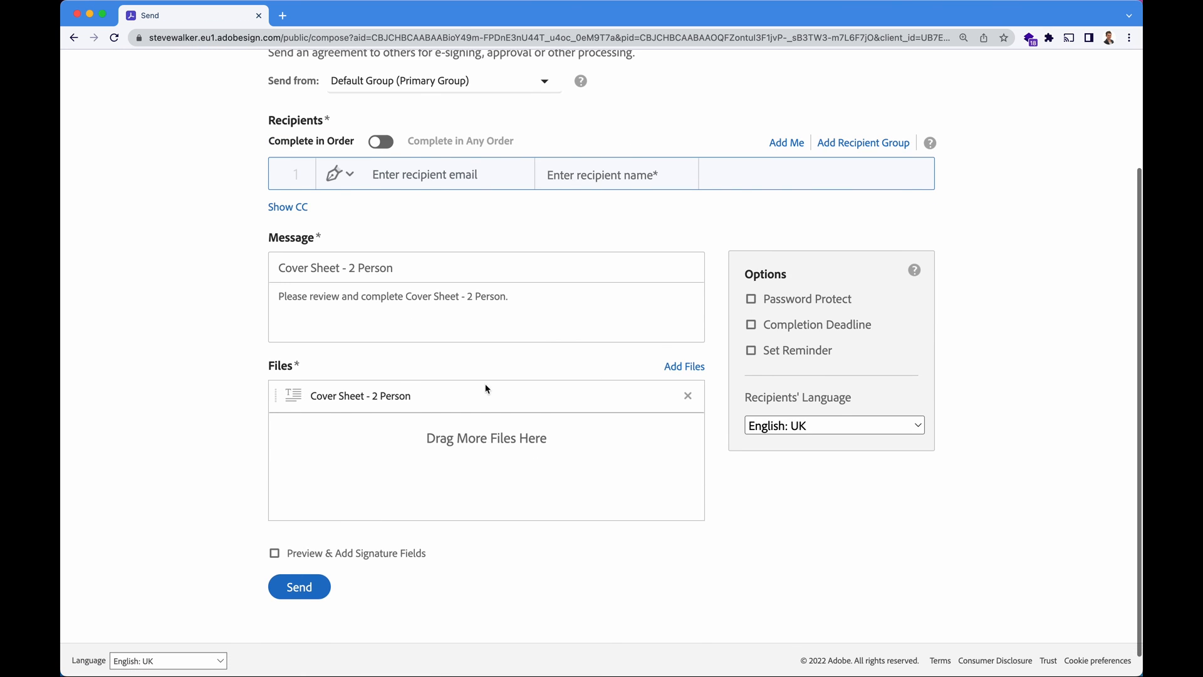